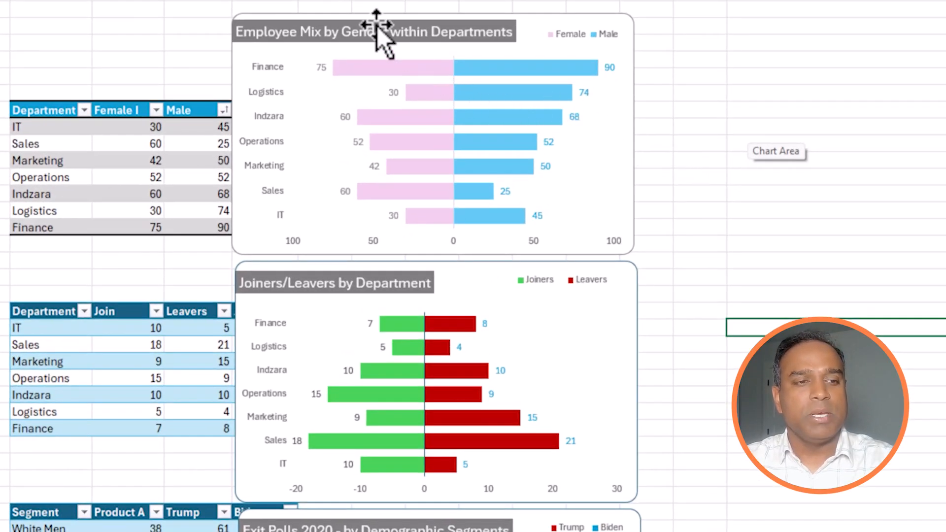
pyautogui.moveTo(295, 85)
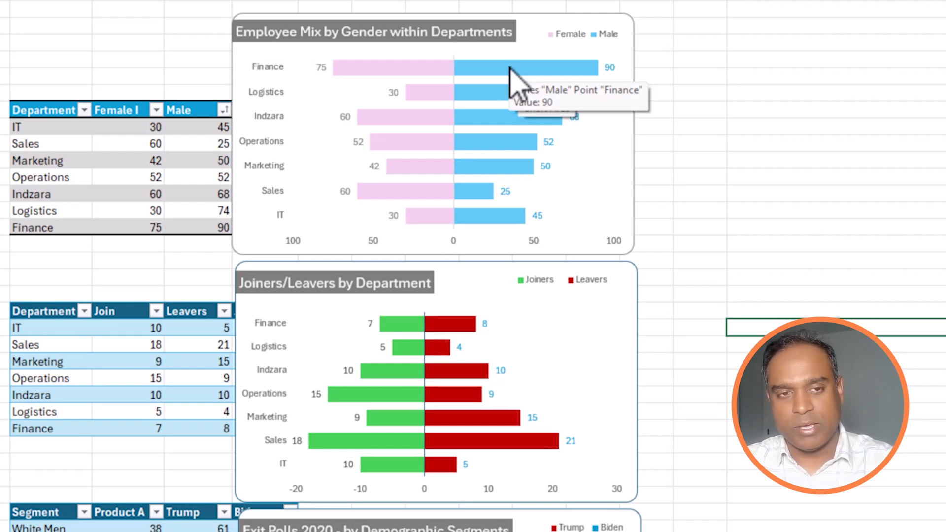
pyautogui.moveTo(377, 102)
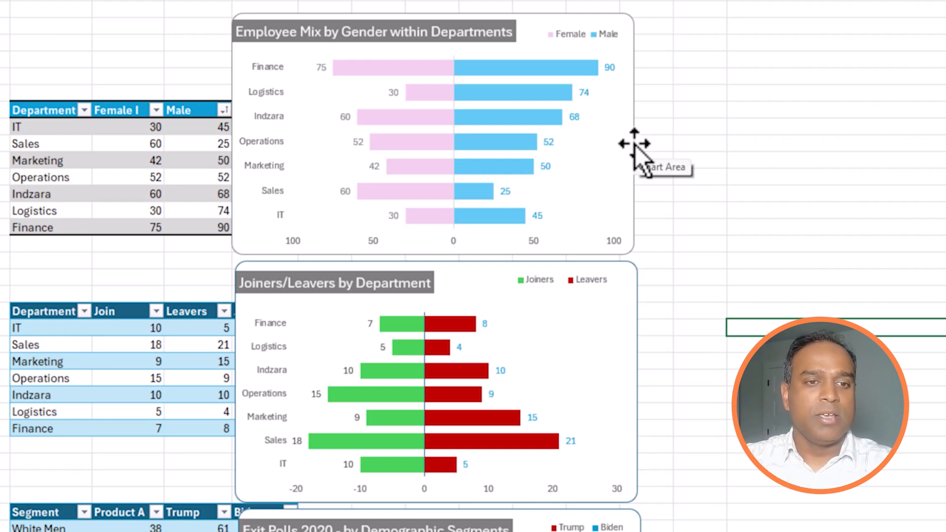
# Select the department headcount range B3:D10 with its F and Male columns on the zoomed-in sheet.
pyautogui.scroll(-3)
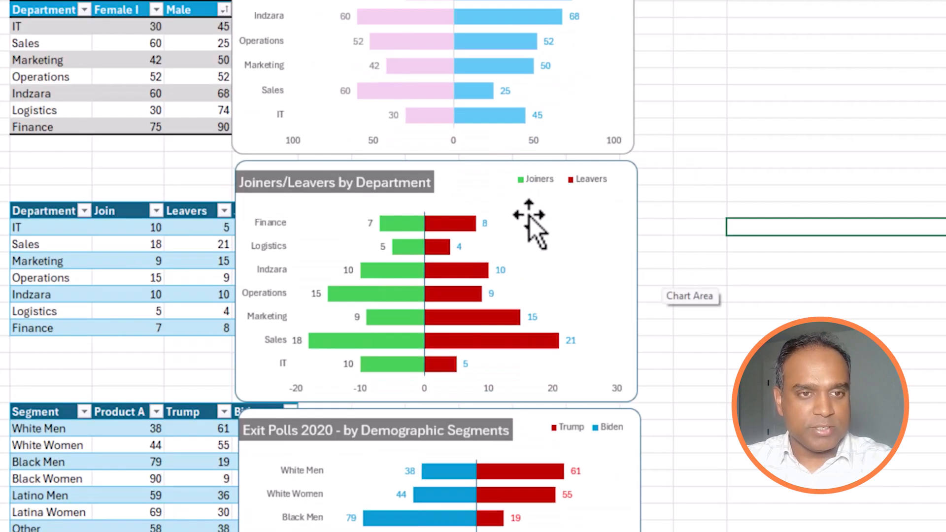
pyautogui.scroll(-3)
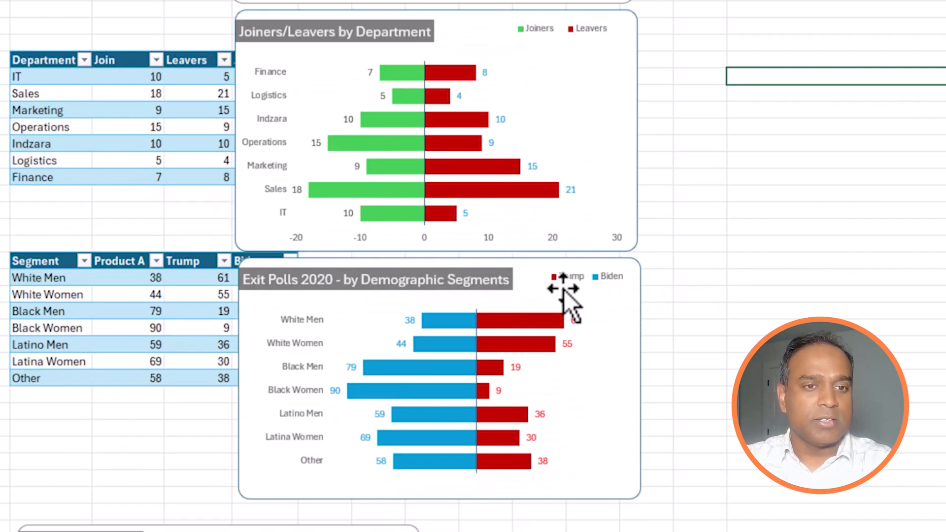
pyautogui.scroll(-3)
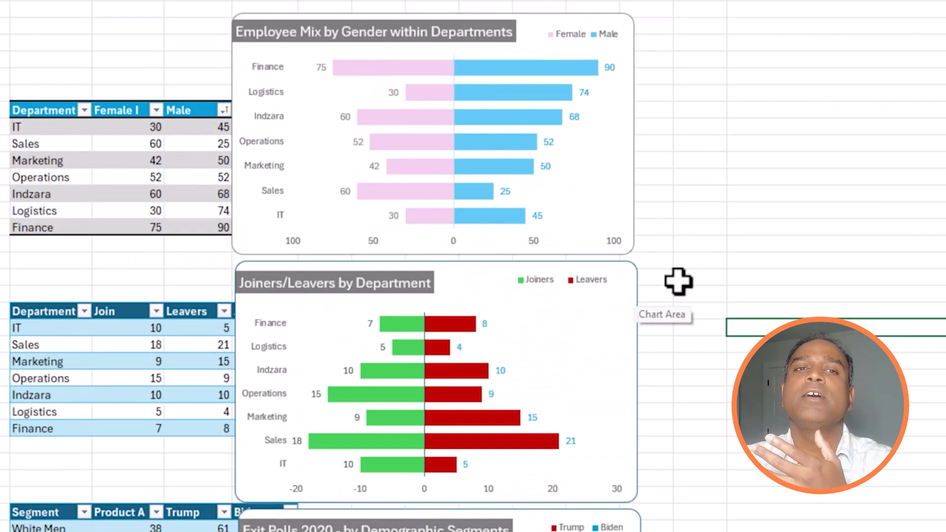
pyautogui.moveTo(740, 254)
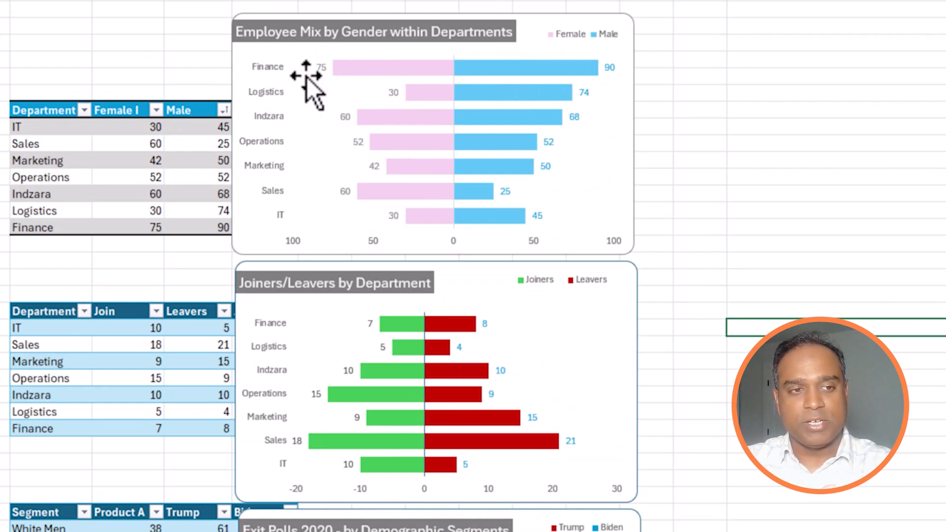
pyautogui.moveTo(386, 106)
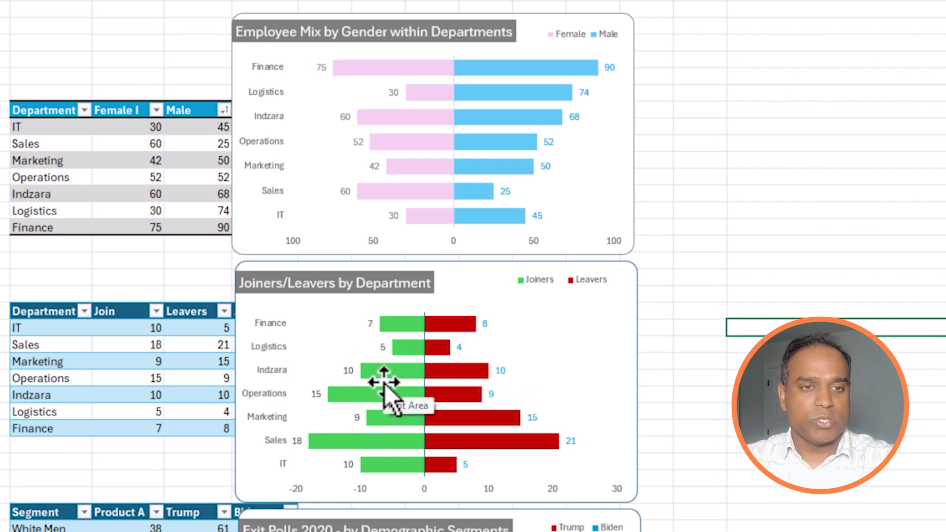
pyautogui.scroll(-3)
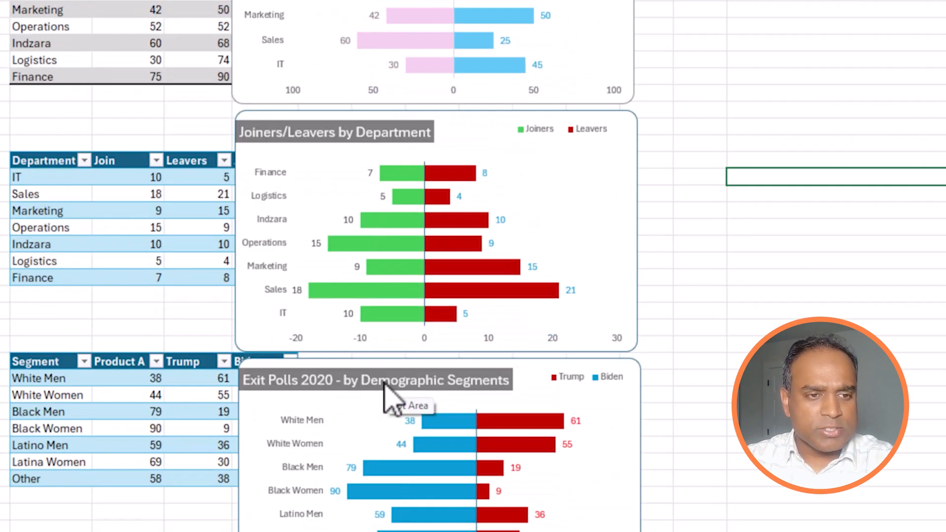
pyautogui.scroll(-3)
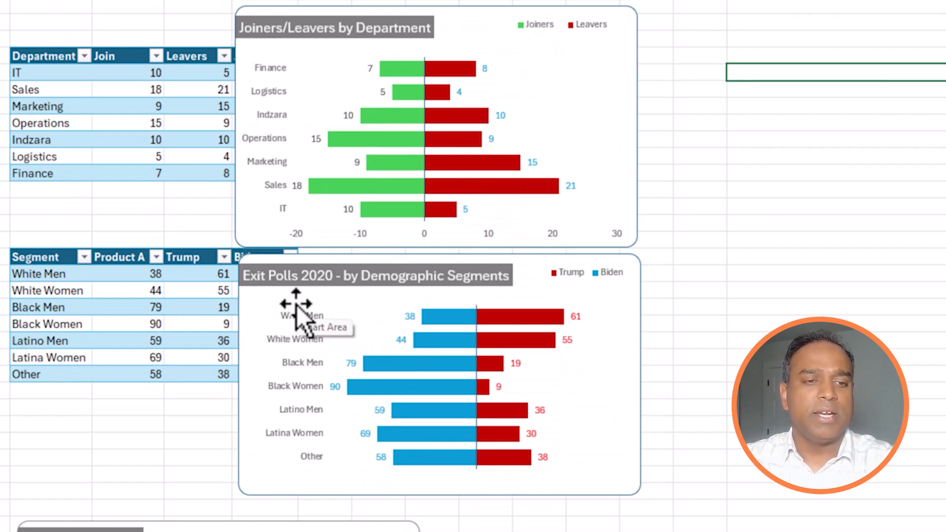
pyautogui.moveTo(425, 293)
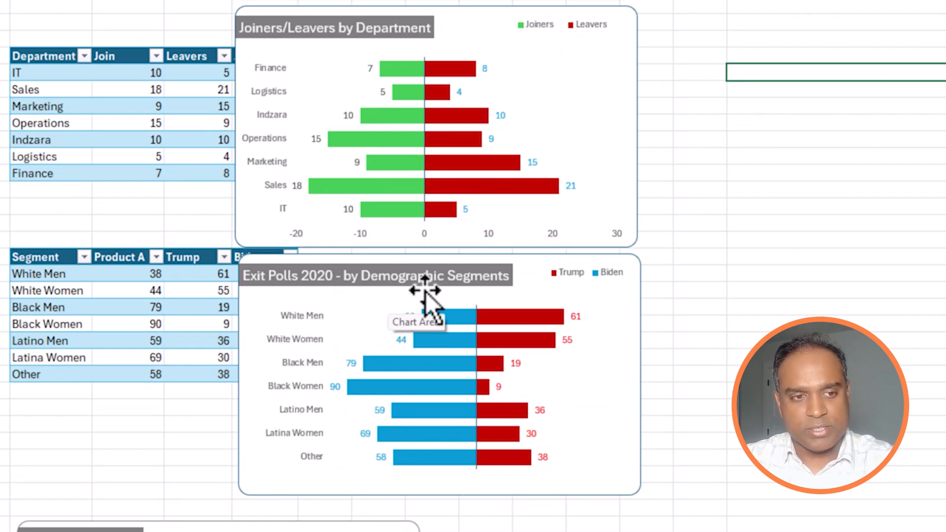
pyautogui.moveTo(308, 386)
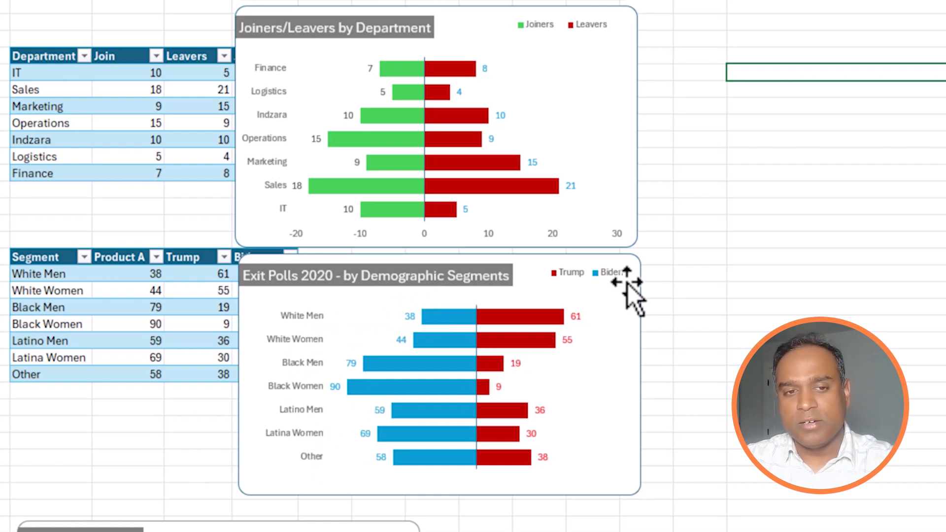
pyautogui.moveTo(622, 295)
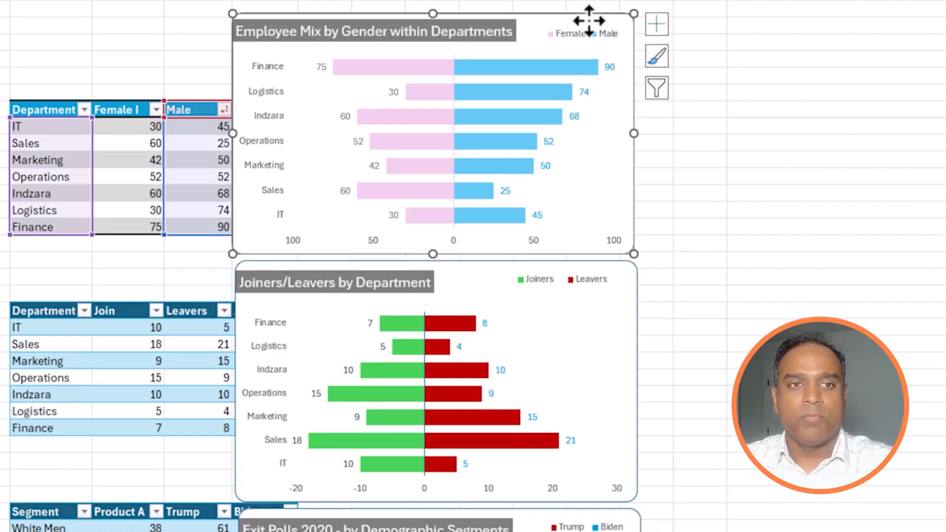
pyautogui.moveTo(585, 94)
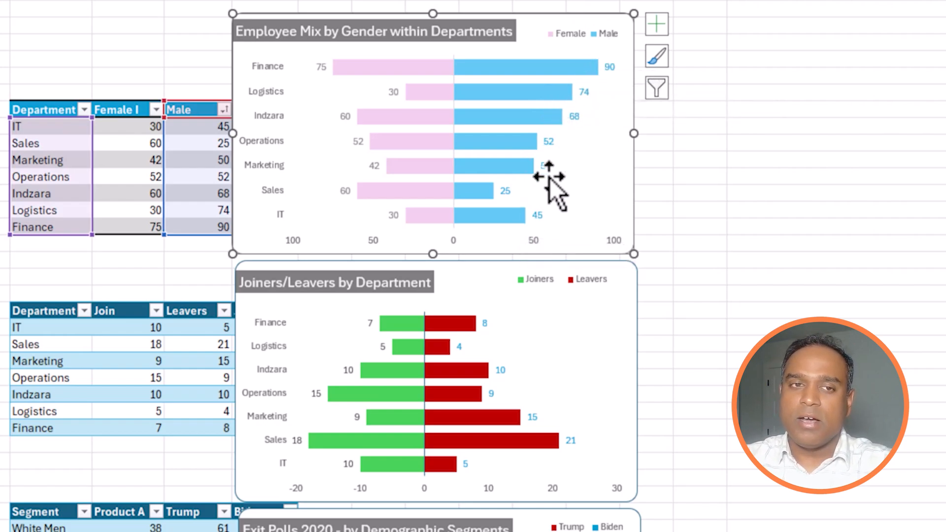
pyautogui.moveTo(545, 179)
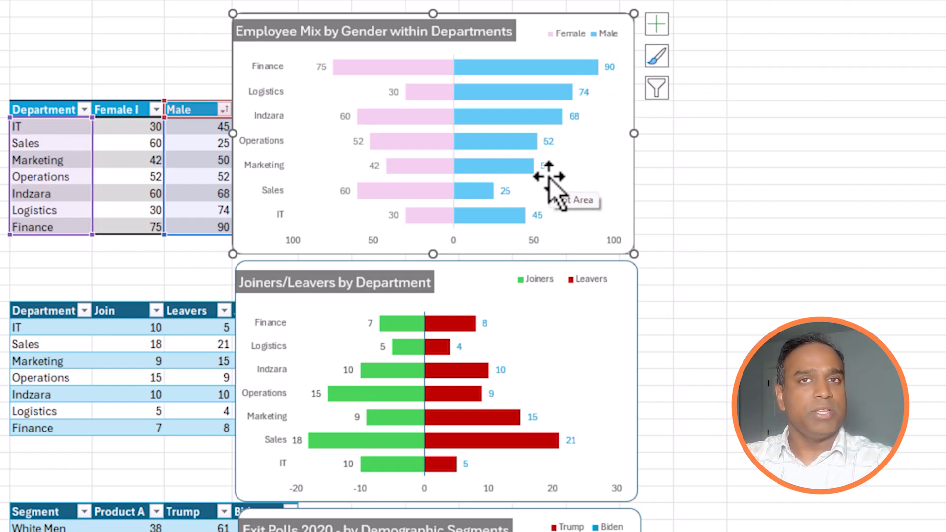
pyautogui.moveTo(567, 142)
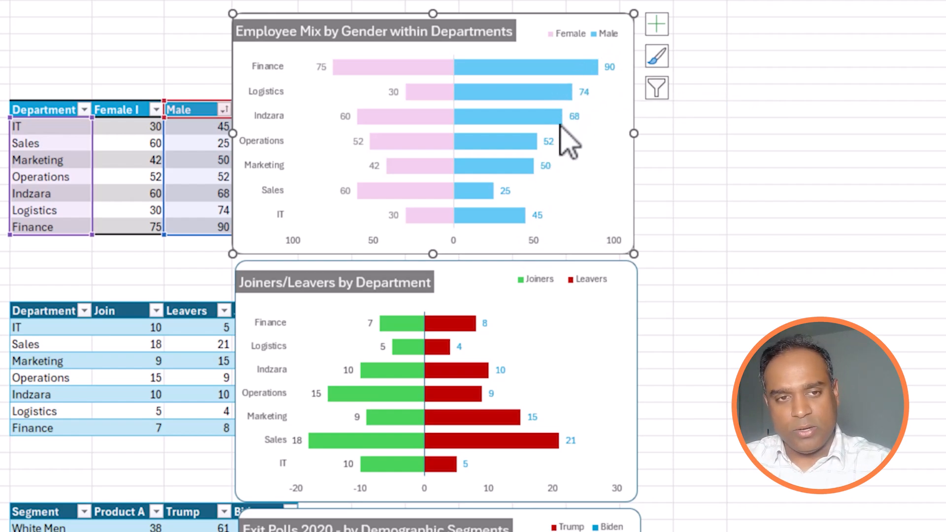
pyautogui.moveTo(409, 120)
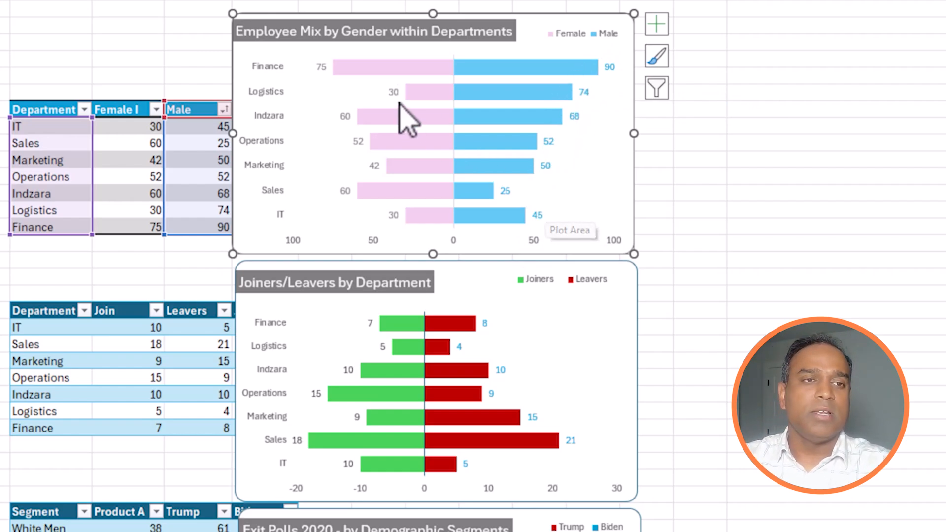
pyautogui.moveTo(401, 213)
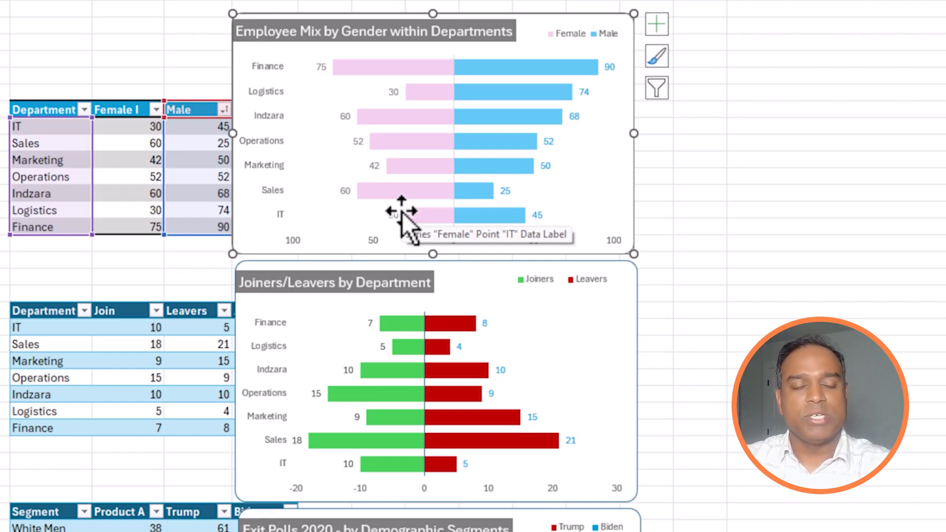
pyautogui.moveTo(267, 217)
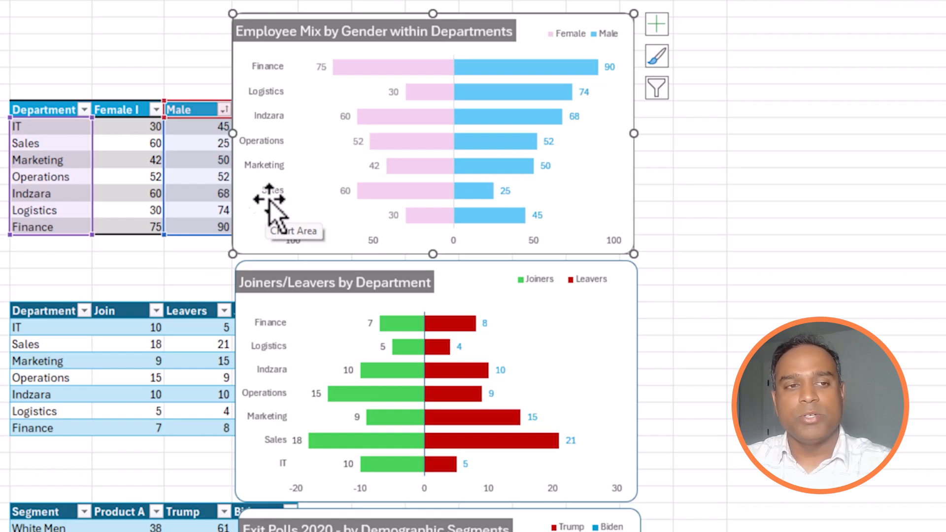
pyautogui.moveTo(278, 211)
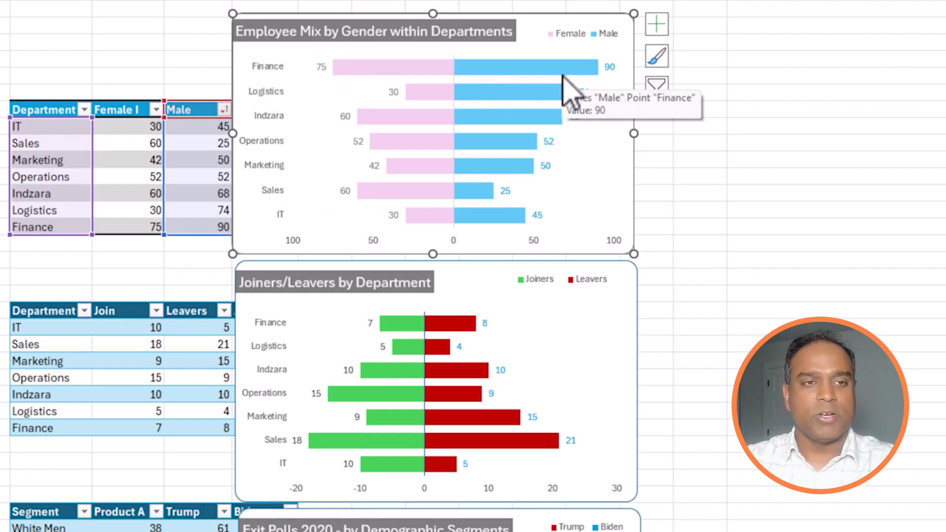
pyautogui.moveTo(375, 78)
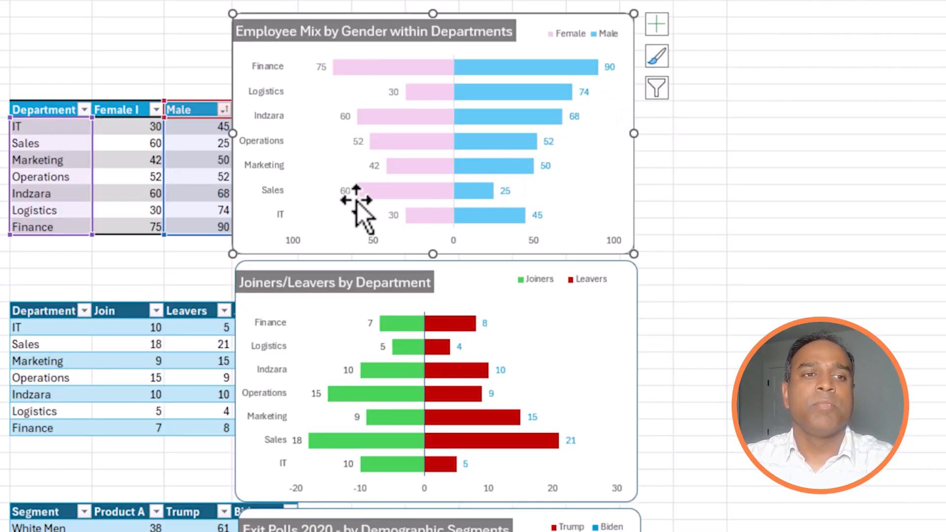
pyautogui.moveTo(423, 205)
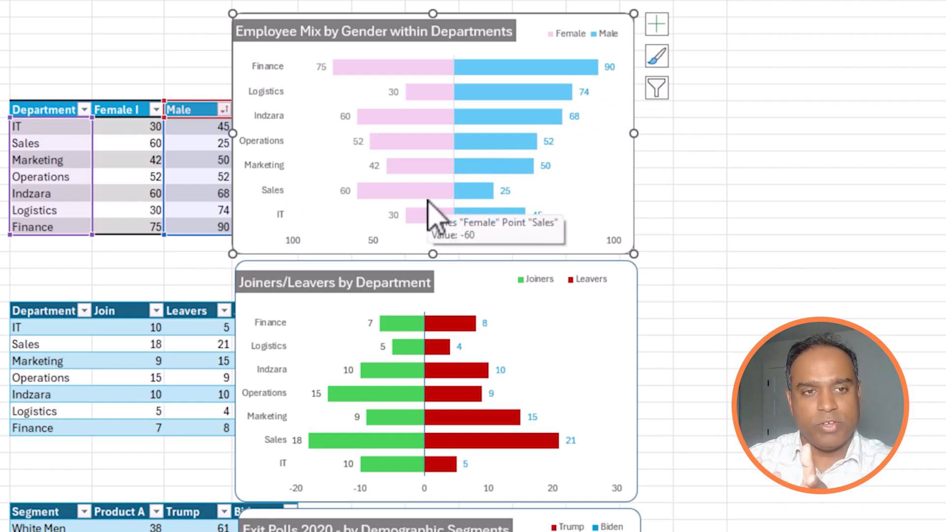
pyautogui.moveTo(284, 111)
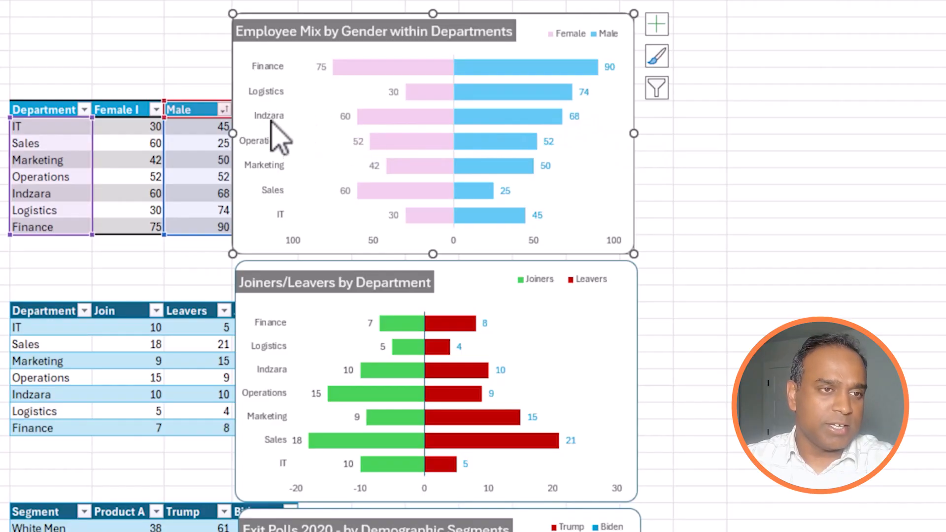
pyautogui.moveTo(347, 133)
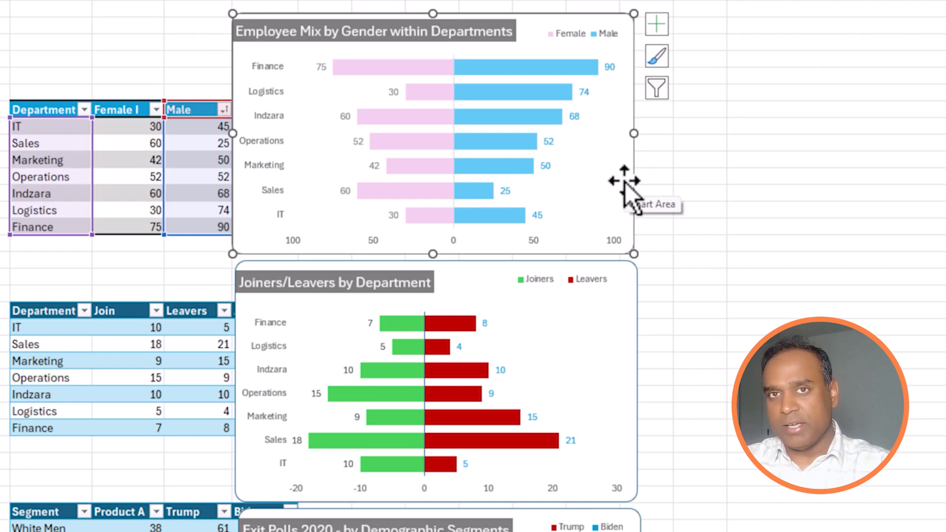
pyautogui.moveTo(437, 136)
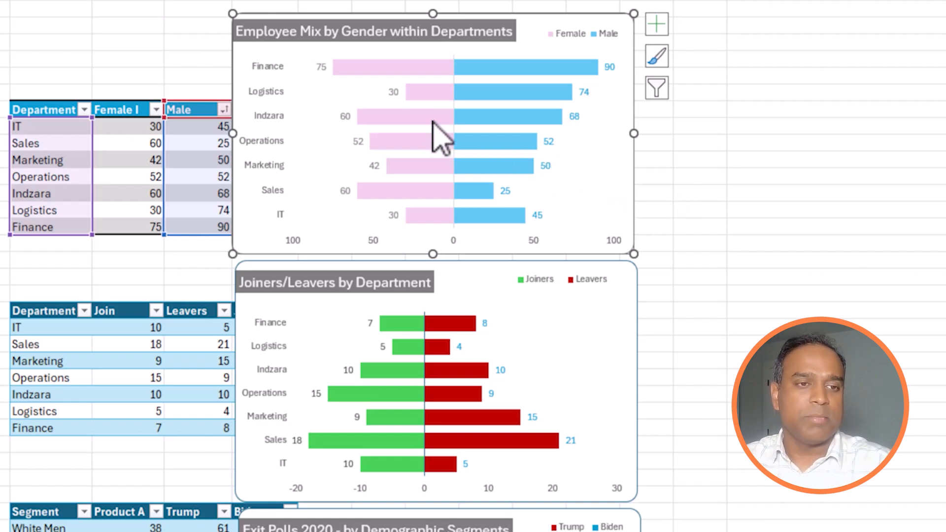
pyautogui.moveTo(615, 193)
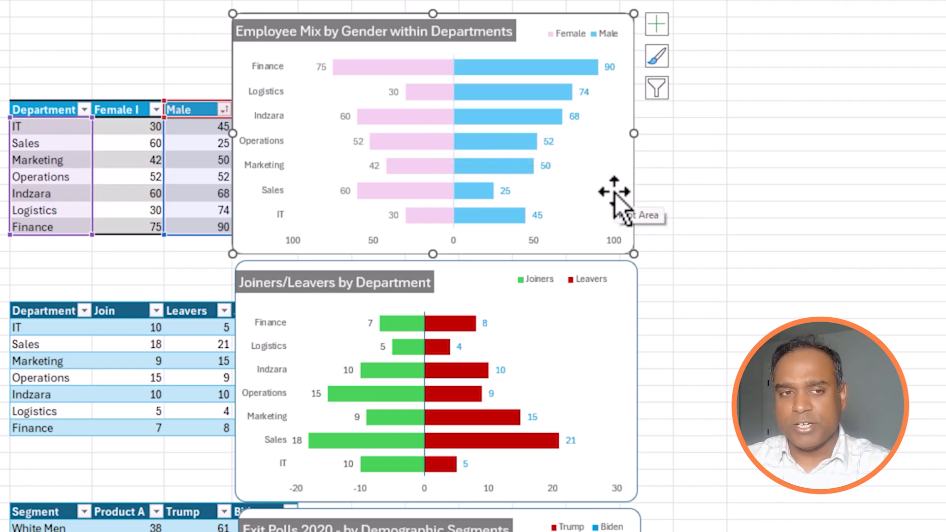
pyautogui.scroll(-3)
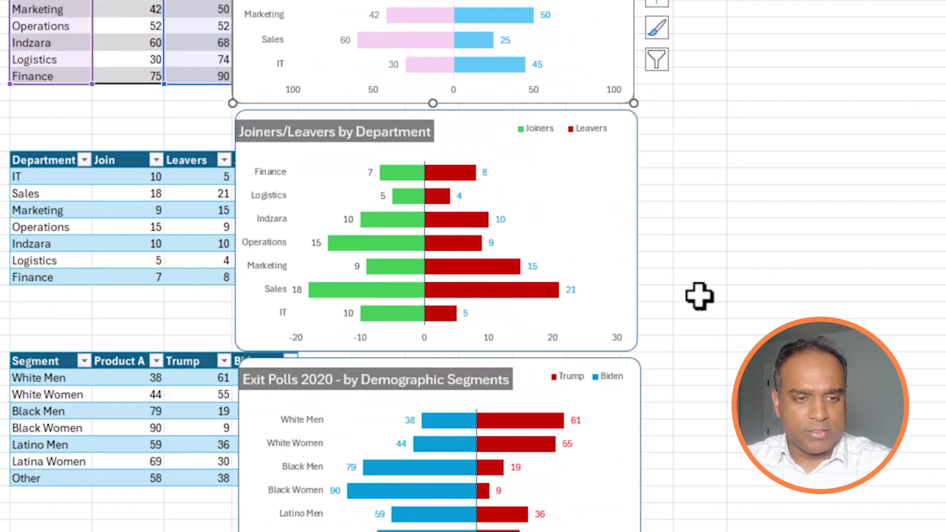
pyautogui.scroll(-3)
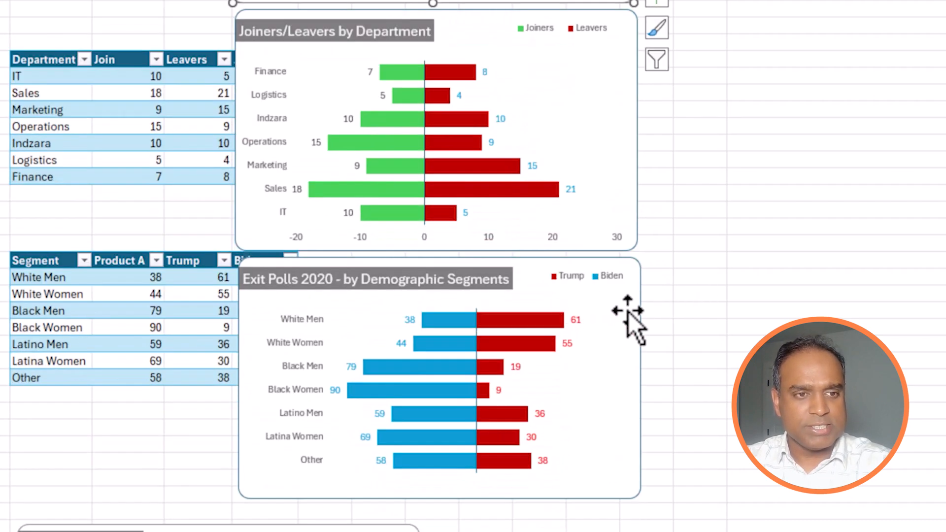
pyautogui.click(440, 377)
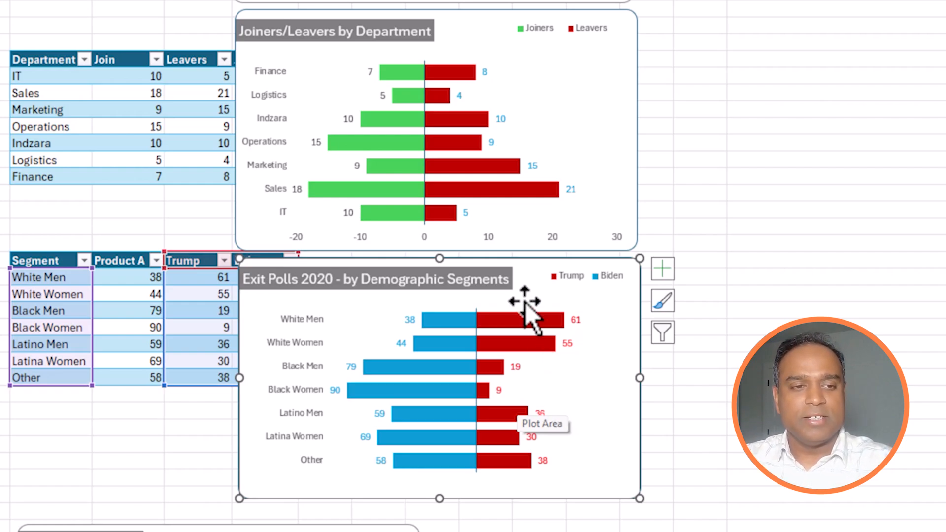
pyautogui.moveTo(316, 416)
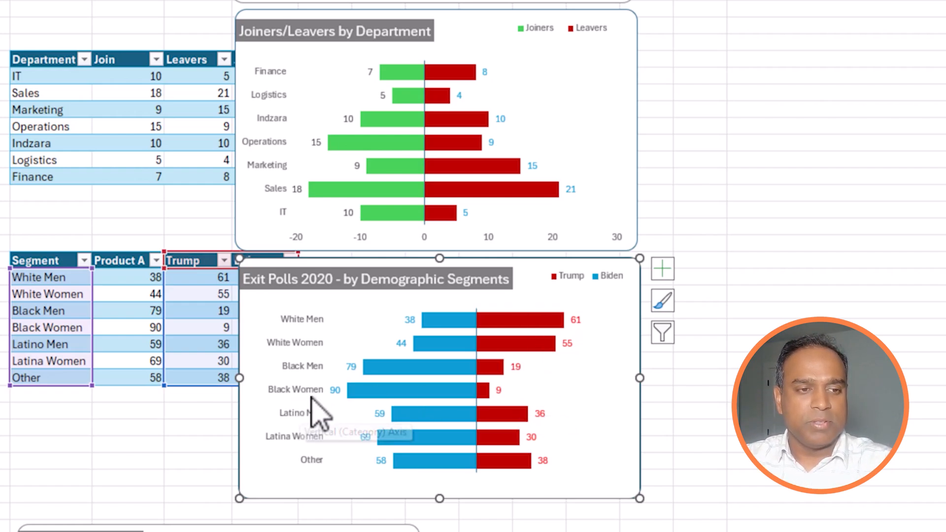
pyautogui.moveTo(362, 416)
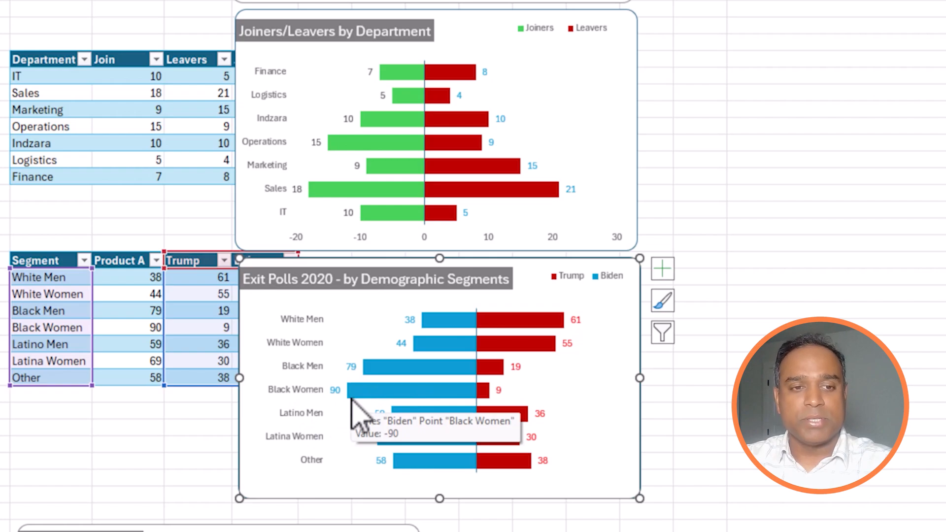
pyautogui.moveTo(594, 367)
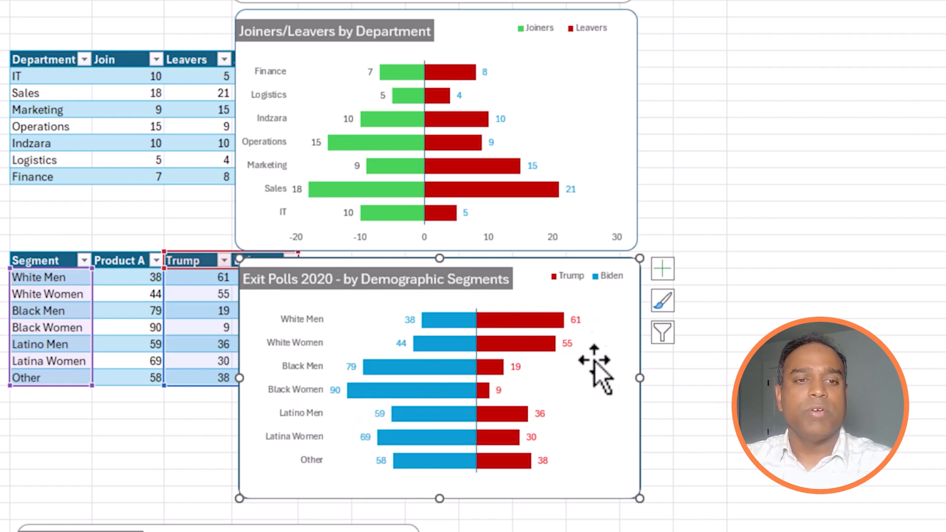
pyautogui.moveTo(567, 355)
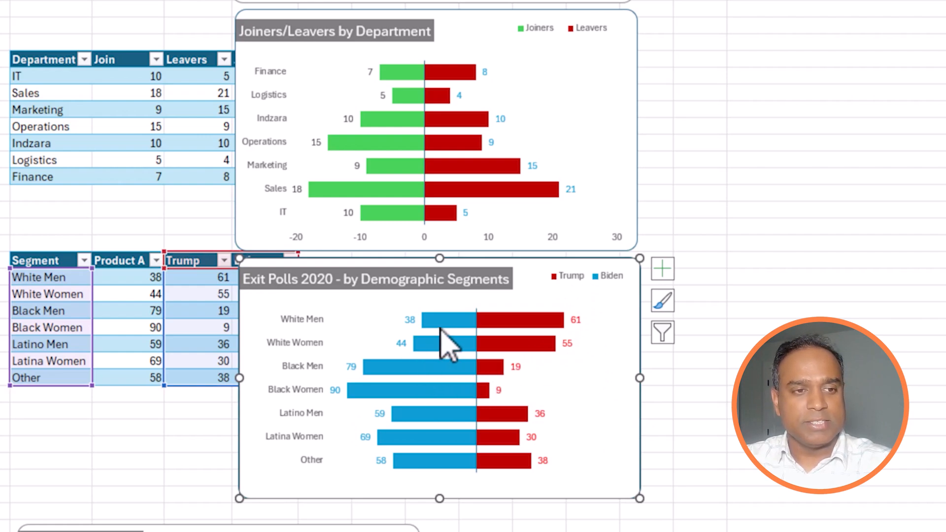
pyautogui.moveTo(425, 335)
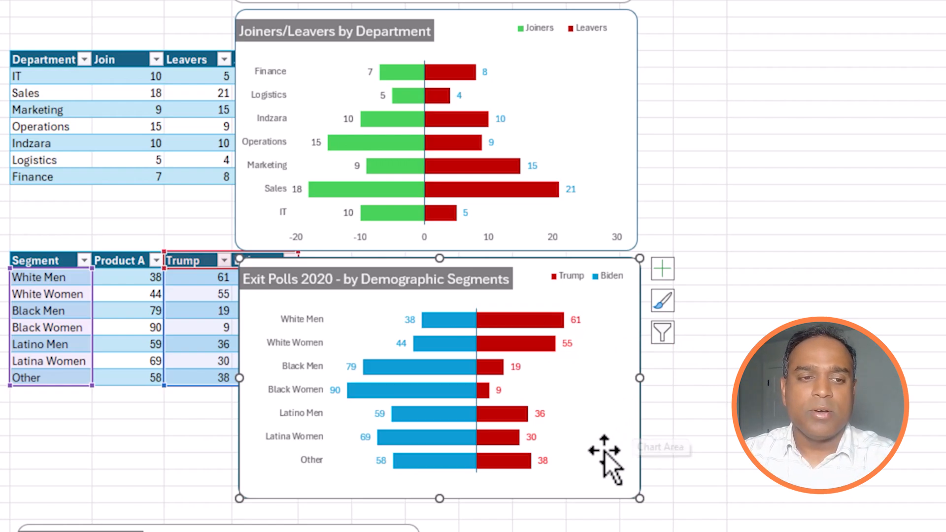
pyautogui.moveTo(573, 392)
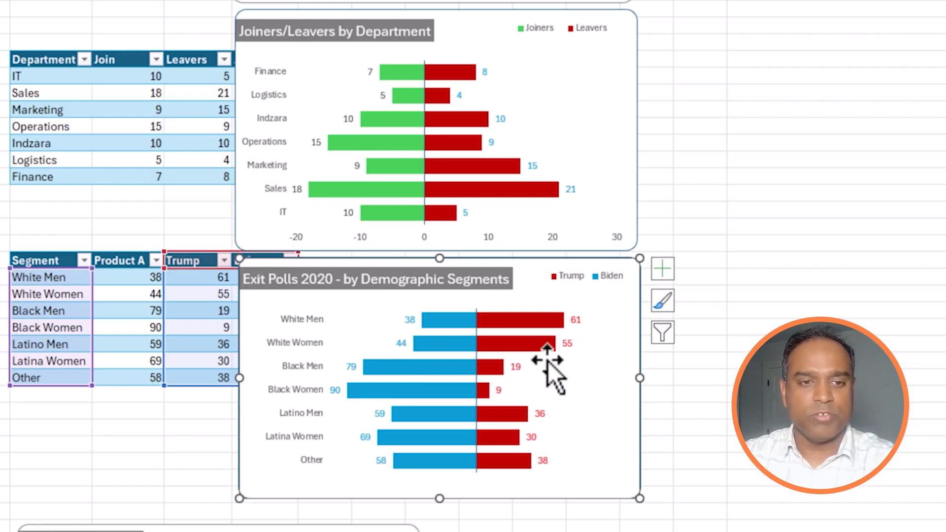
pyautogui.moveTo(634, 449)
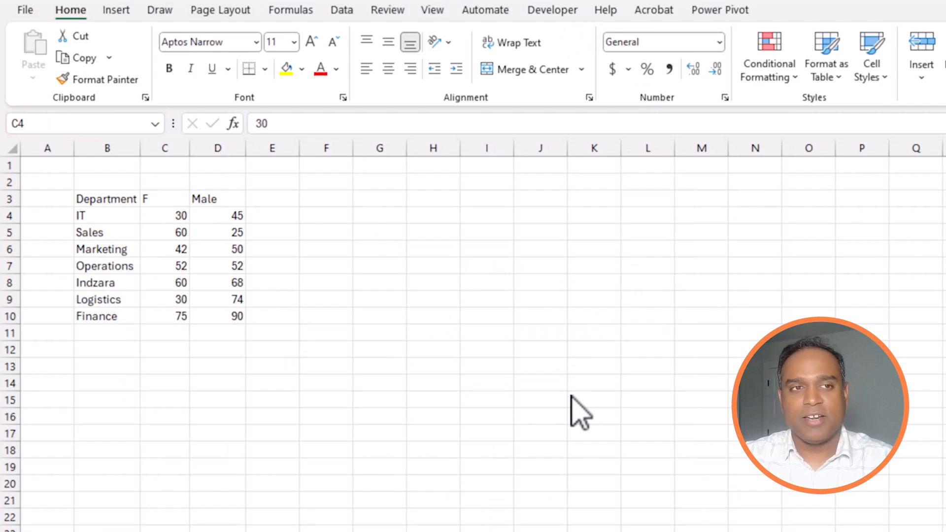
pyautogui.moveTo(575, 446)
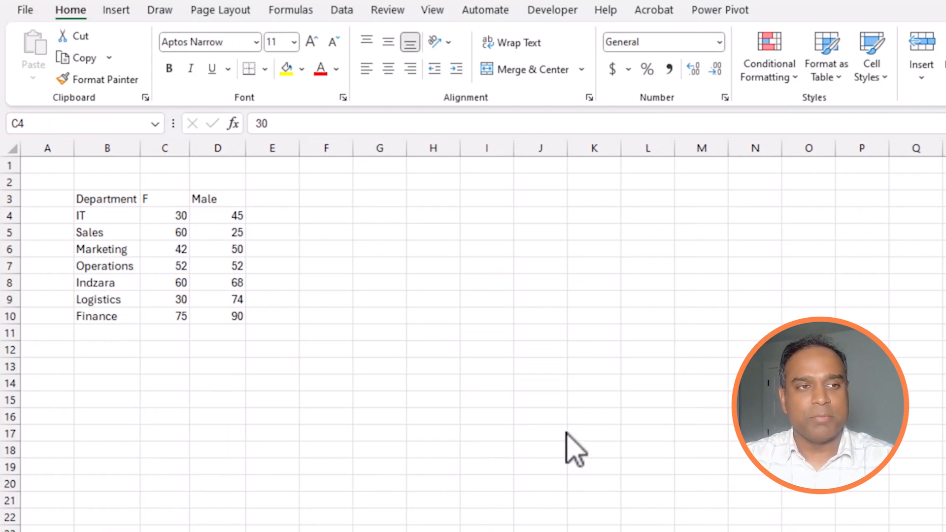
pyautogui.moveTo(546, 449)
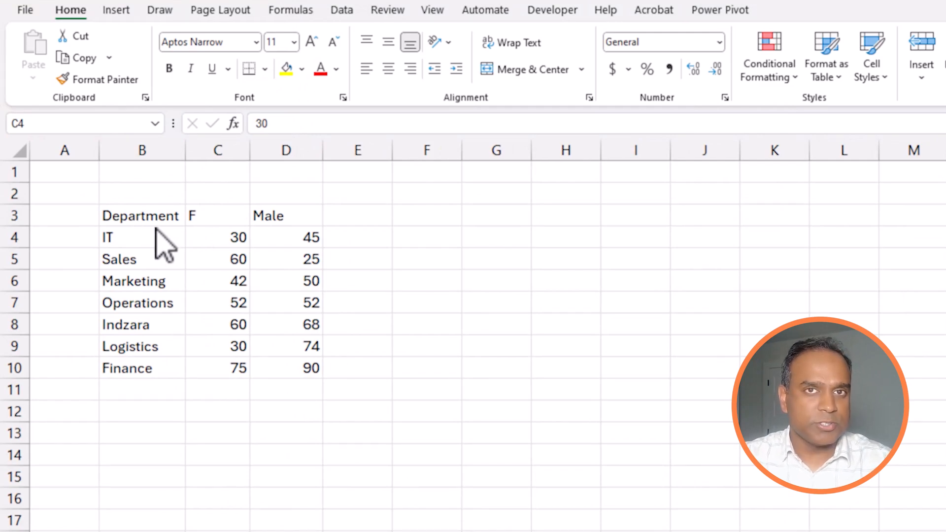
pyautogui.moveTo(140, 216); pyautogui.dragTo(238, 237)
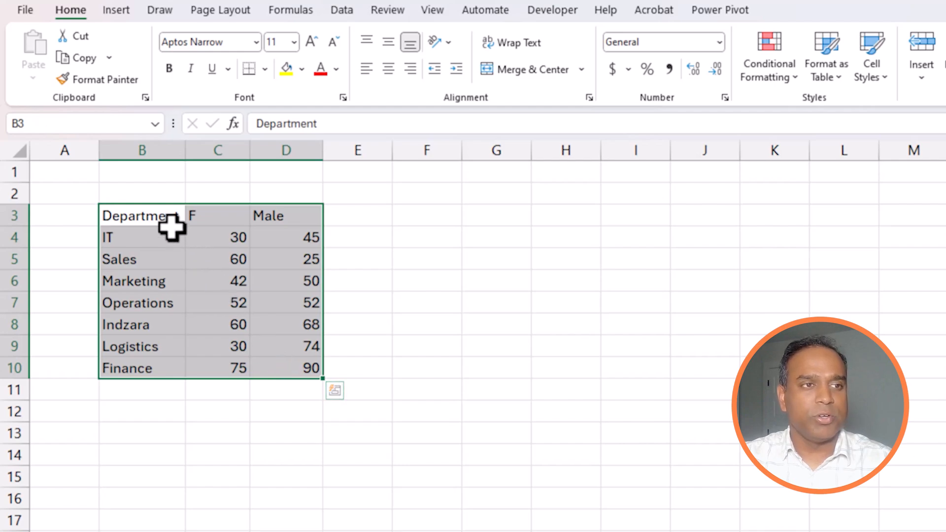
pyautogui.moveTo(175, 280)
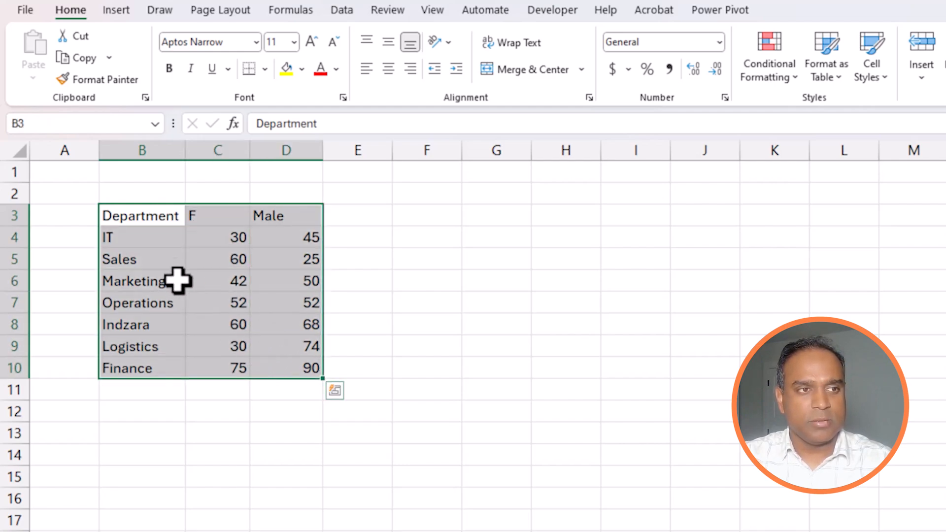
pyautogui.moveTo(237, 368)
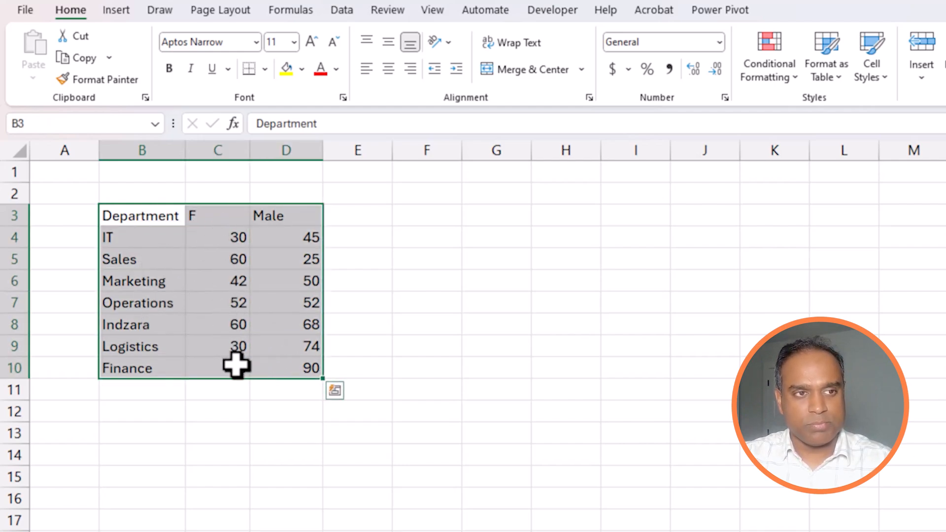
pyautogui.write('75')
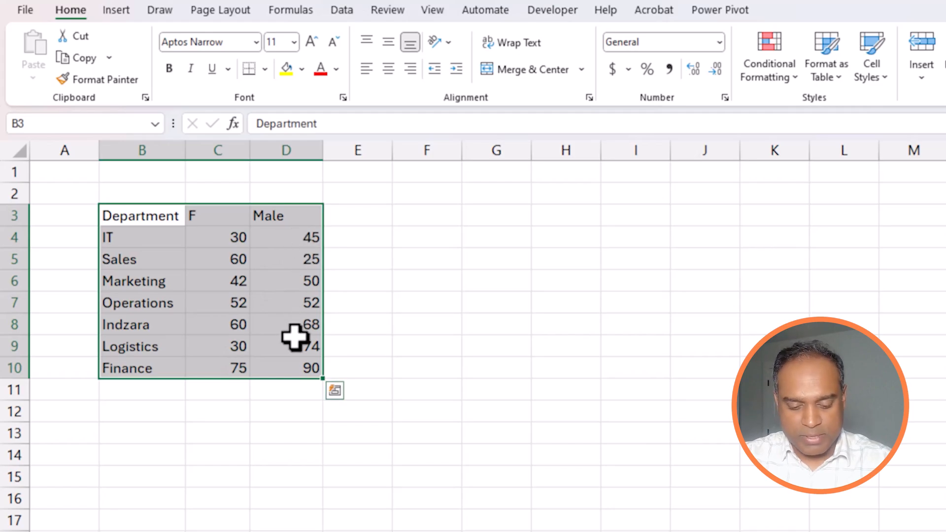
# Convert the selected headcount range into a table with a header row (Ctrl+T).
pyautogui.press('ctrl+t')
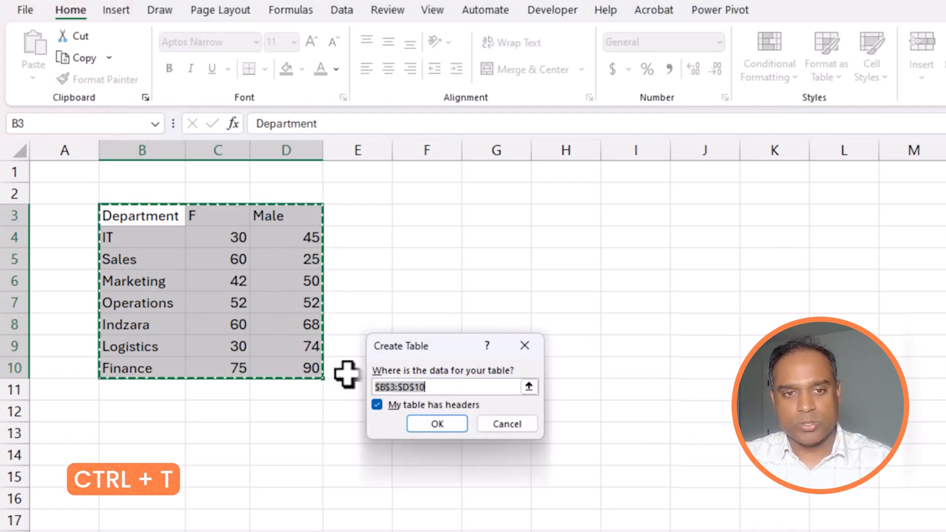
pyautogui.click(436, 423)
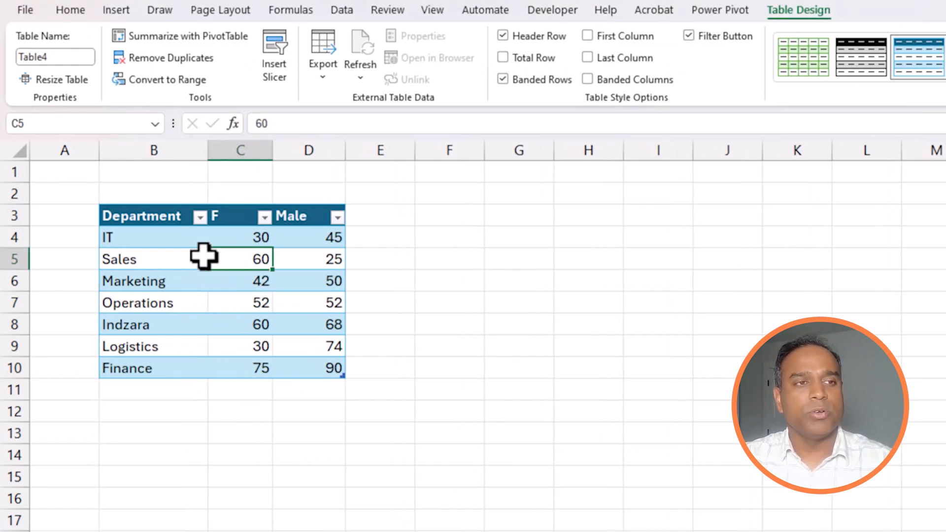
# Add a 'Female' header in E3 and the formula =-[@F] negating each department's F value.
pyautogui.click(380, 216)
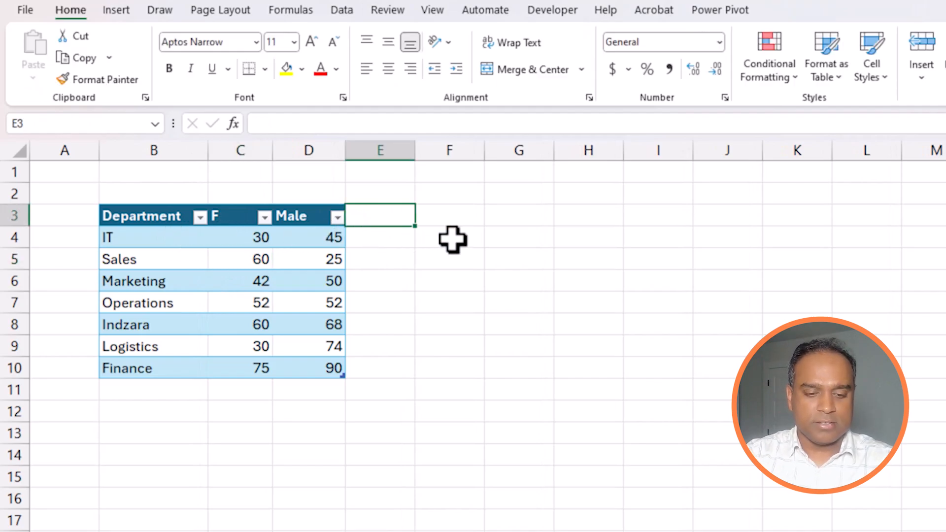
pyautogui.write('F')
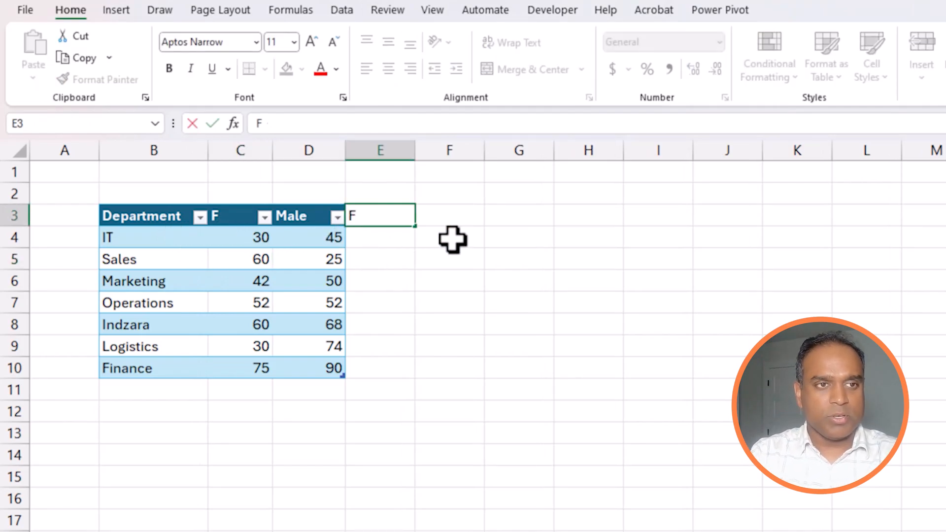
pyautogui.write('Female')
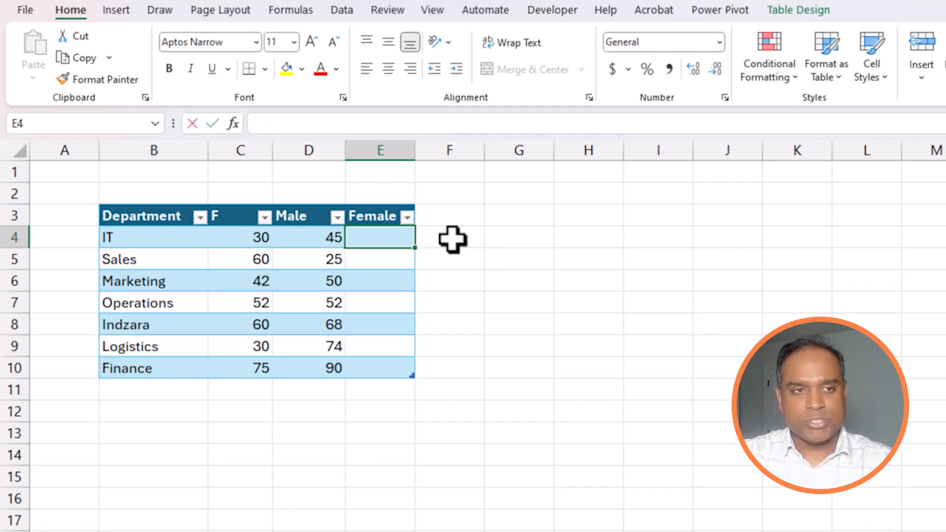
pyautogui.write('=-')
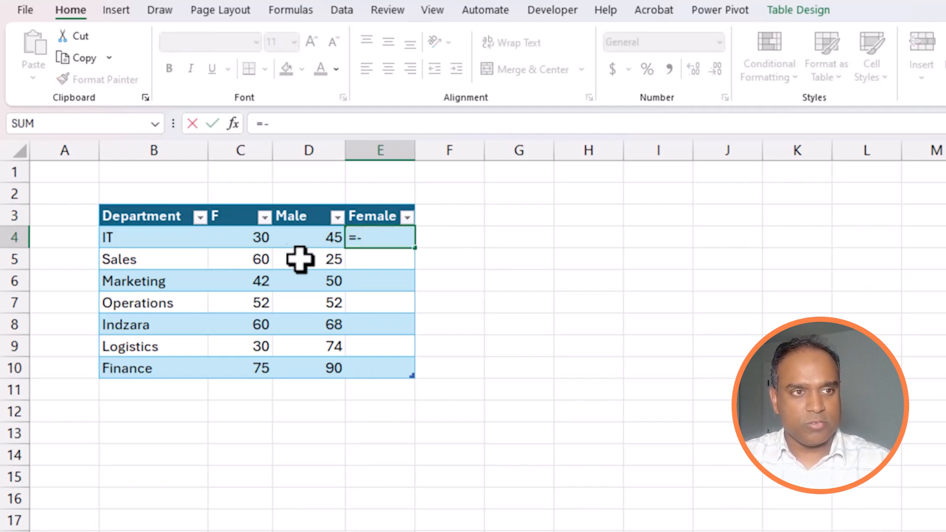
pyautogui.click(240, 237)
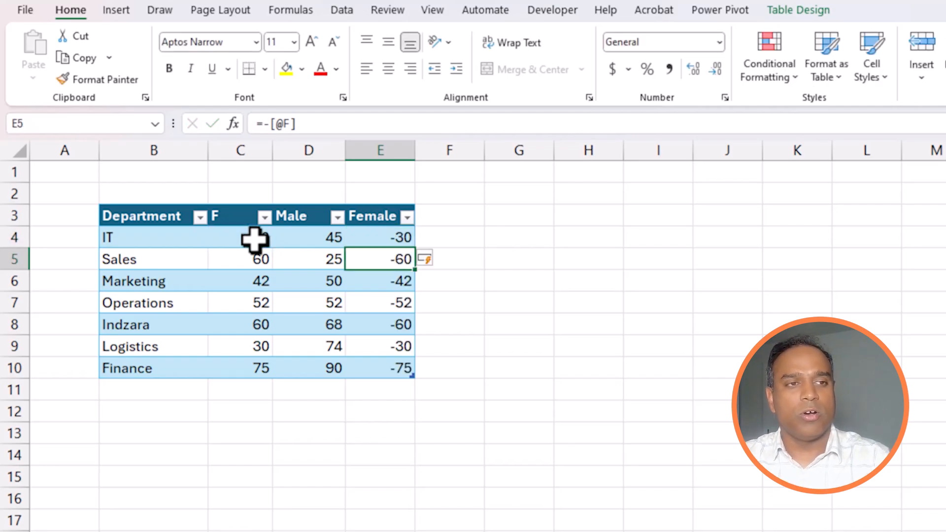
pyautogui.click(240, 238)
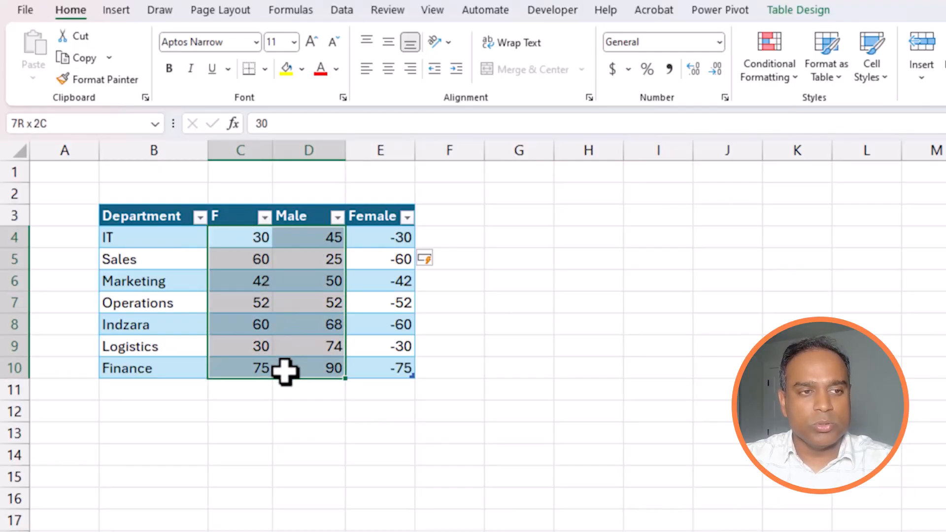
# Select the F and Male figures in C4:D10.
pyautogui.click(240, 238)
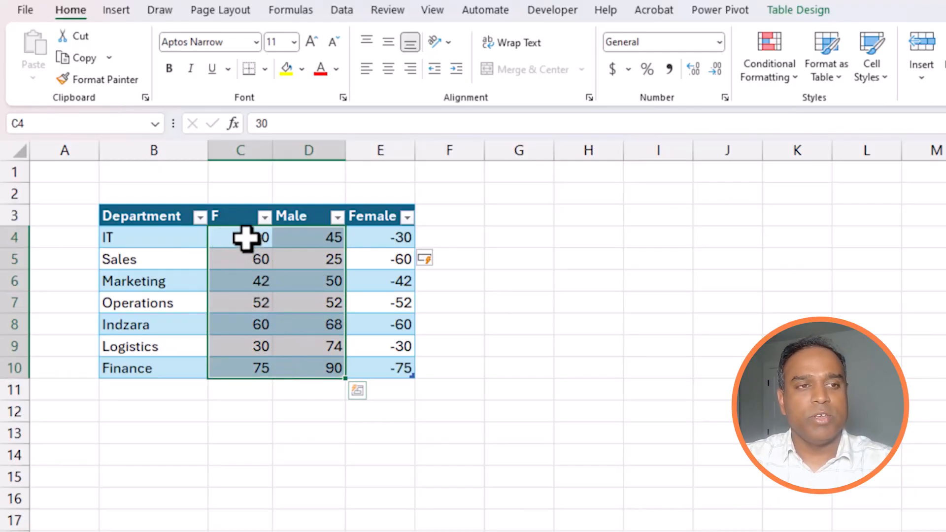
pyautogui.moveTo(240, 237); pyautogui.dragTo(286, 368)
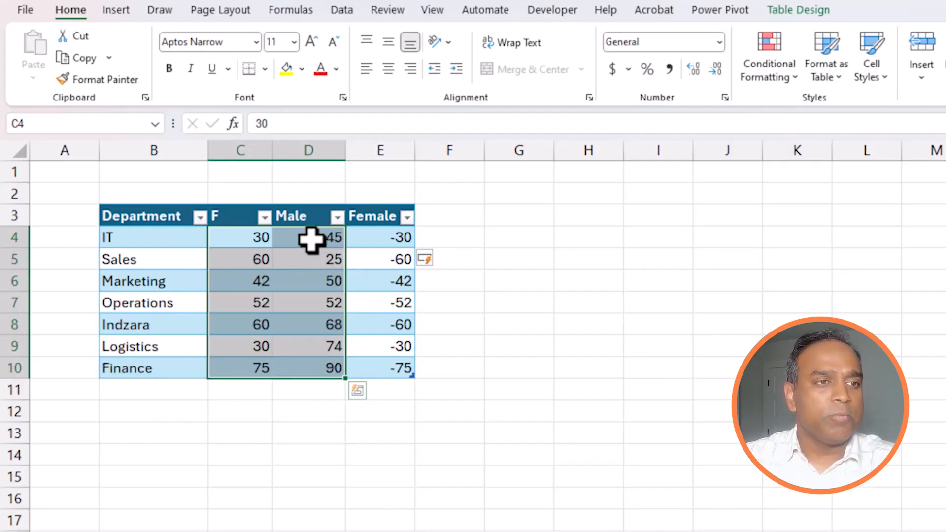
# Insert a 2-D Clustered Bar chart from the Department, Male and Female columns.
pyautogui.click(154, 216)
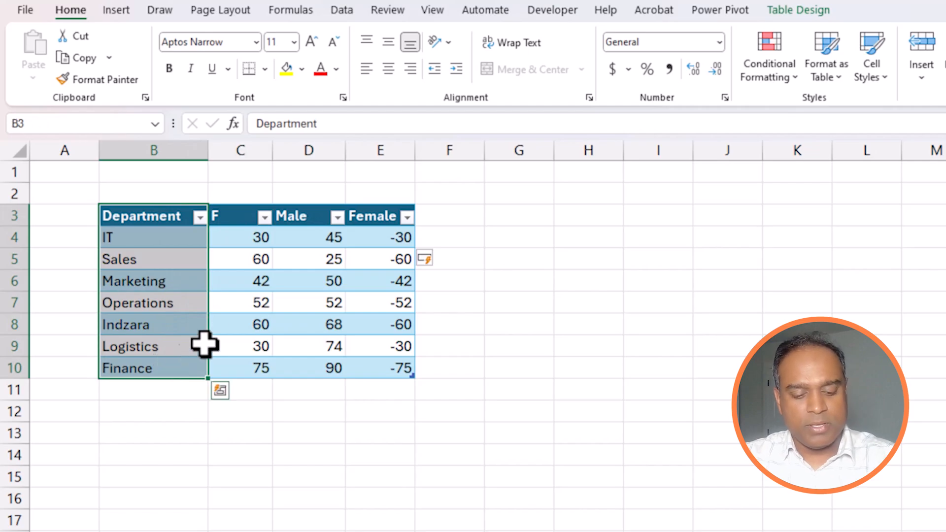
pyautogui.click(309, 216)
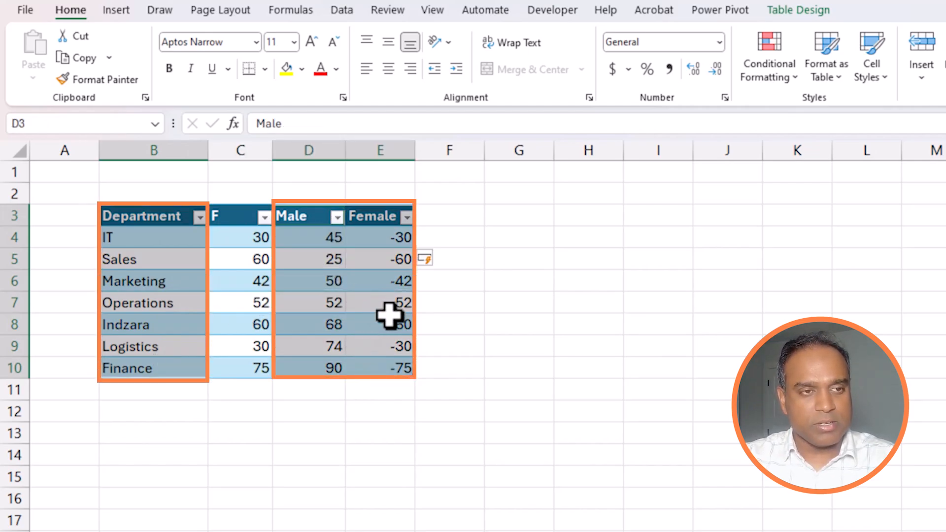
pyautogui.click(116, 10)
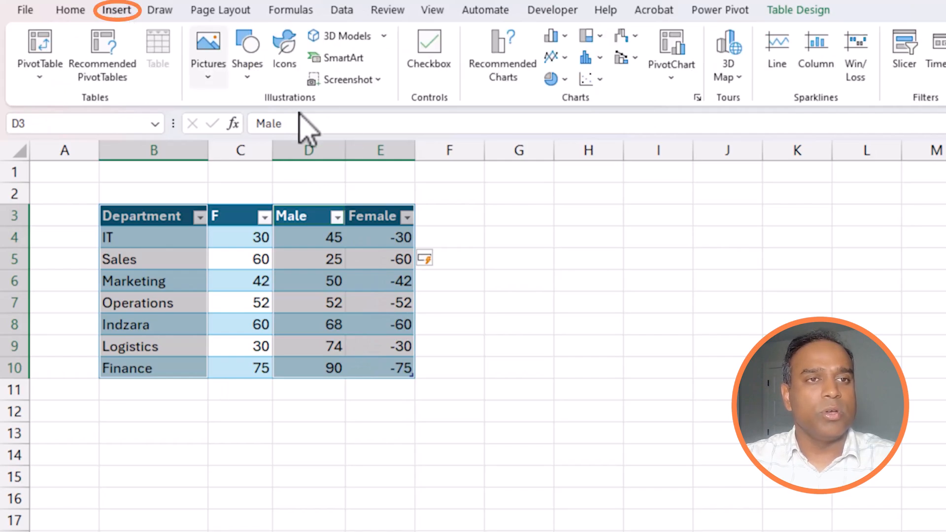
pyautogui.click(549, 36)
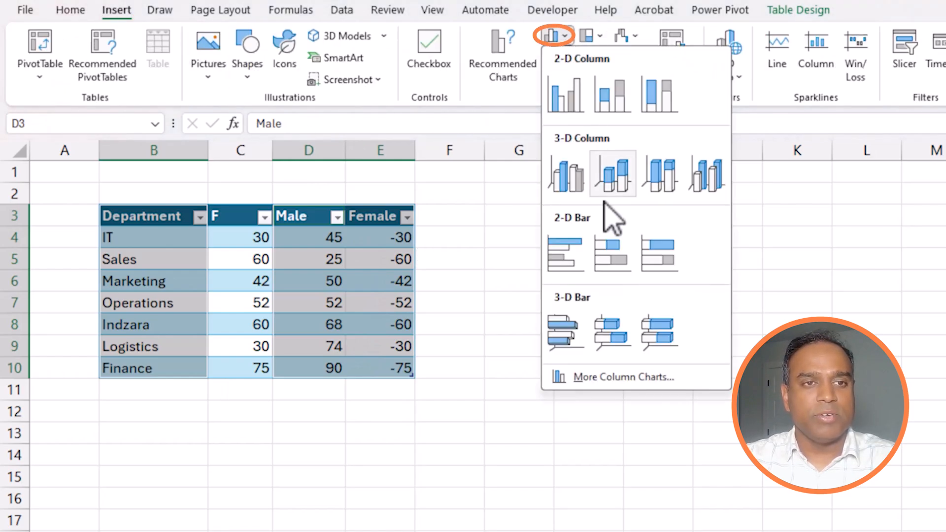
pyautogui.click(610, 253)
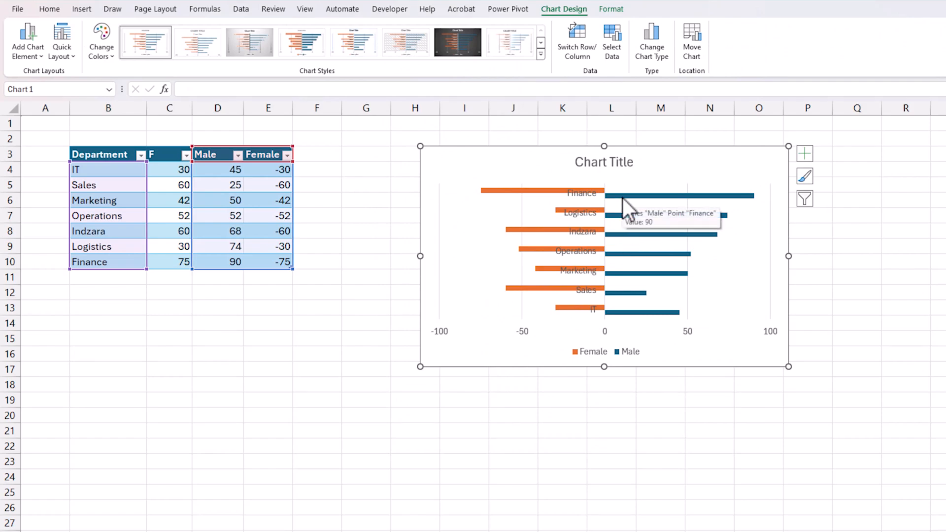
pyautogui.moveTo(588, 313)
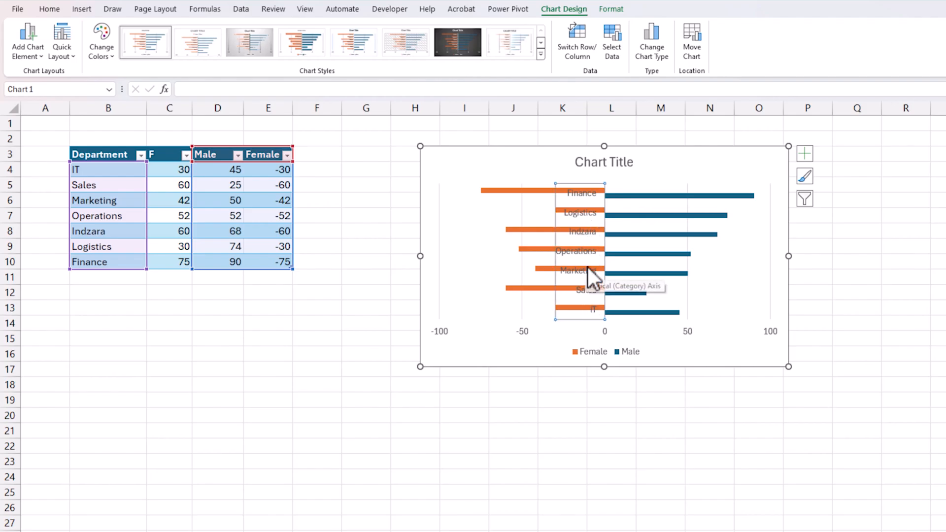
# Set the vertical category axis Label Position to Low so department names sit at the far left.
pyautogui.rightClick(592, 272)
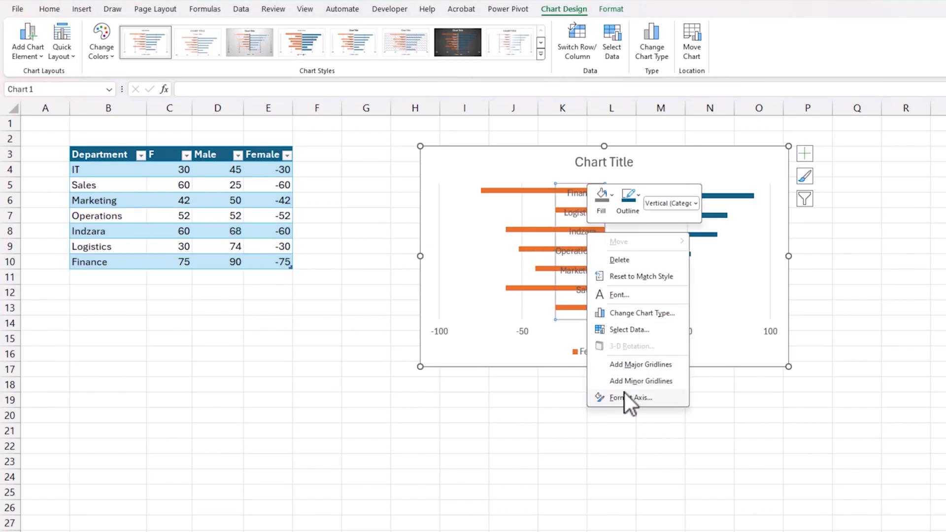
pyautogui.click(629, 397)
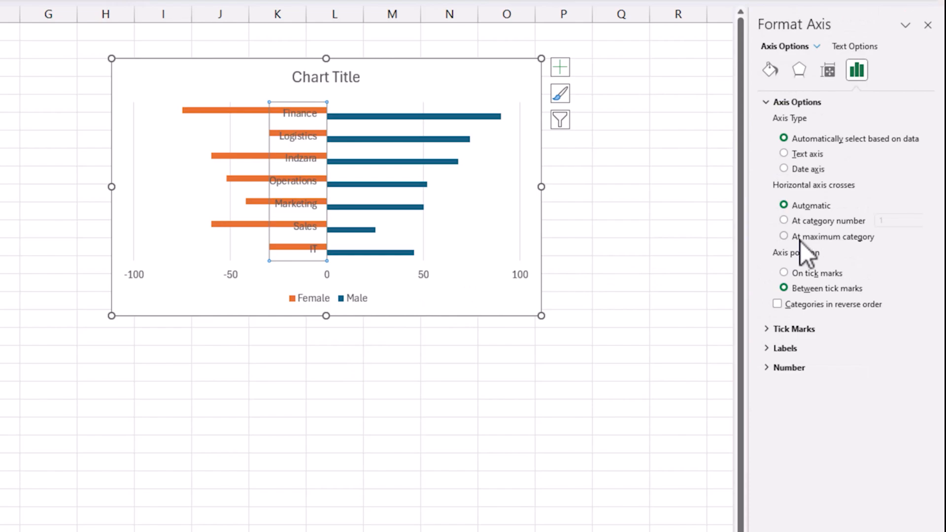
pyautogui.click(785, 348)
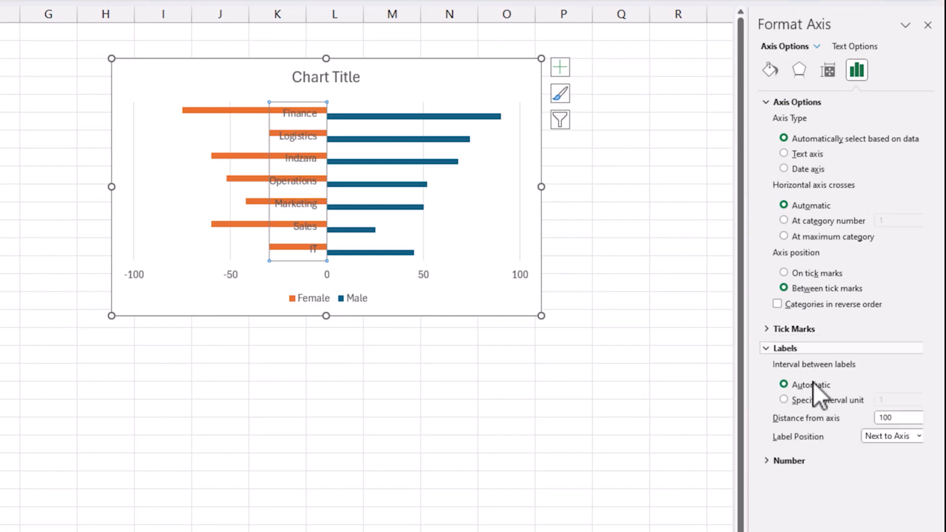
pyautogui.click(891, 437)
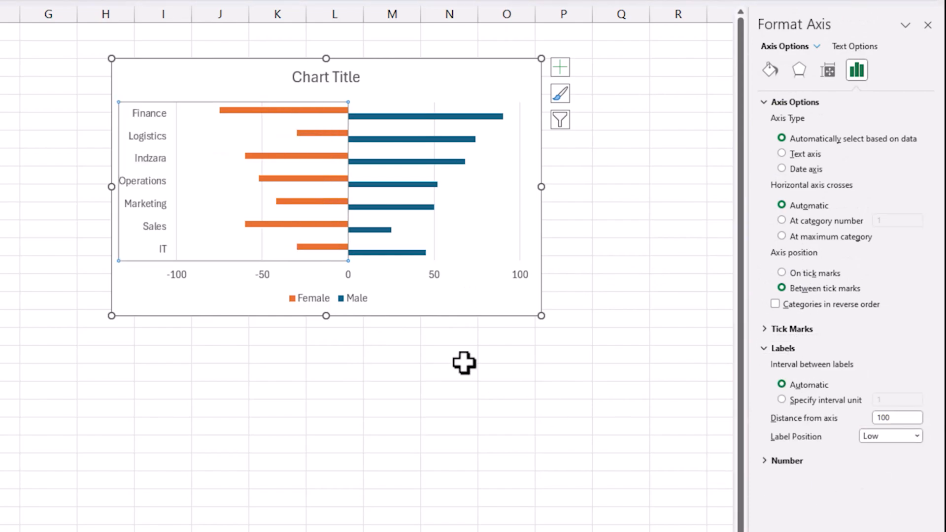
pyautogui.moveTo(156, 226)
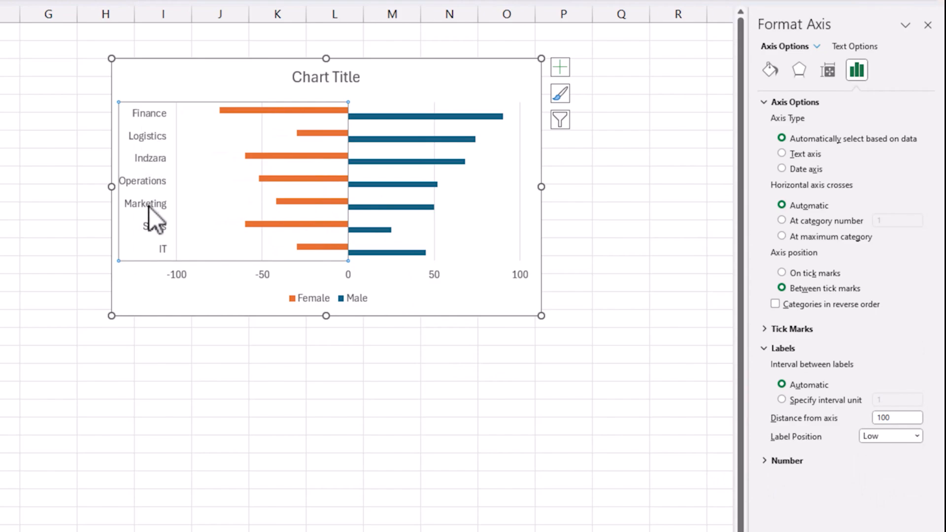
pyautogui.moveTo(155, 217)
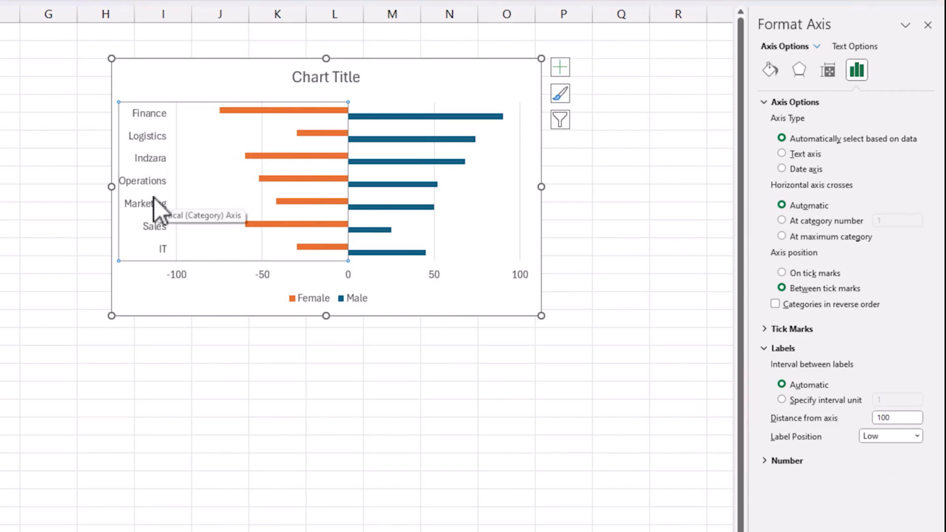
pyautogui.moveTo(346, 124)
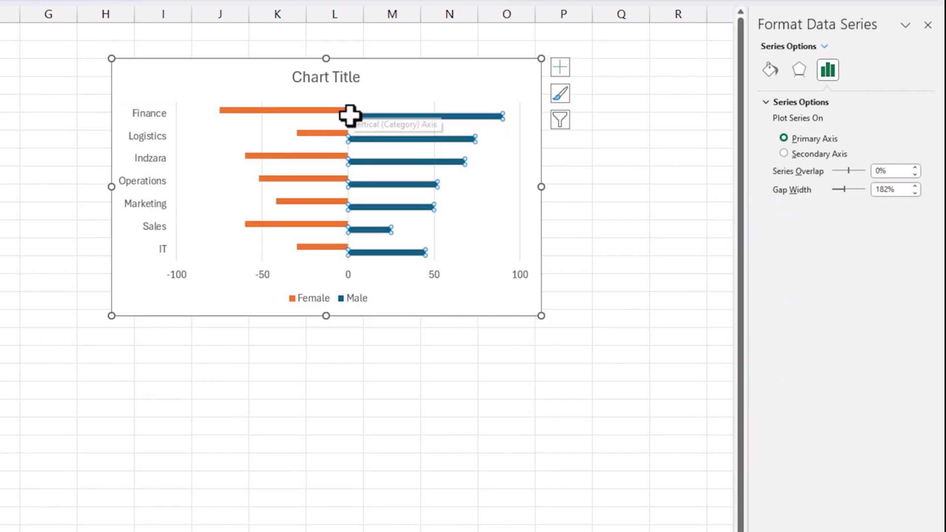
# Format the Male series with 100% Series Overlap and 50% Gap Width.
pyautogui.rightClick(350, 114)
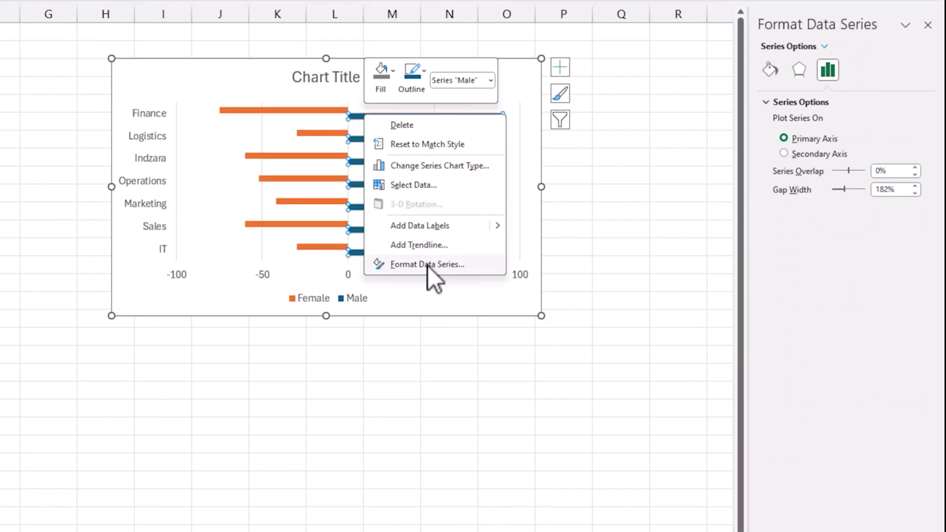
pyautogui.click(428, 264)
pyautogui.write('100')
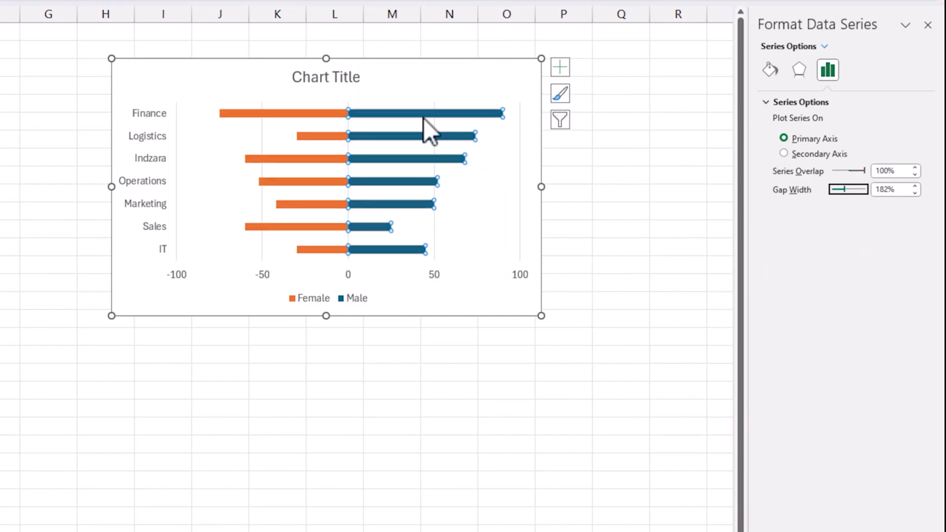
pyautogui.tripleClick(892, 190)
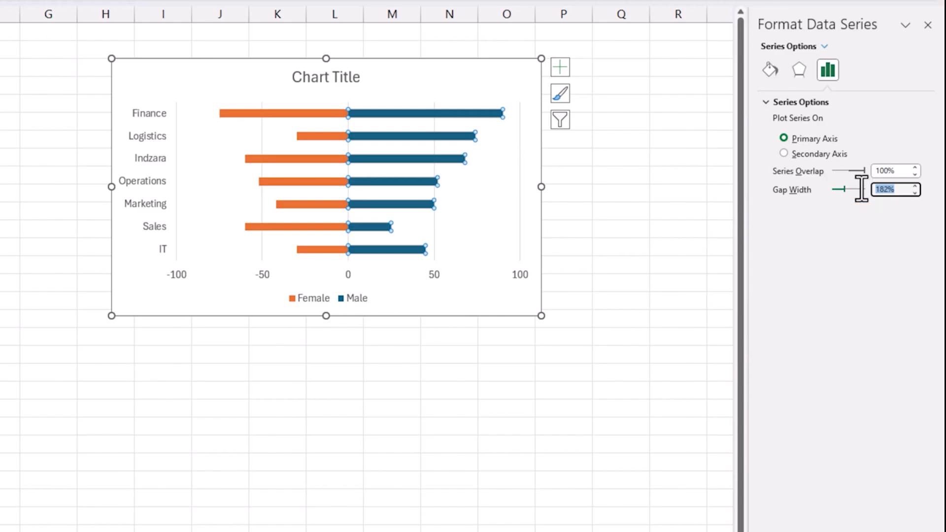
pyautogui.write('50%')
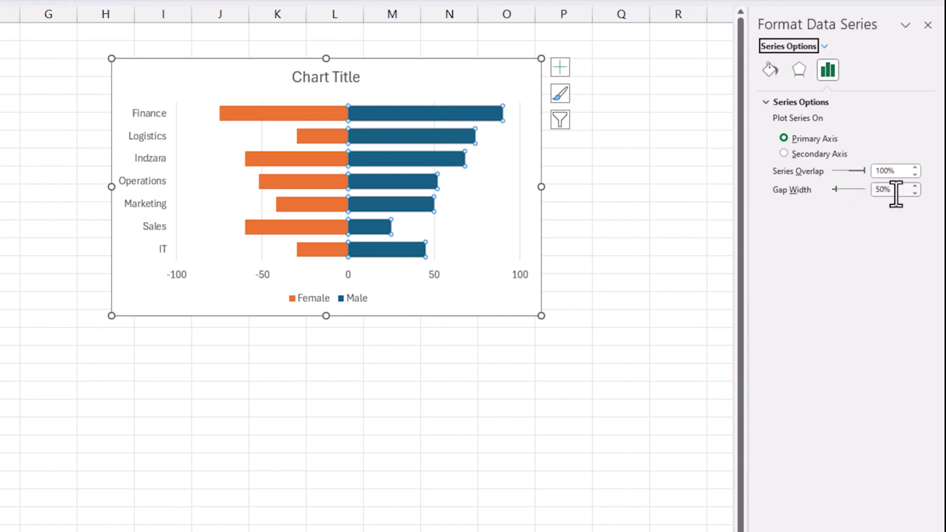
pyautogui.click(892, 189)
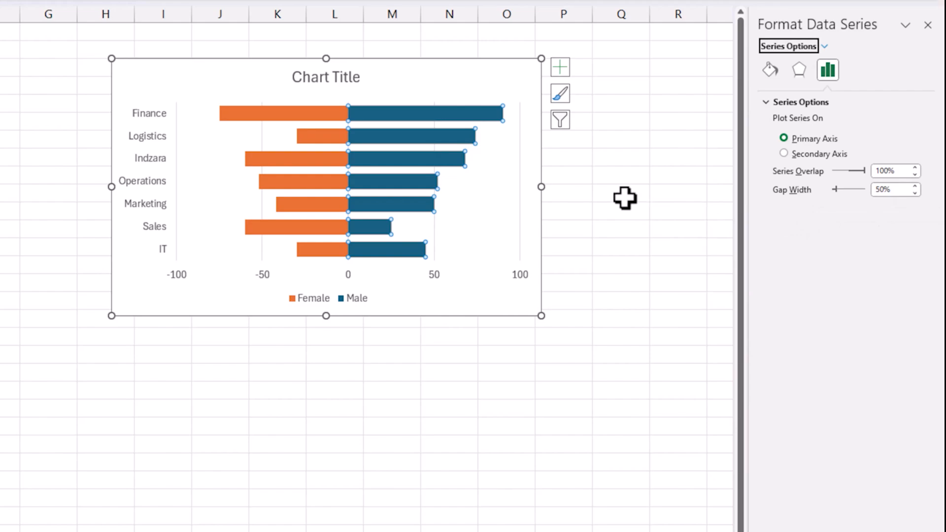
pyautogui.moveTo(412, 124)
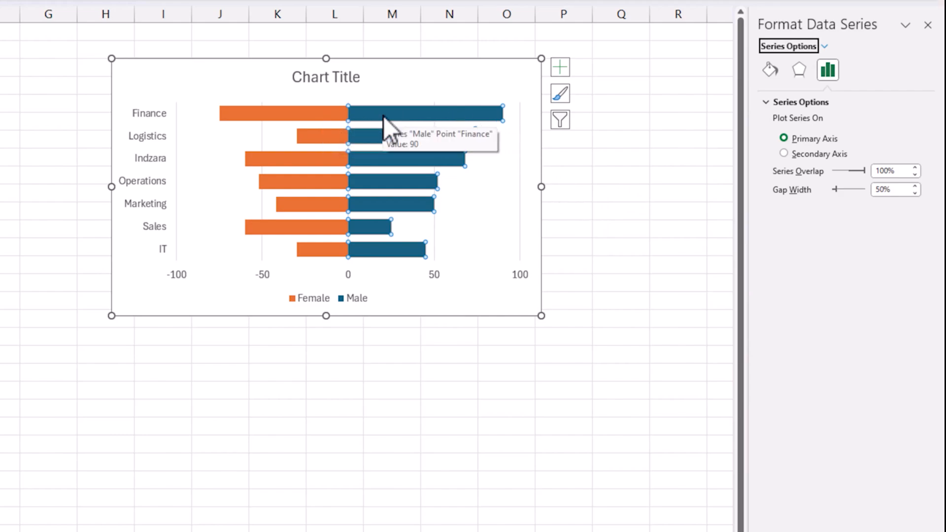
# Give the Male bars a light blue solid fill and the Female bars a light salmon fill.
pyautogui.click(477, 130)
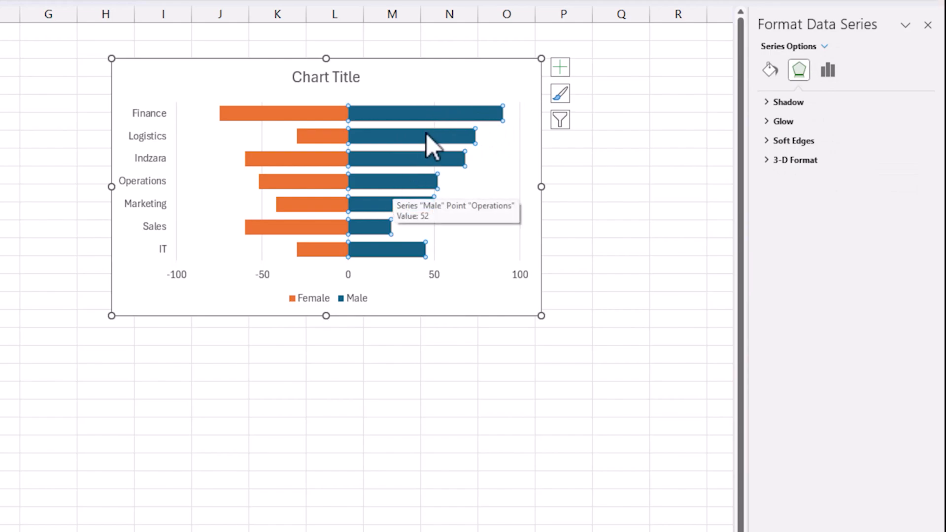
pyautogui.click(824, 46)
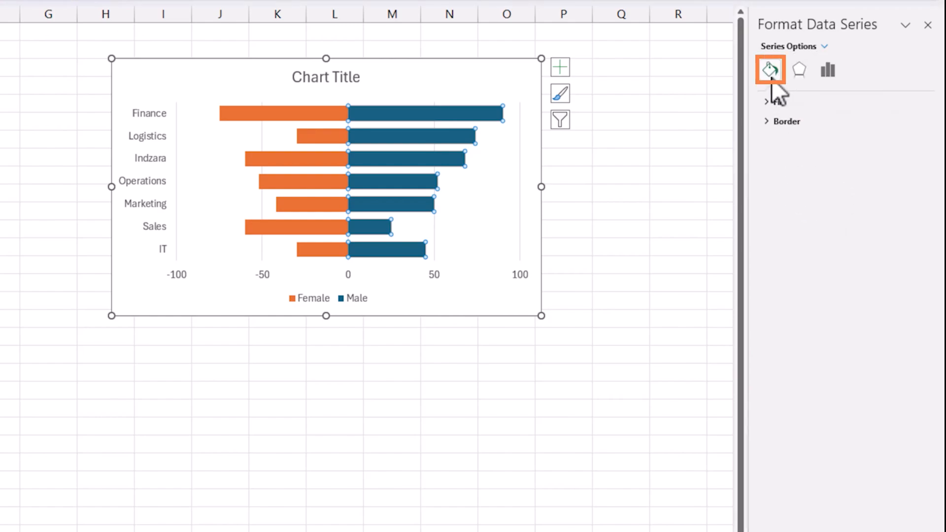
pyautogui.click(769, 69)
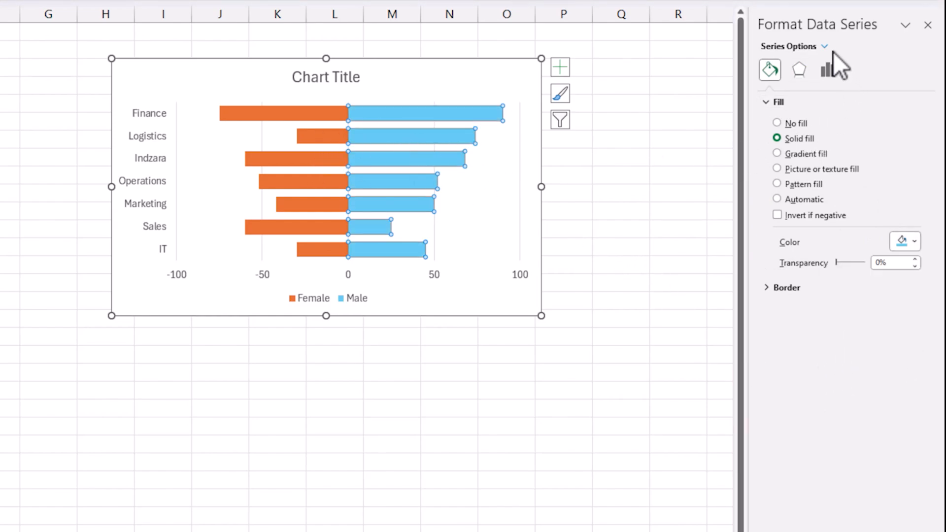
pyautogui.click(823, 47)
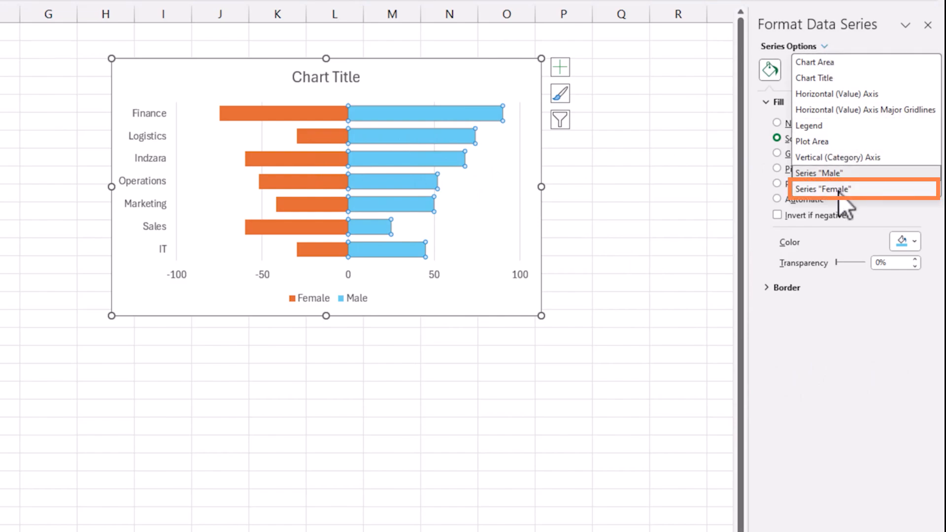
pyautogui.click(821, 190)
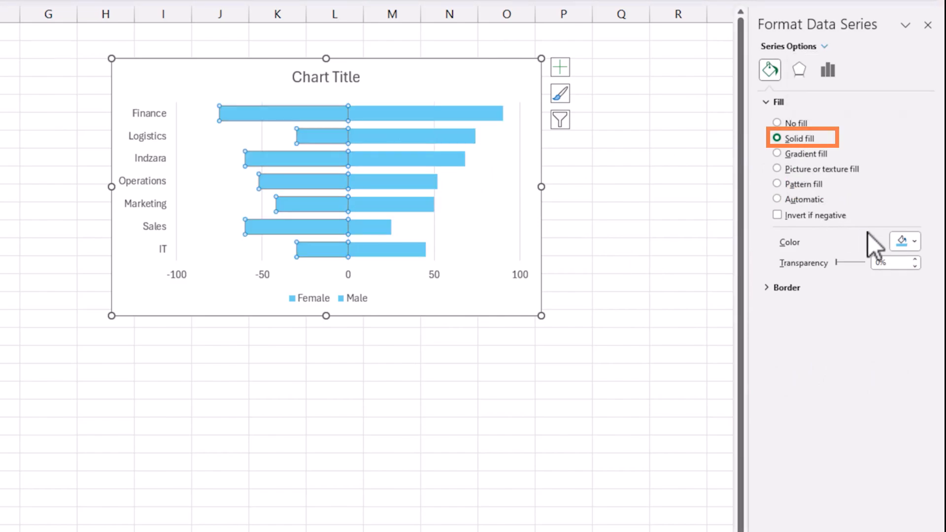
pyautogui.click(912, 241)
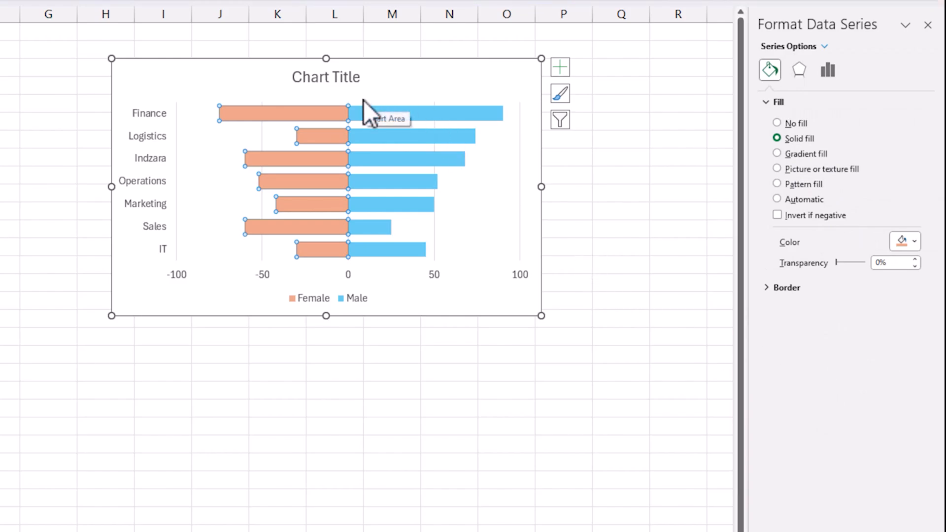
pyautogui.moveTo(432, 121)
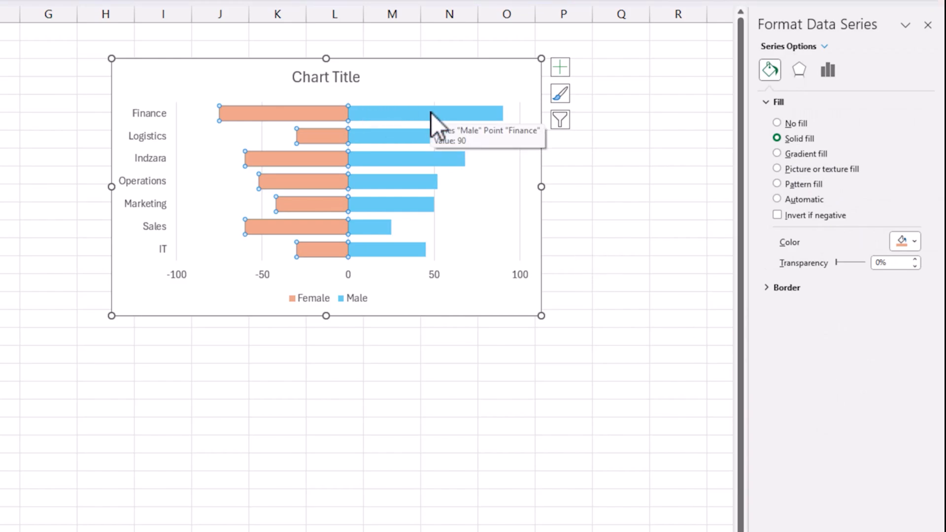
pyautogui.moveTo(526, 190)
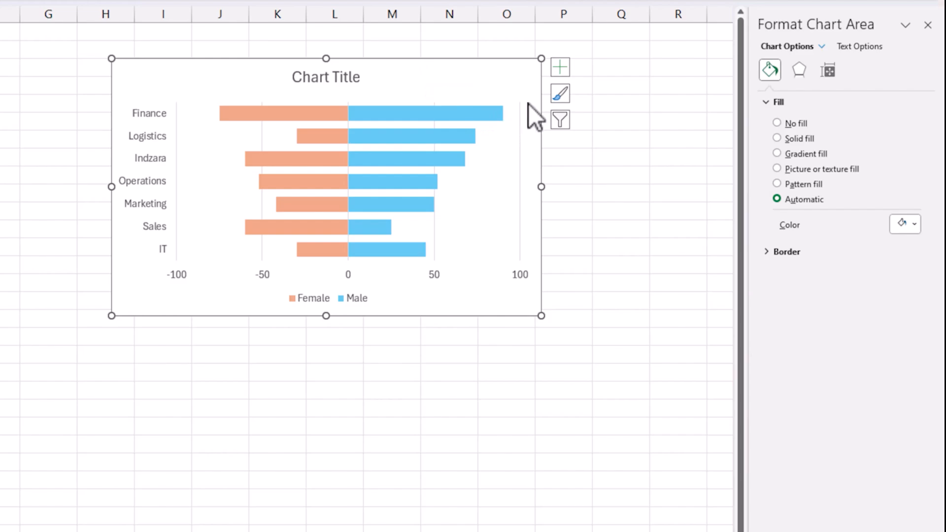
# Add data labels to the bars positioned at Outside End.
pyautogui.click(559, 66)
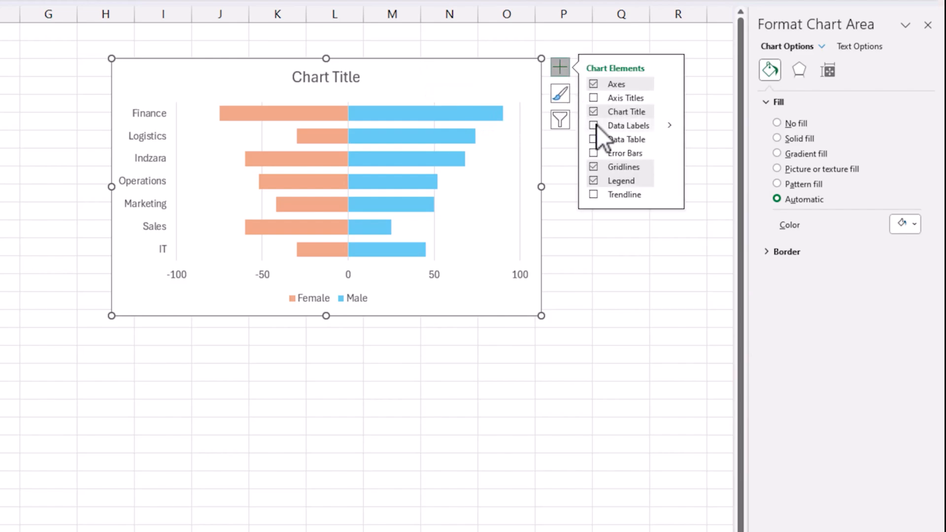
pyautogui.click(593, 125)
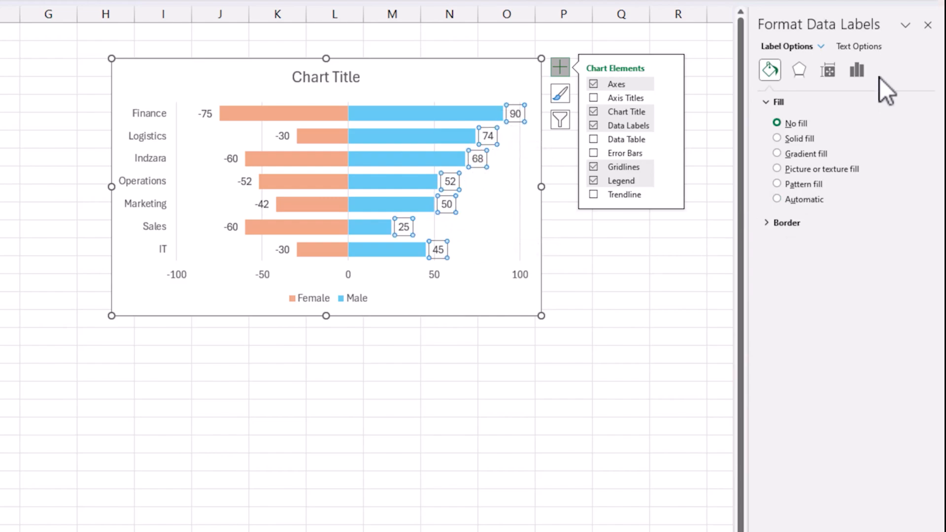
pyautogui.click(857, 70)
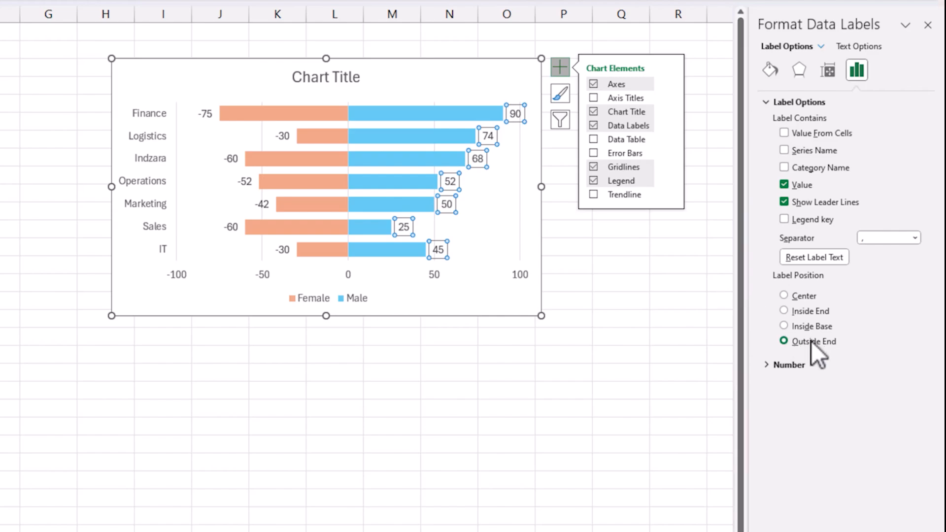
pyautogui.click(783, 295)
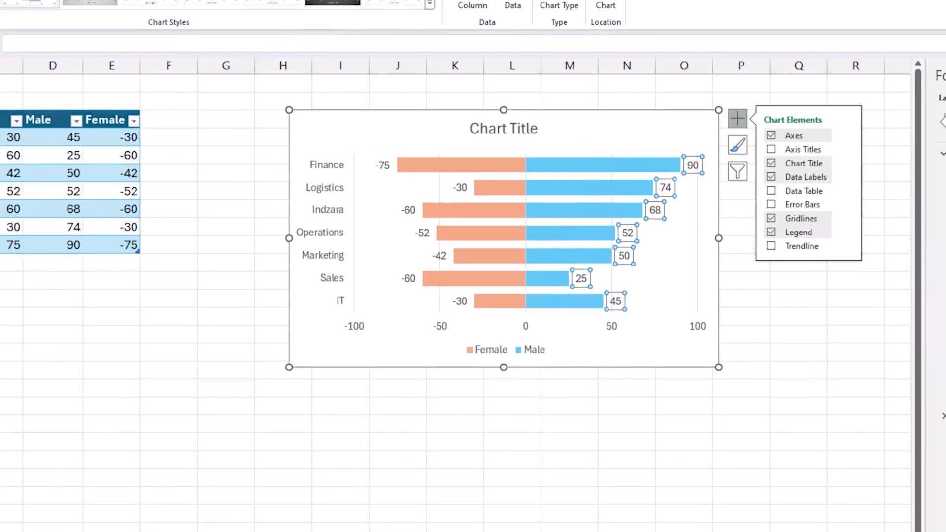
# Colour the Male data labels blue and close the Format pane.
pyautogui.click(277, 57)
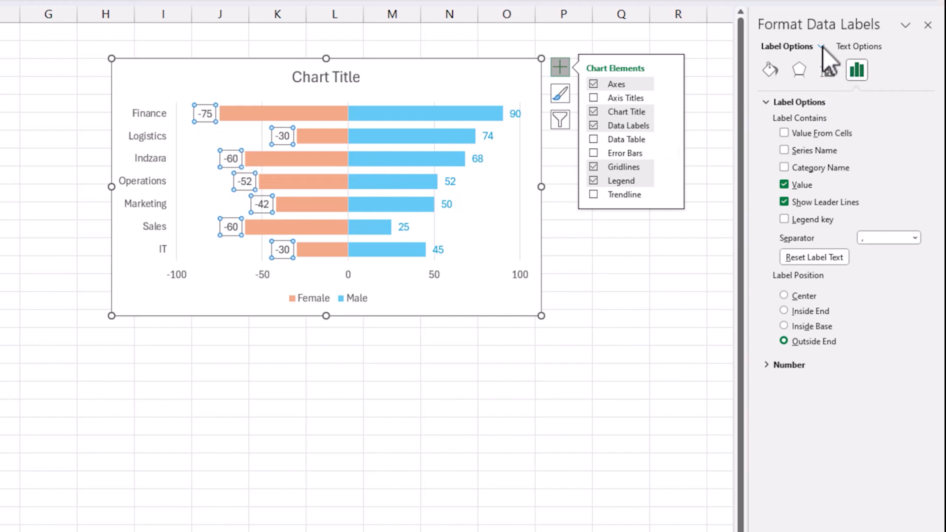
pyautogui.click(819, 46)
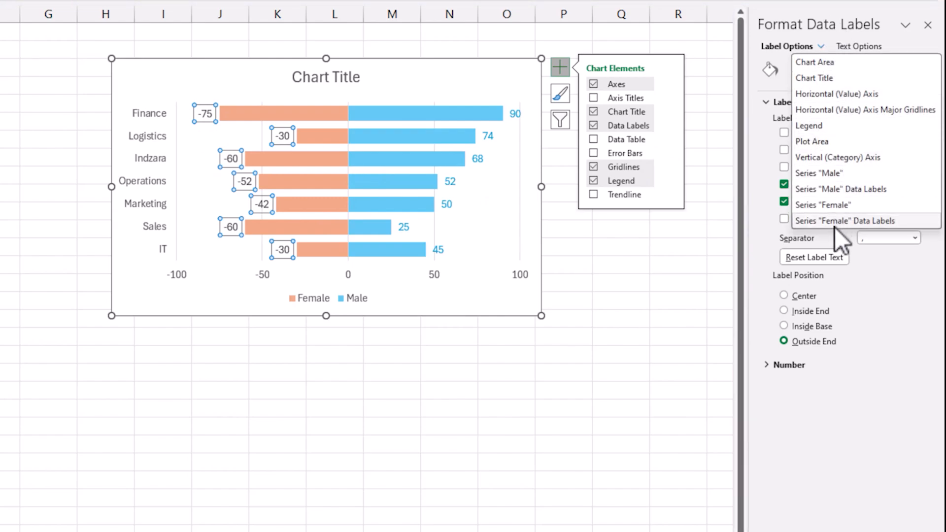
pyautogui.moveTo(867, 240)
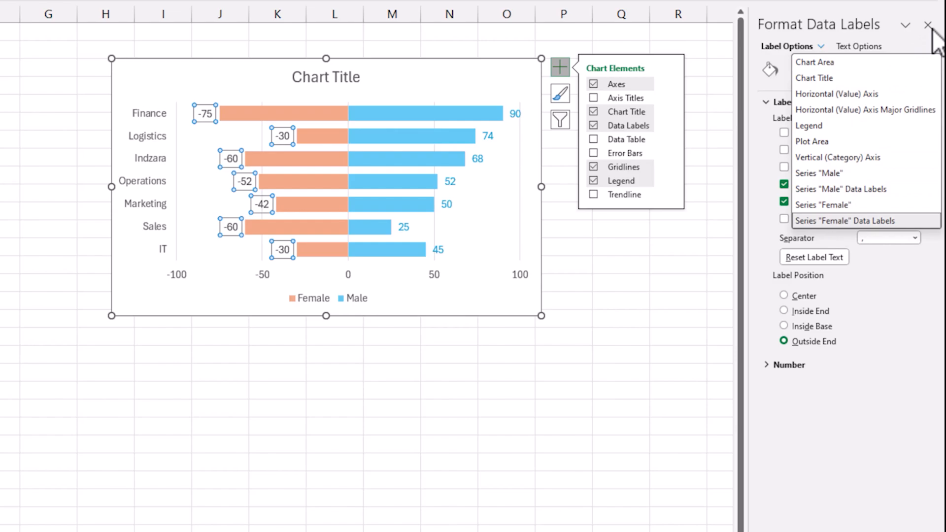
pyautogui.click(677, 316)
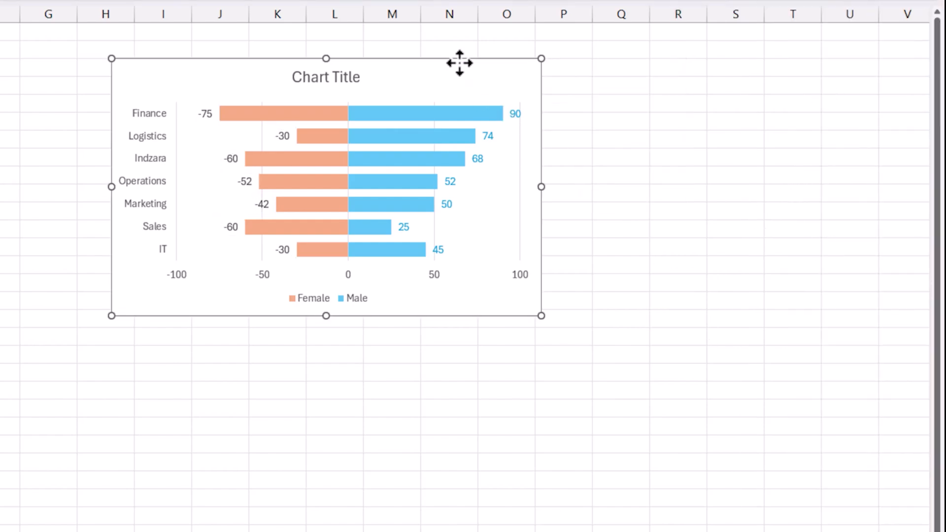
# Colour the Series "Female" data labels orange via the Format pane (Ctrl+1).
pyautogui.press('ctrl+1')
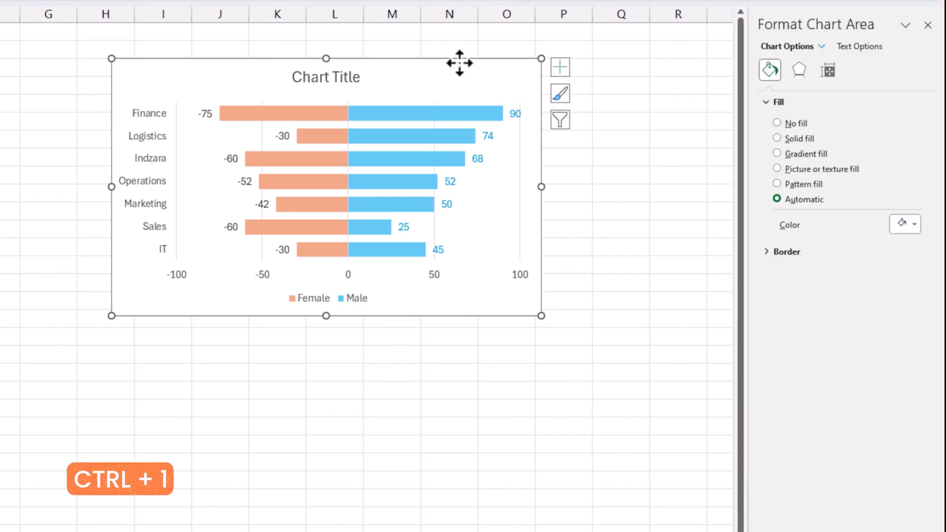
pyautogui.moveTo(830, 60)
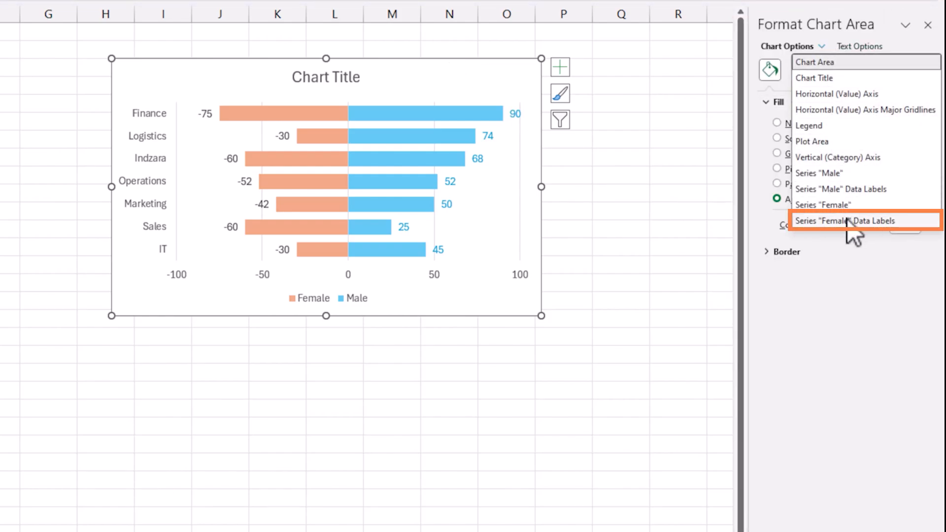
pyautogui.click(845, 220)
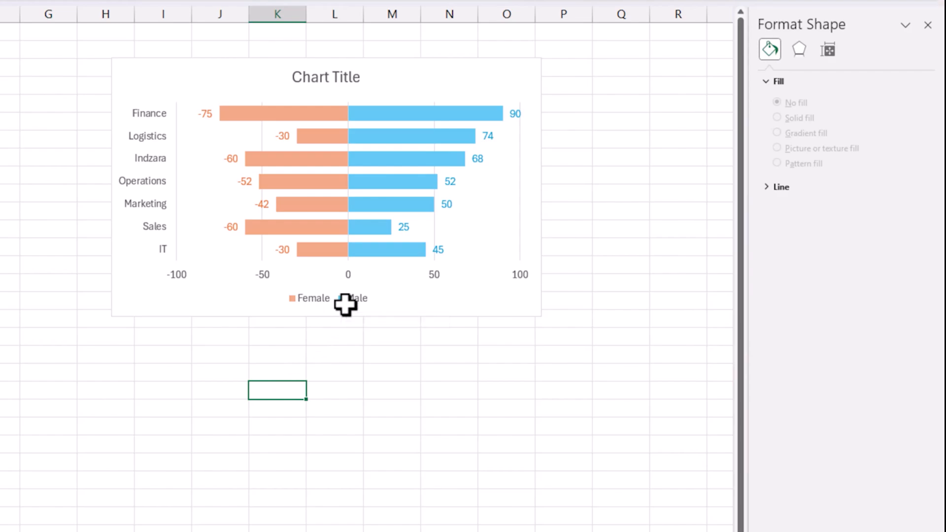
# Set the legend position to Top Right and select the plot area to enlarge it.
pyautogui.click(326, 298)
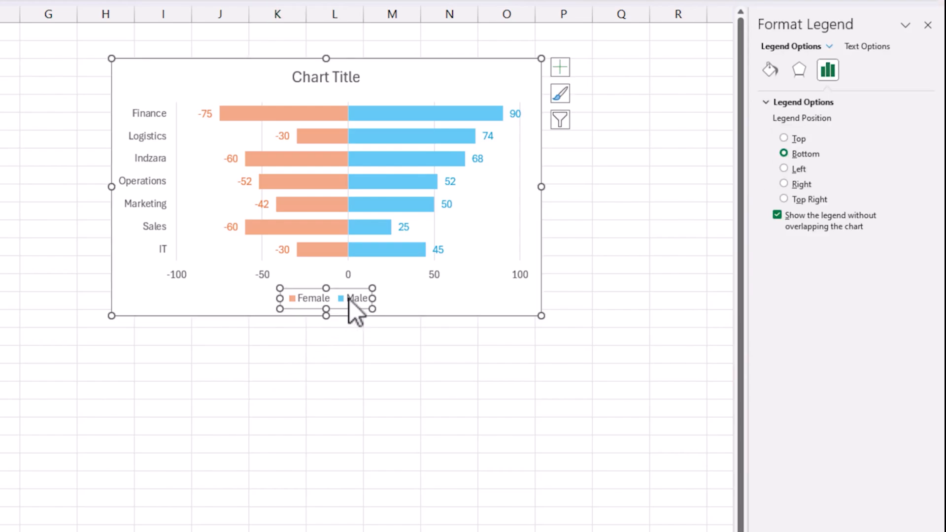
pyautogui.moveTo(359, 297)
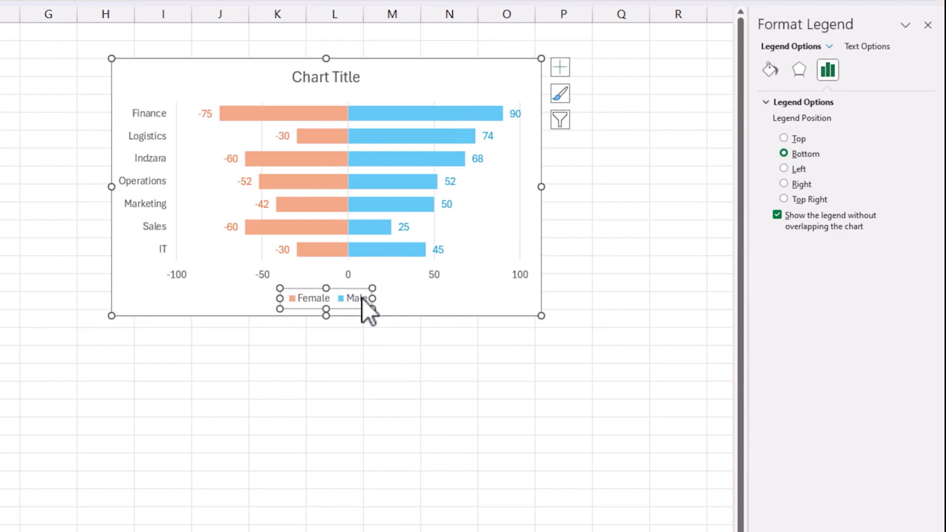
pyautogui.moveTo(807, 199)
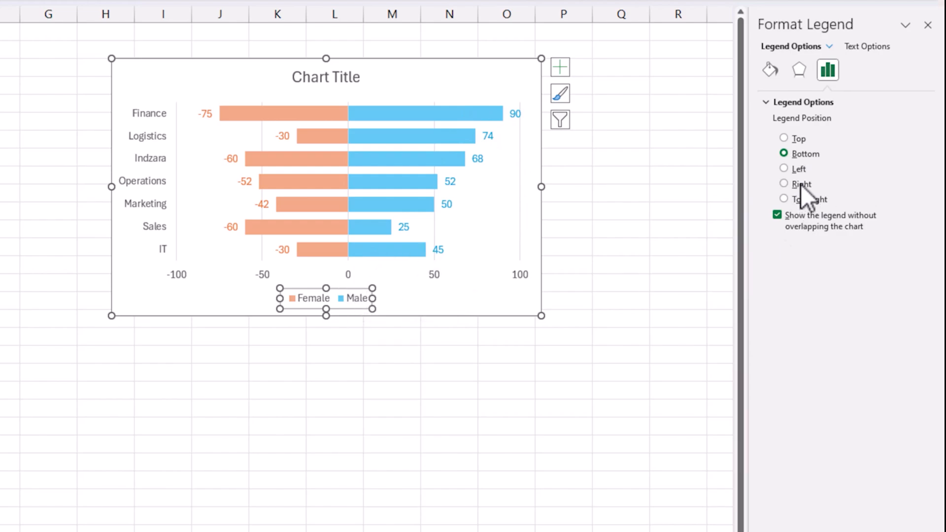
pyautogui.moveTo(811, 199)
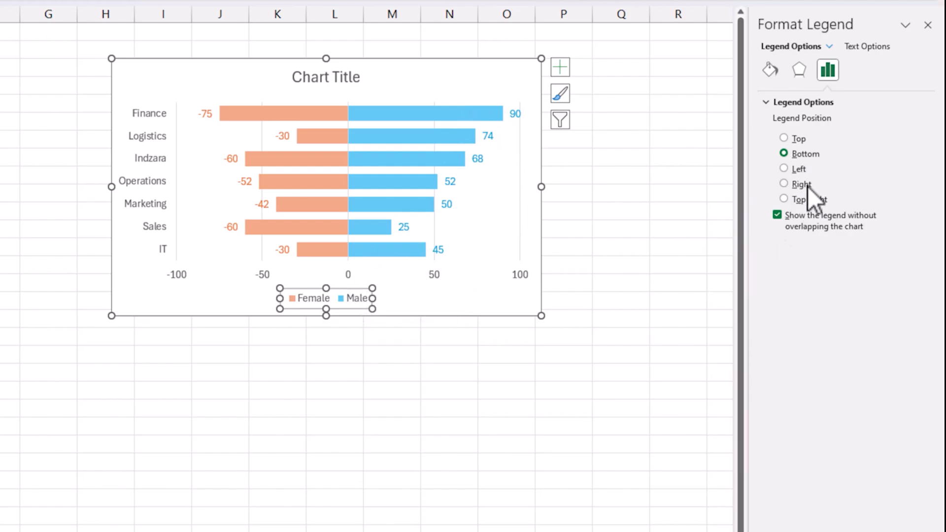
pyautogui.click(783, 199)
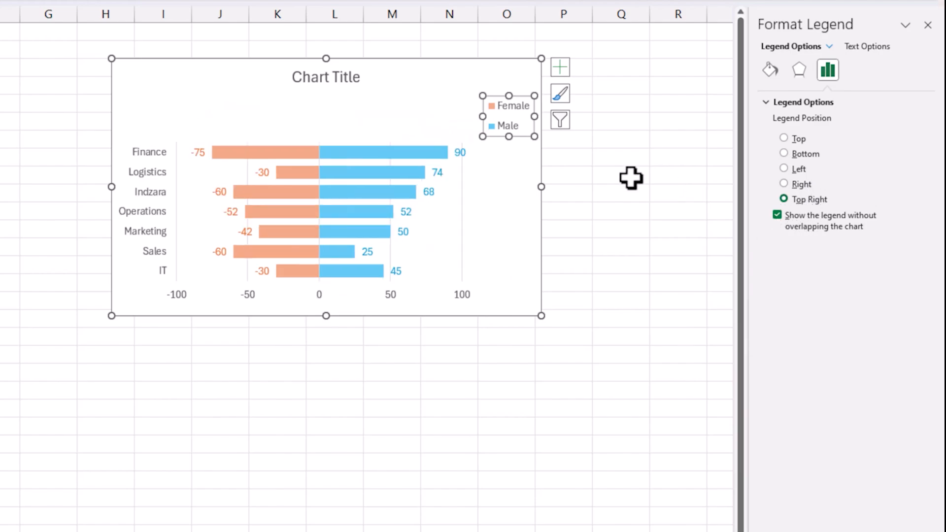
pyautogui.click(784, 138)
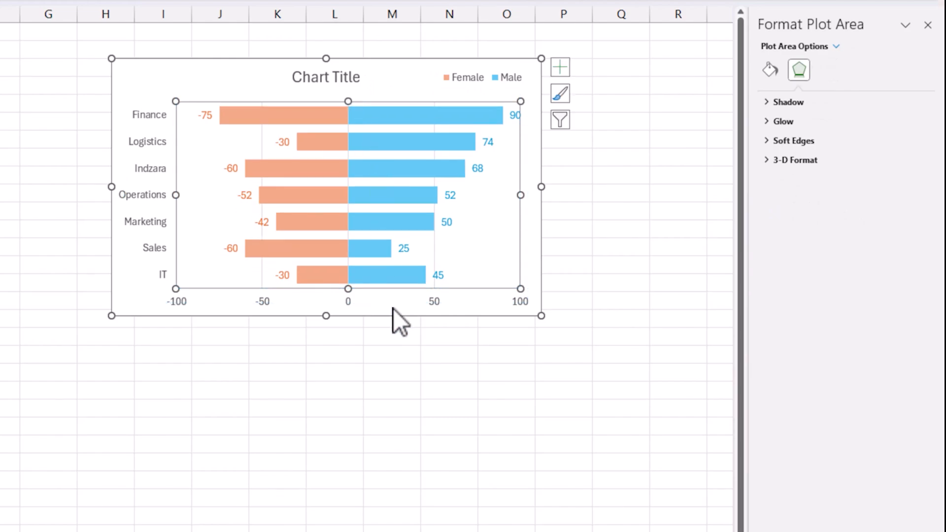
pyautogui.moveTo(402, 383)
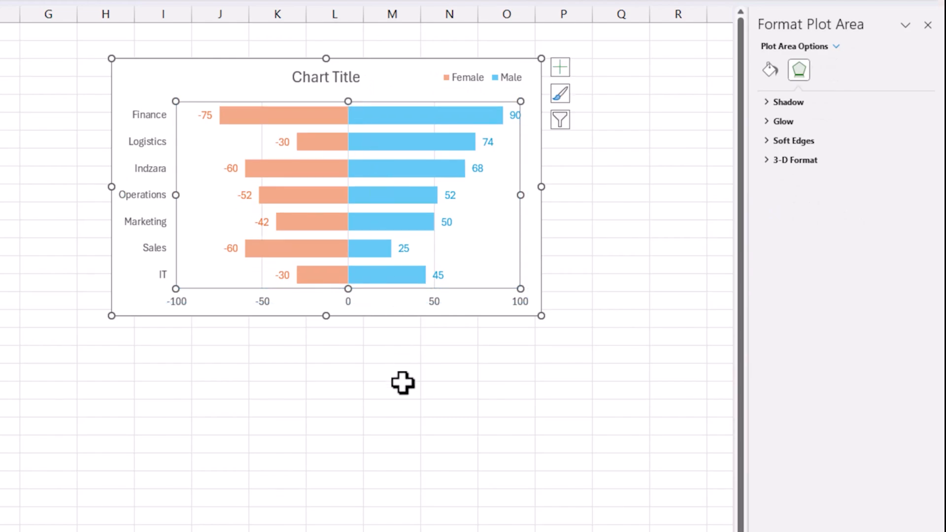
pyautogui.moveTo(265, 149)
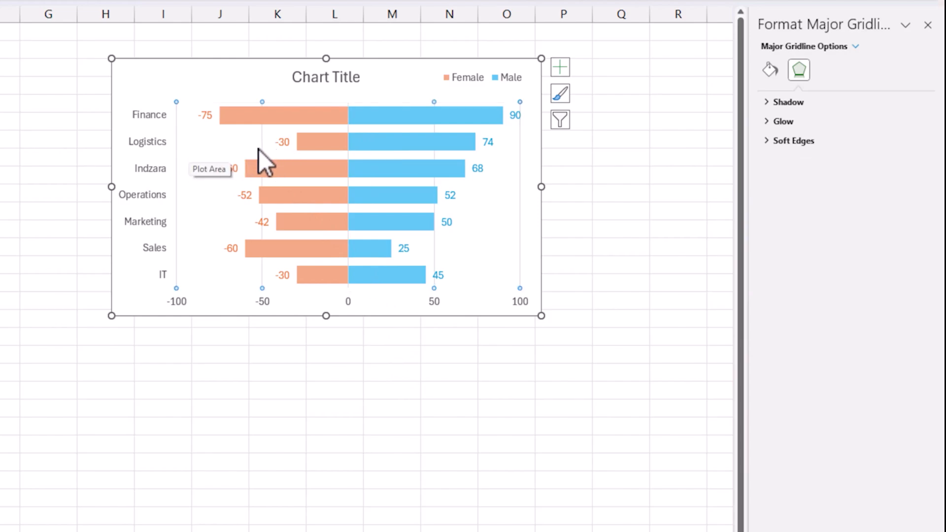
pyautogui.moveTo(367, 182)
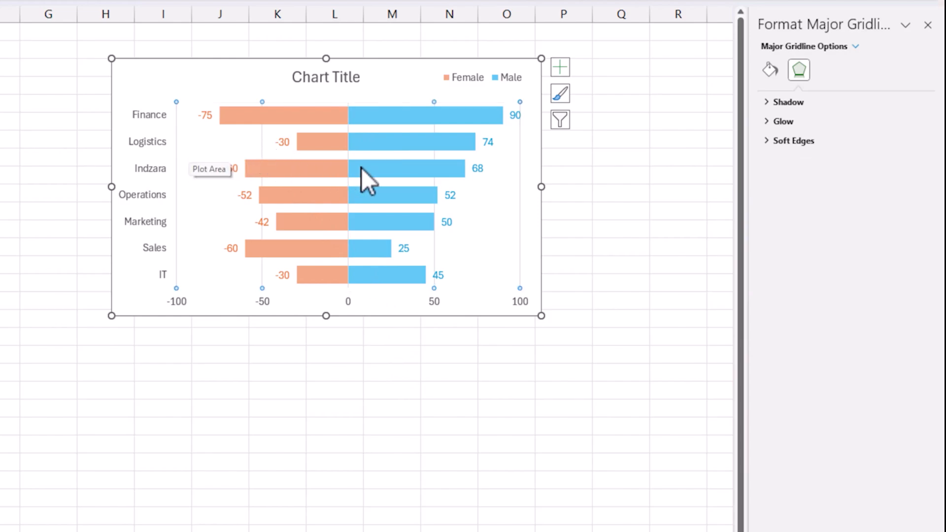
# Set the major gridlines to No line so the chart's vertical gridlines disappear.
pyautogui.click(769, 69)
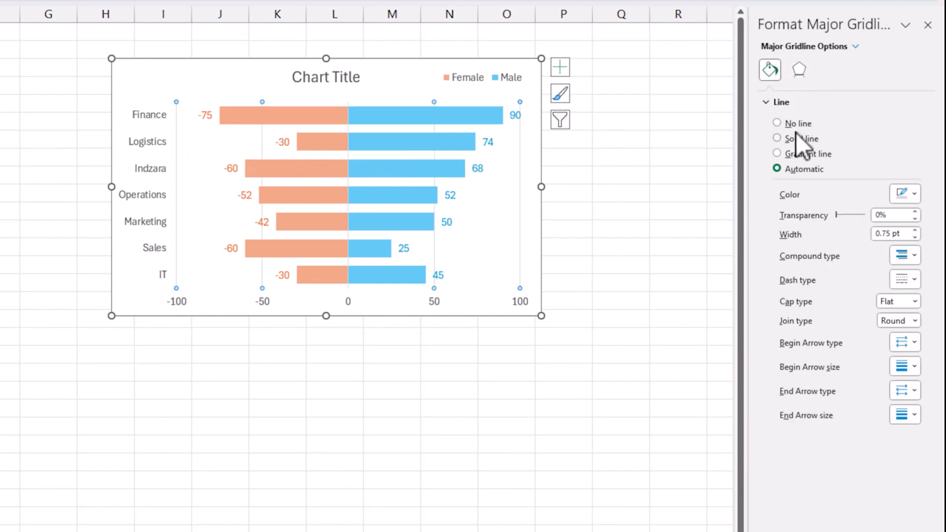
pyautogui.click(777, 124)
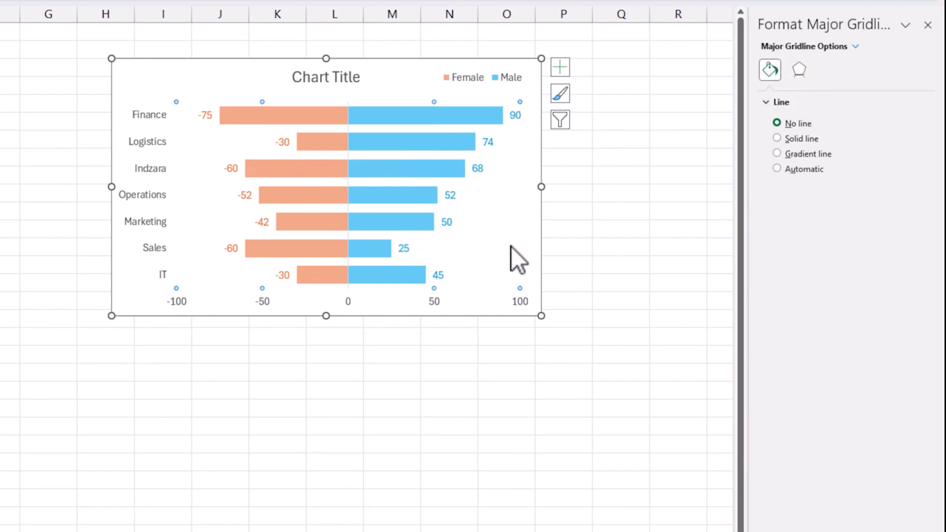
pyautogui.click(796, 138)
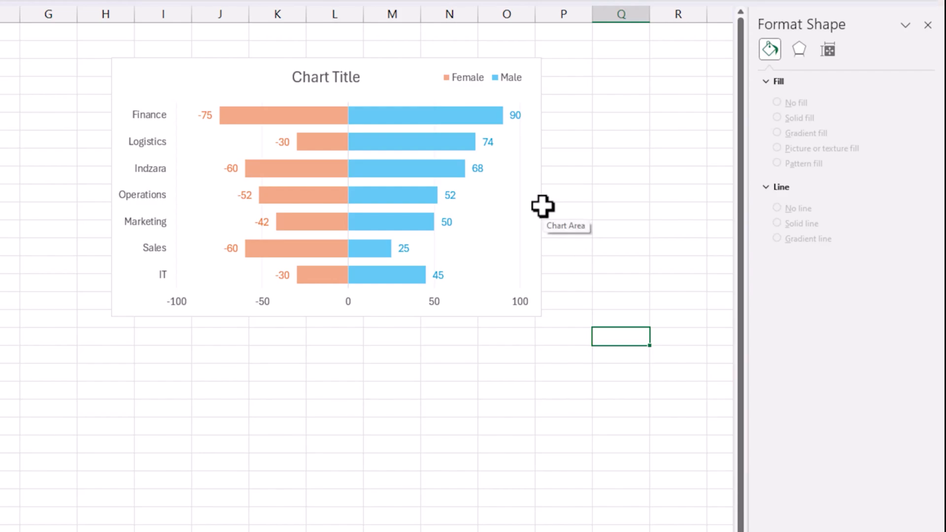
pyautogui.click(347, 194)
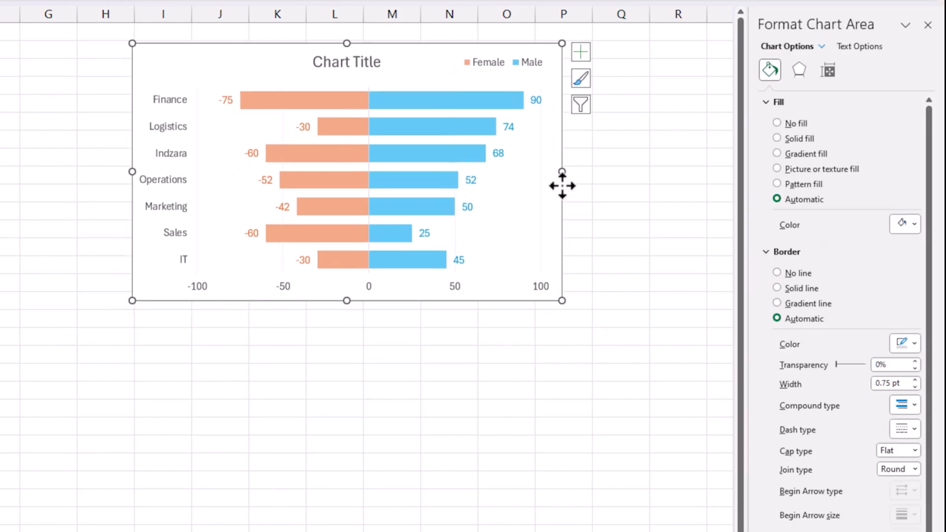
pyautogui.moveTo(546, 194)
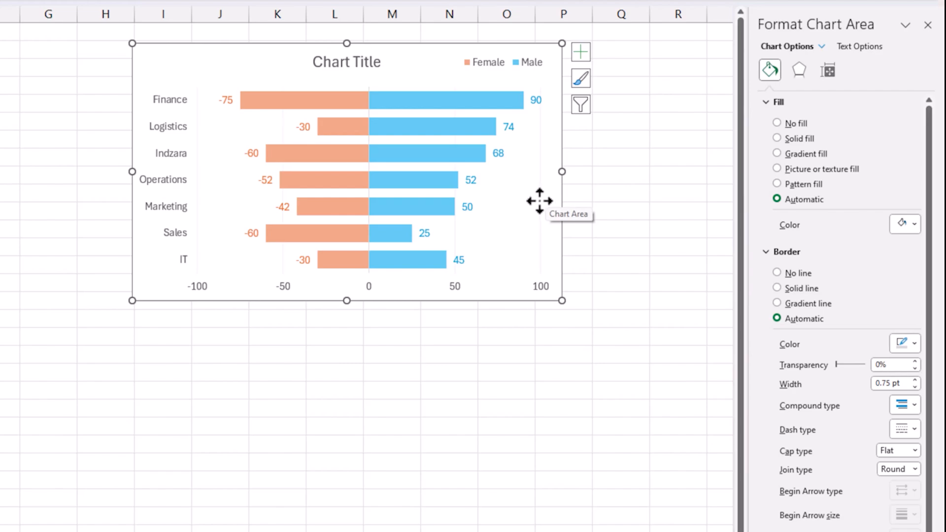
pyautogui.moveTo(236, 118)
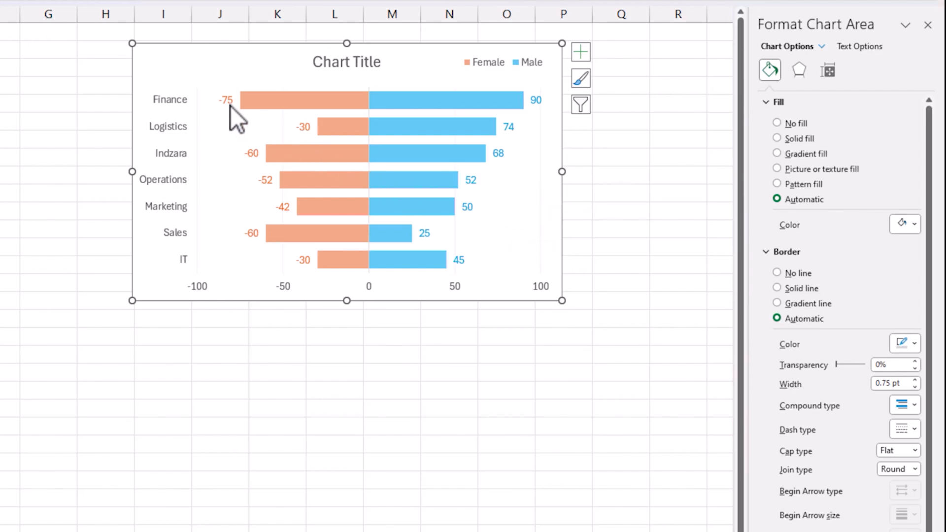
pyautogui.click(225, 99)
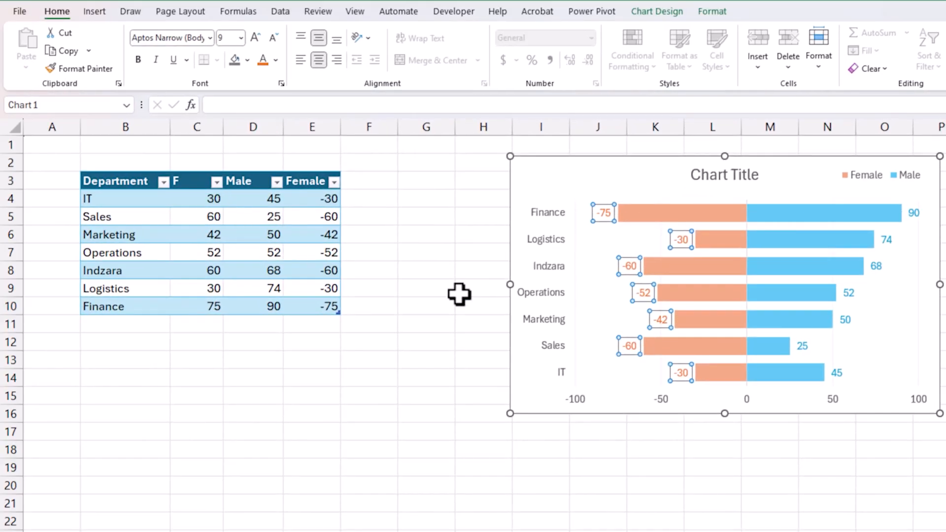
pyautogui.moveTo(603, 213)
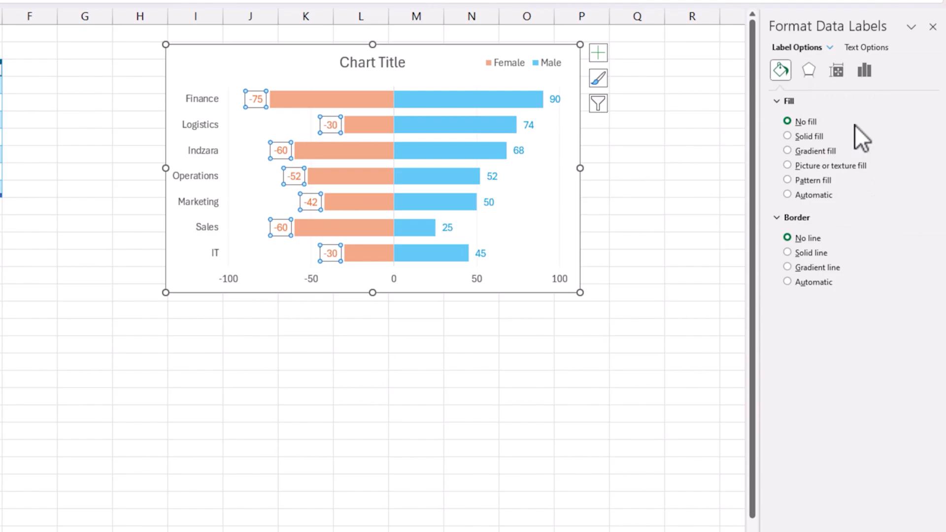
# Label Female bars with Value From Cells C4:C10 instead of their negative values.
pyautogui.click(864, 70)
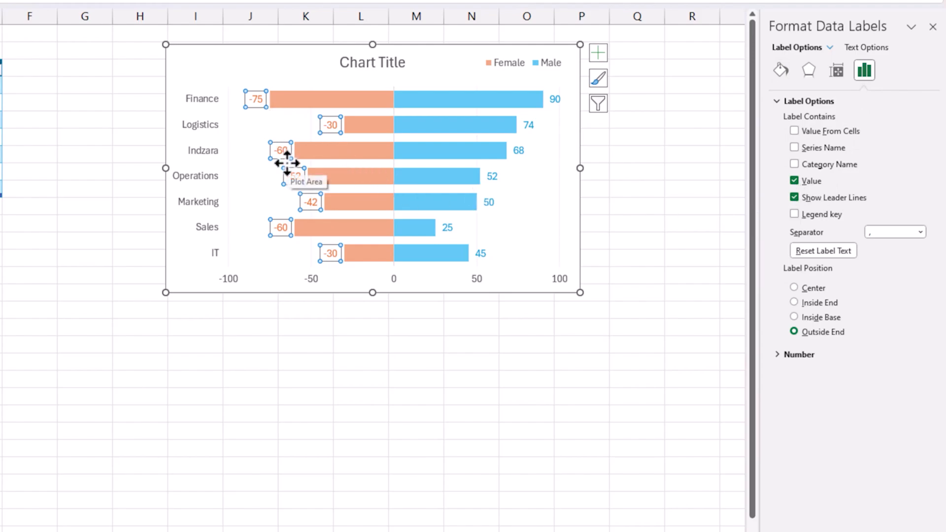
pyautogui.moveTo(367, 193)
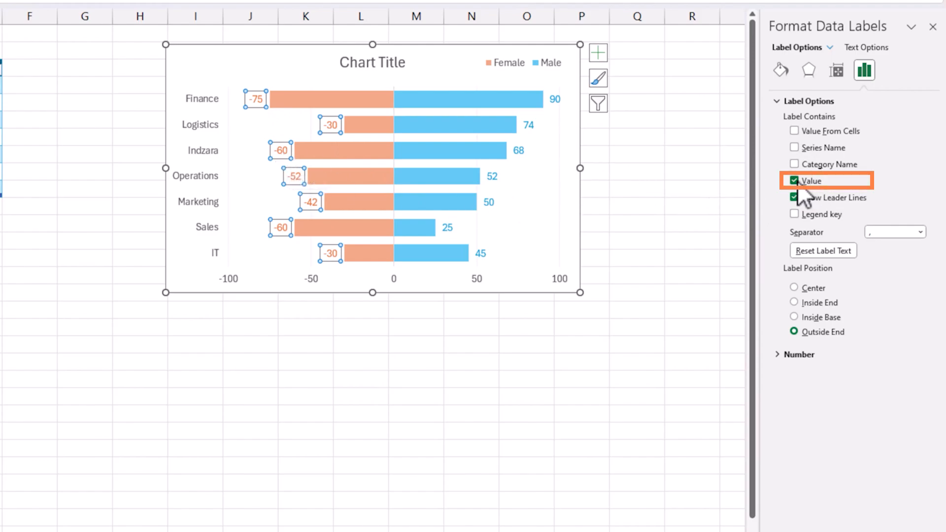
pyautogui.click(795, 180)
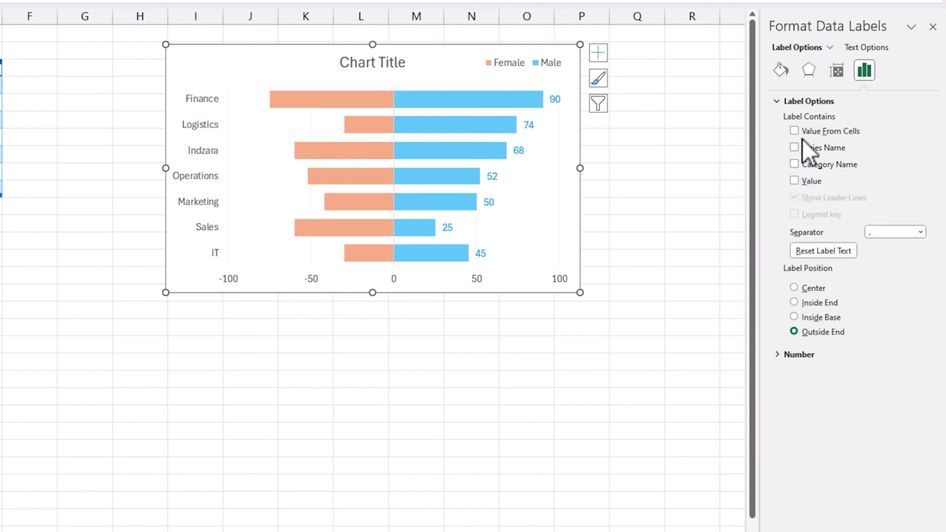
pyautogui.click(794, 131)
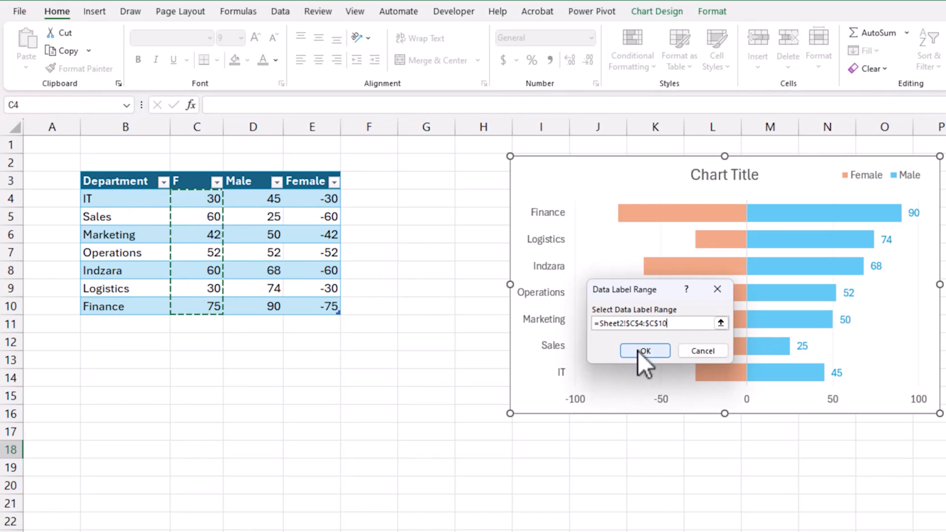
pyautogui.click(644, 350)
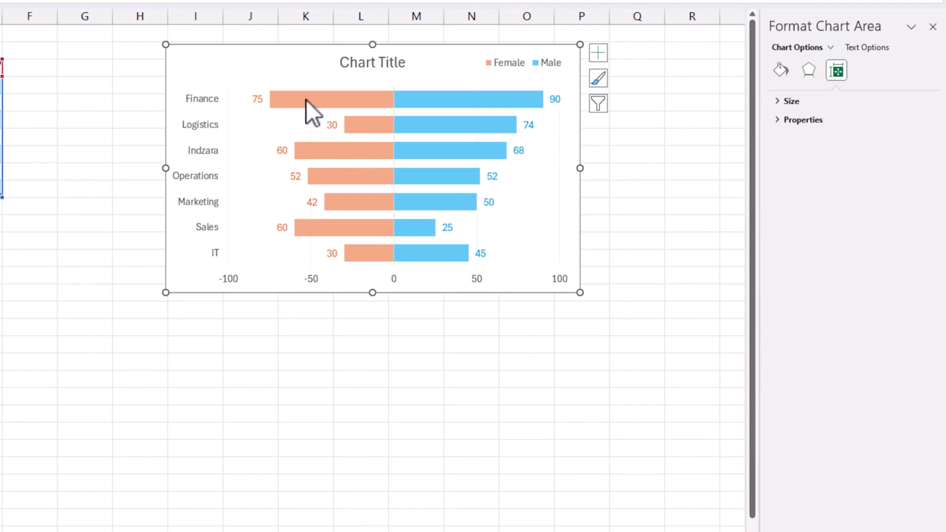
pyautogui.moveTo(310, 109)
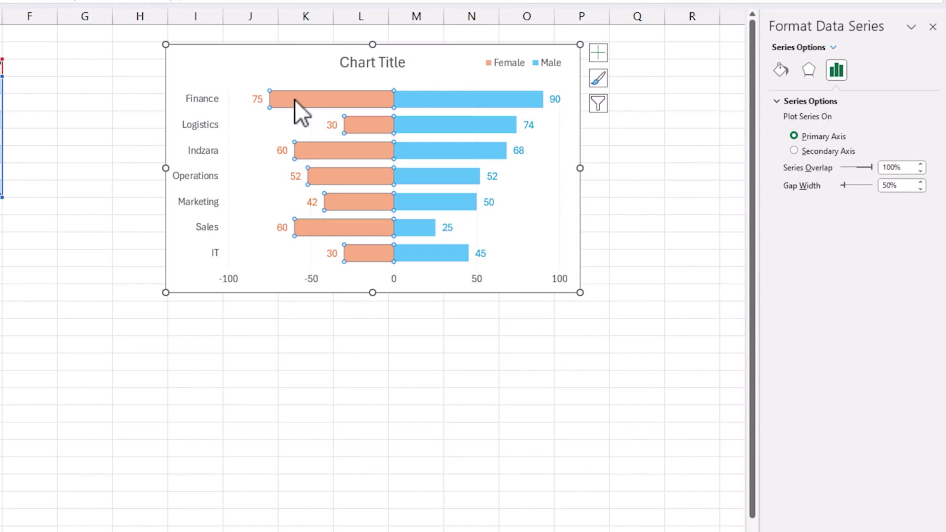
pyautogui.moveTo(268, 108)
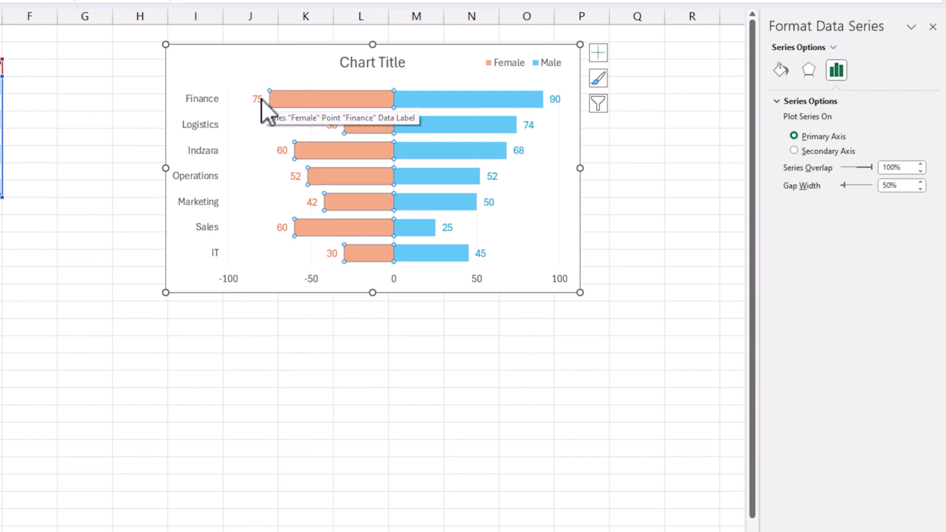
pyautogui.moveTo(260, 200)
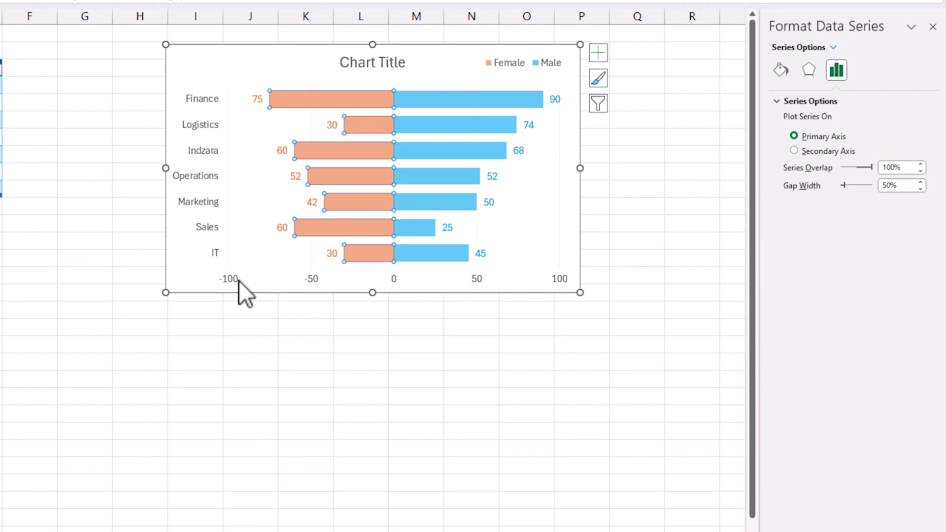
# Apply custom axis number format 0;0 so the axis reads 100, 50, 0, 50, 100.
pyautogui.rightClick(228, 279)
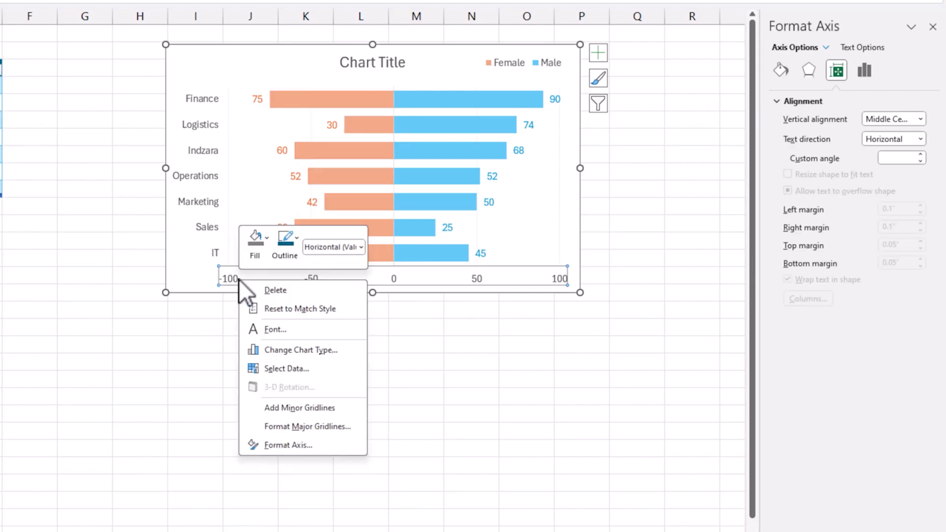
pyautogui.moveTo(299, 439)
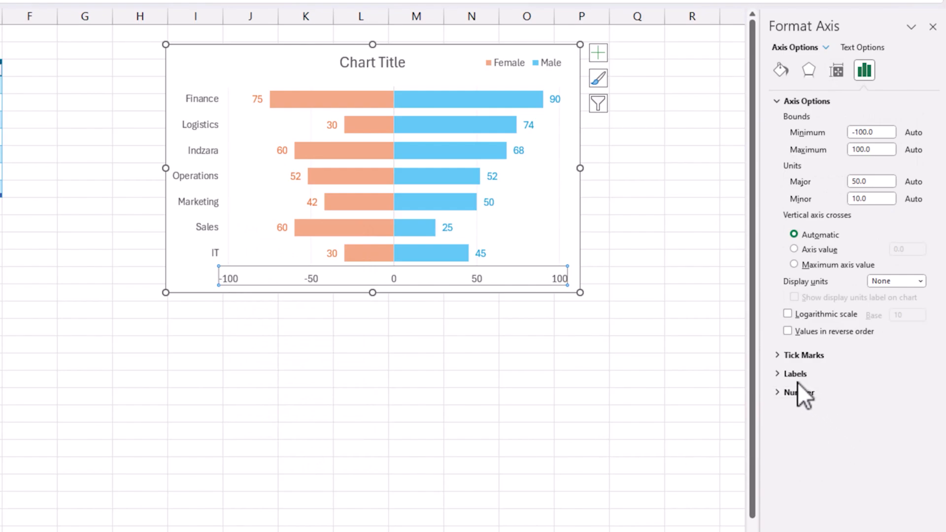
pyautogui.click(794, 373)
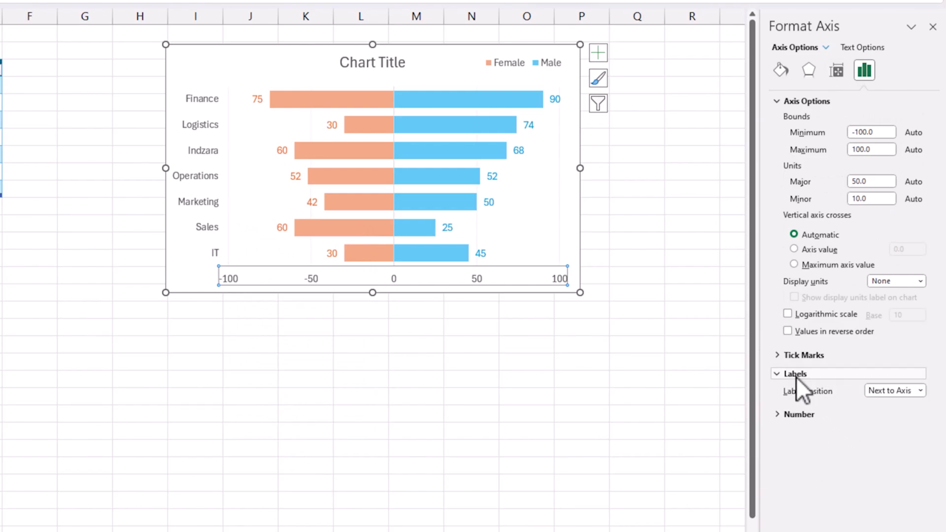
pyautogui.click(798, 414)
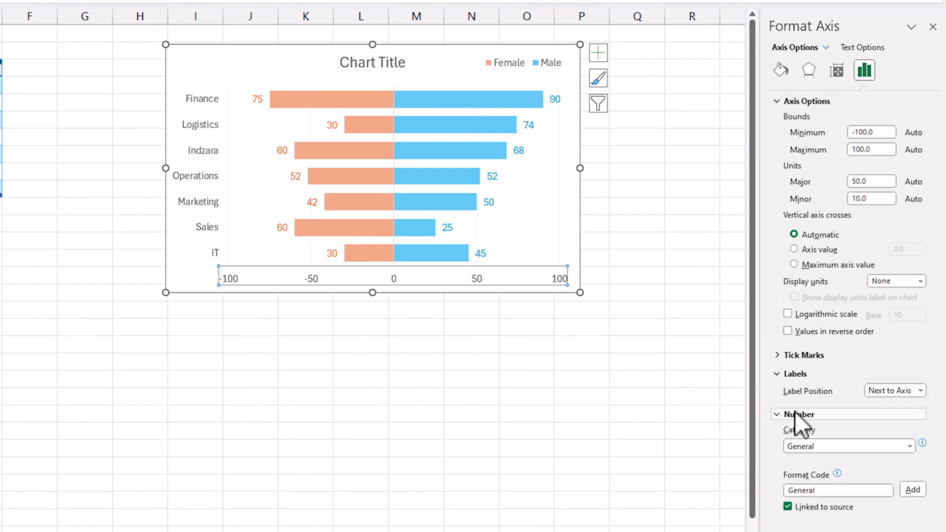
pyautogui.click(838, 489)
pyautogui.write('0')
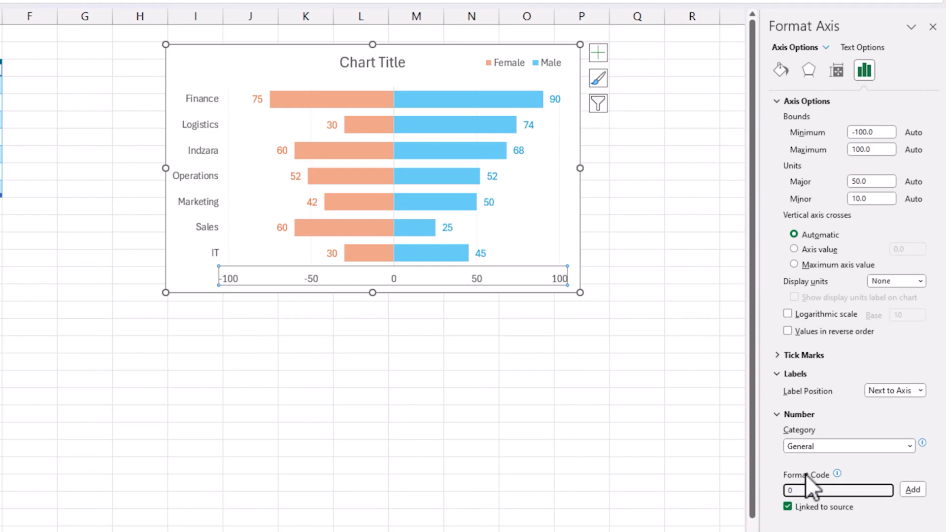
pyautogui.write(';0')
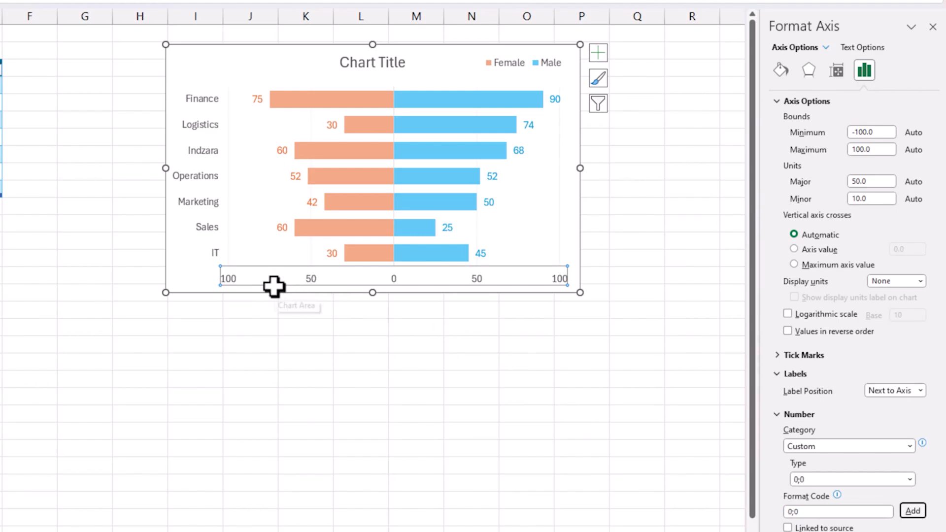
pyautogui.moveTo(292, 318)
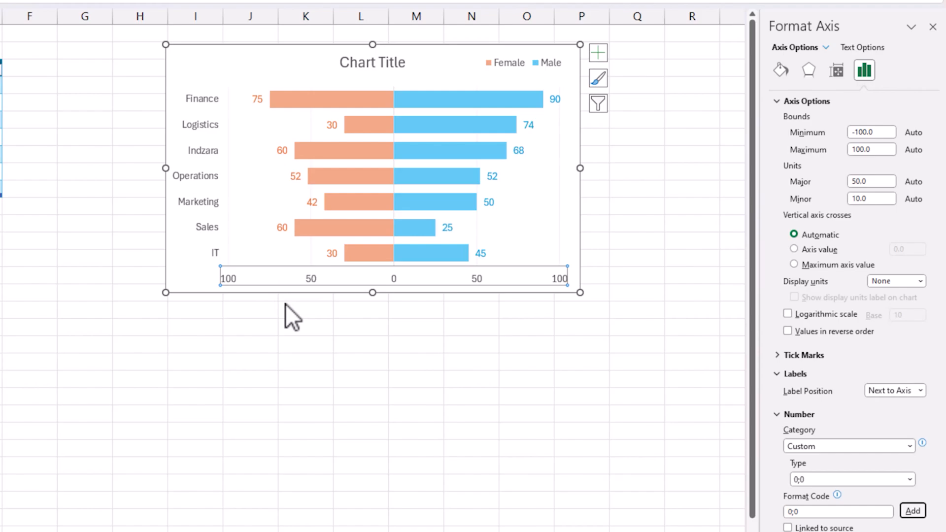
pyautogui.click(837, 511)
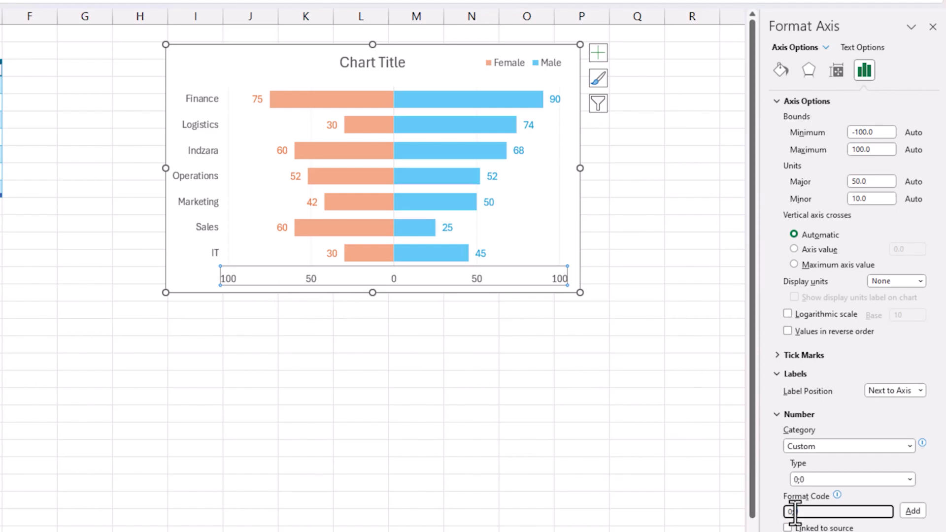
pyautogui.write('0;0')
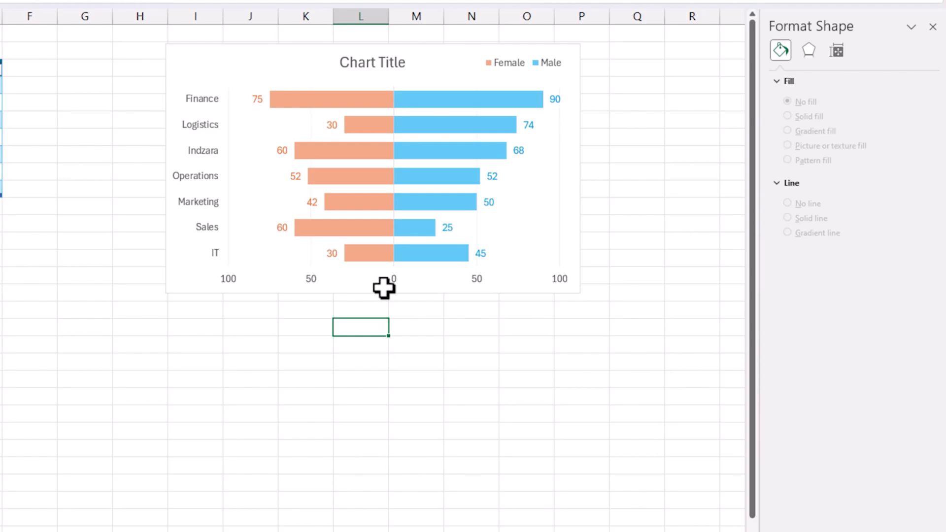
pyautogui.click(257, 98)
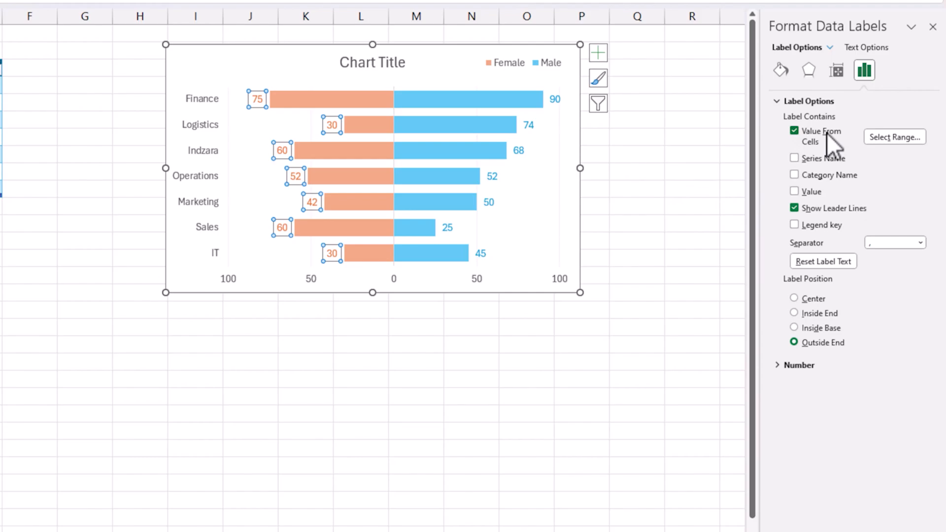
pyautogui.moveTo(410, 114)
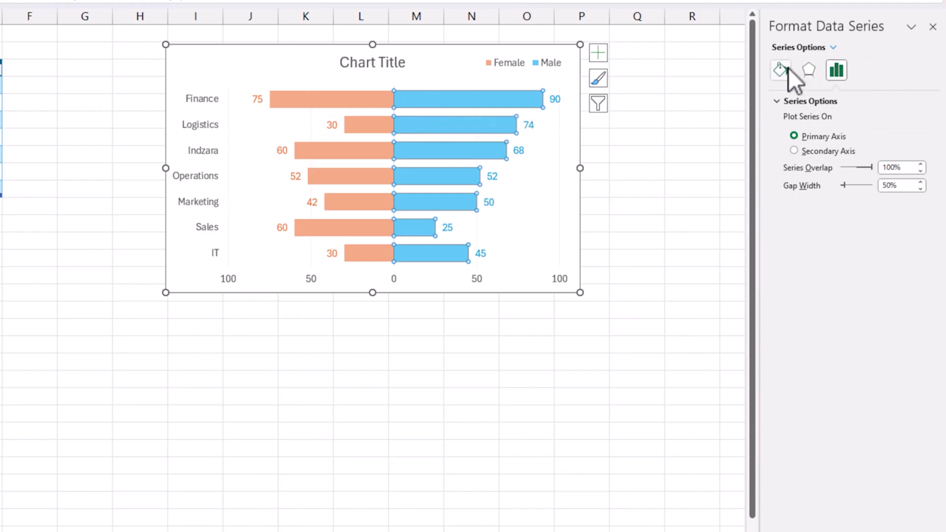
pyautogui.click(779, 70)
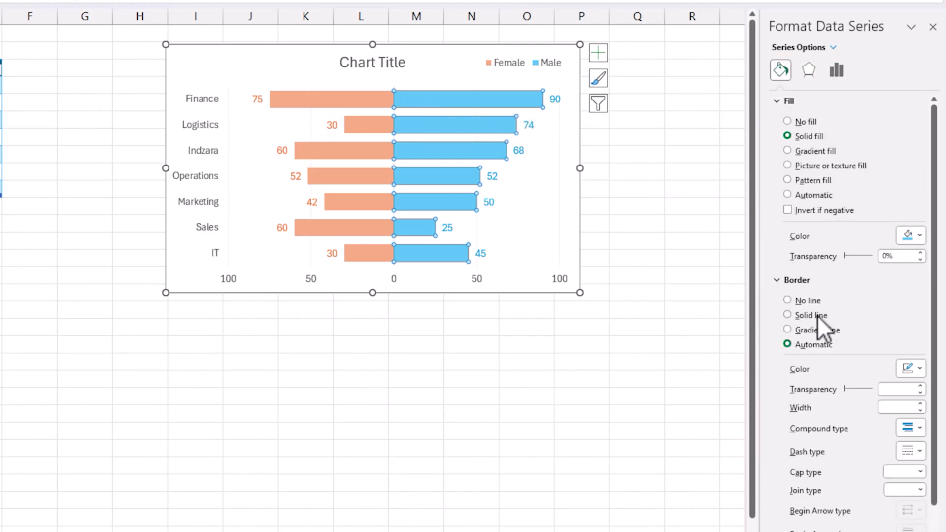
pyautogui.moveTo(554, 166)
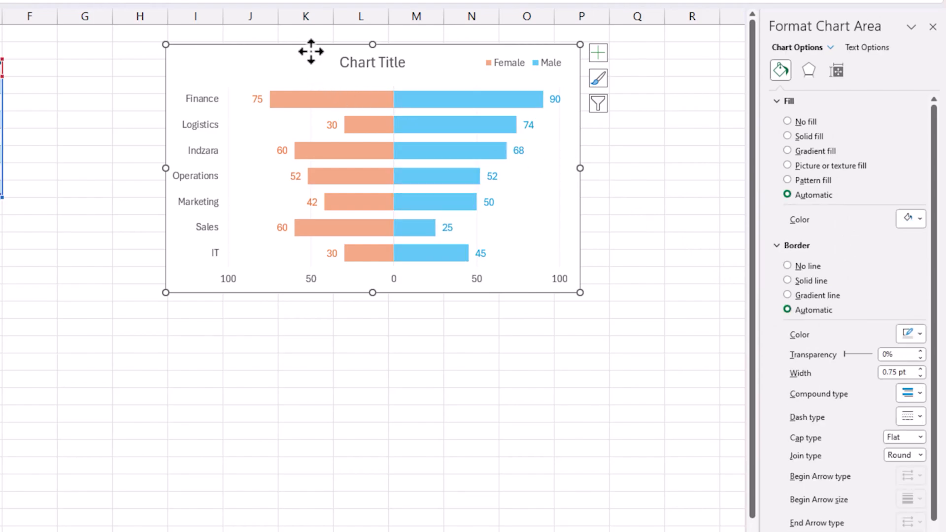
pyautogui.click(373, 61)
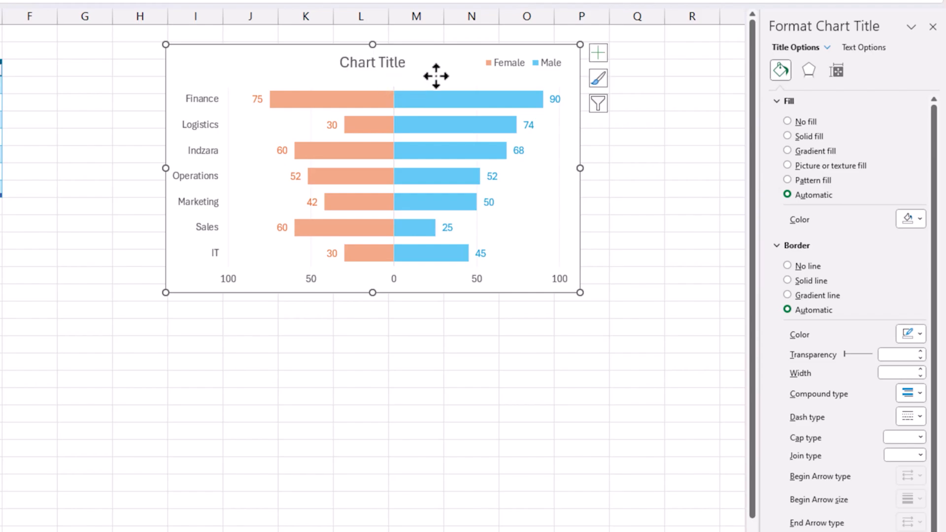
# Re-add the chart title and enter 'Departmentwise Headcount by Gender'.
pyautogui.click(597, 52)
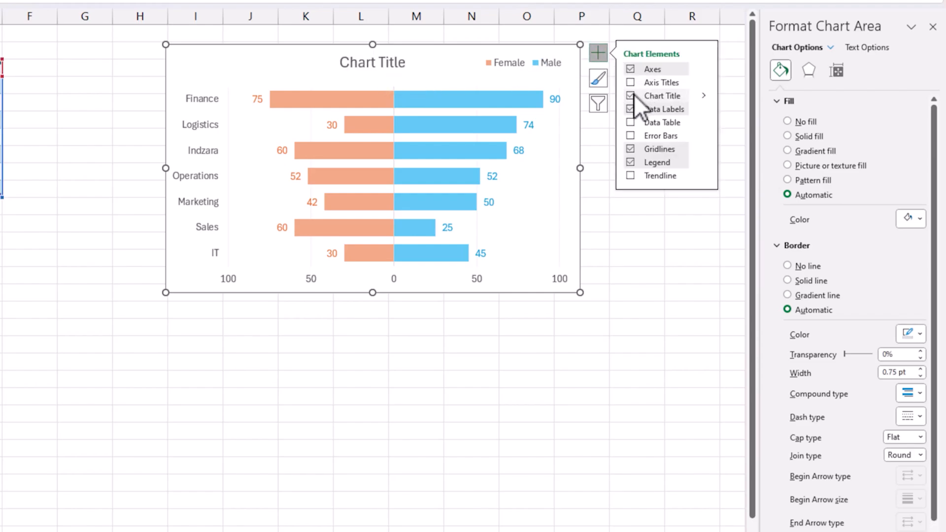
pyautogui.moveTo(614, 79)
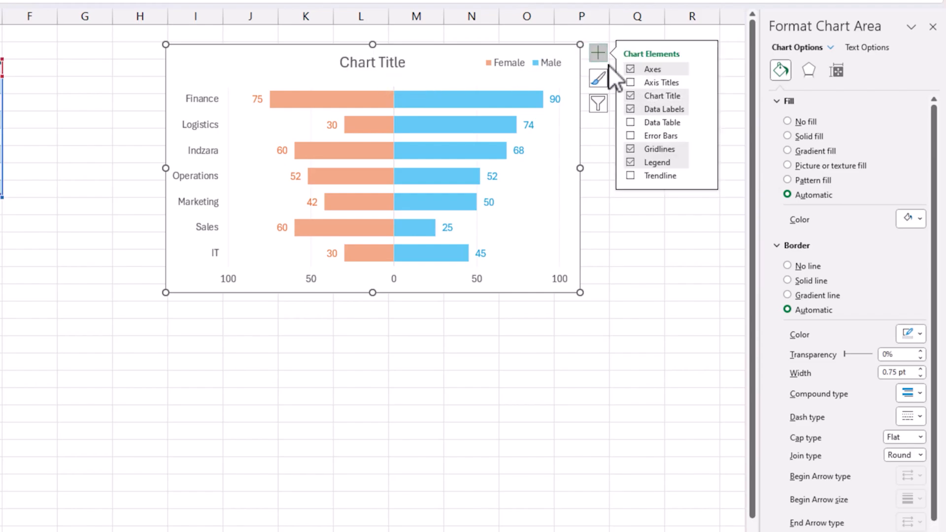
pyautogui.click(630, 96)
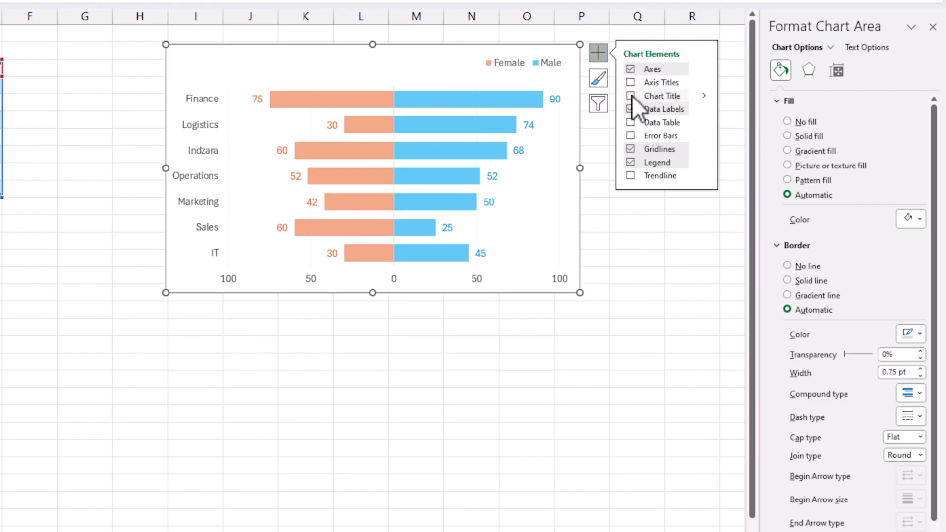
pyautogui.click(630, 96)
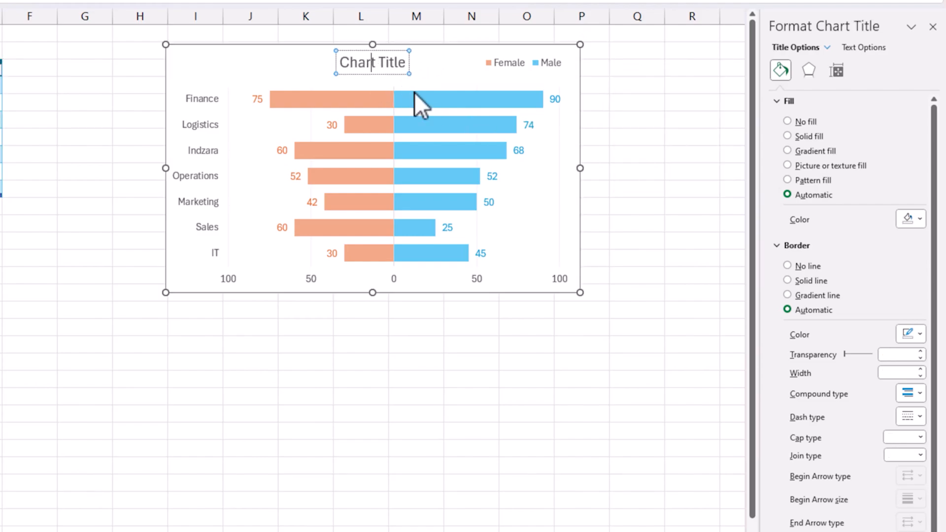
pyautogui.write('De[pa')
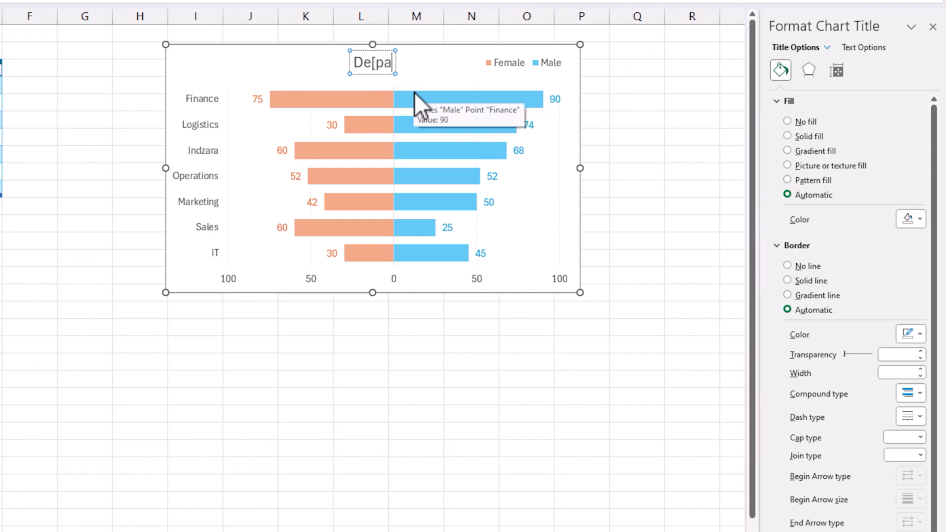
pyautogui.write('Department')
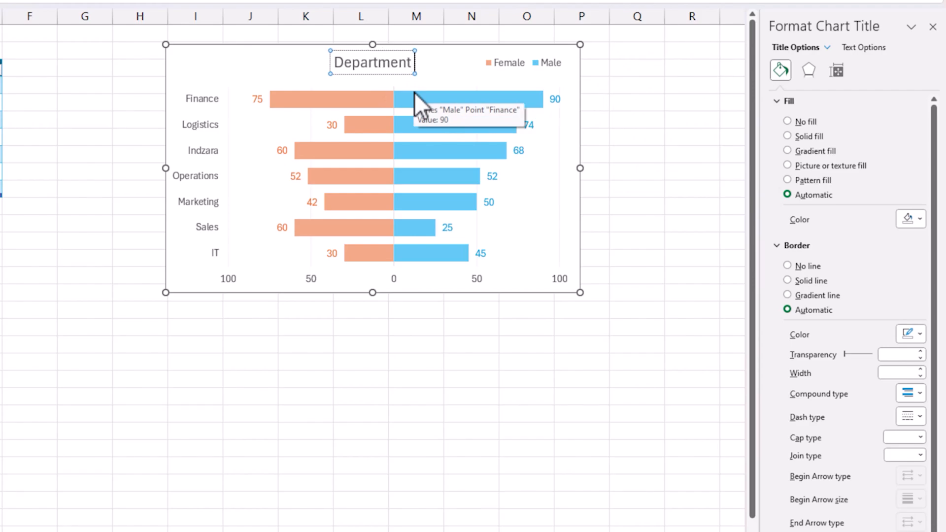
pyautogui.write('wise')
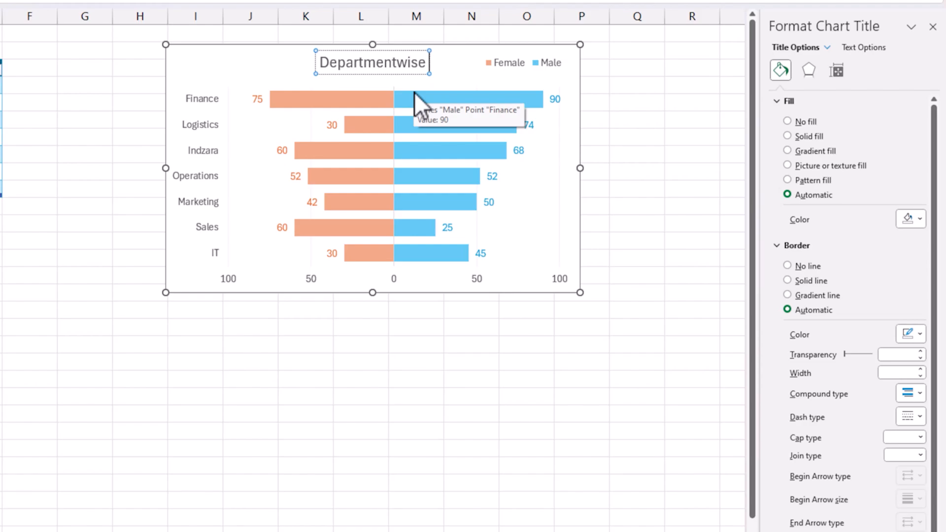
pyautogui.write('headcount b')
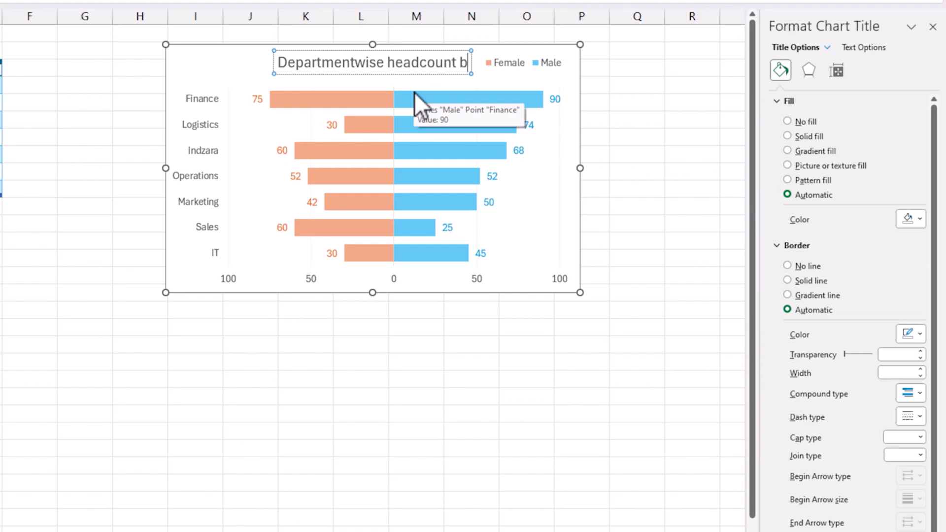
pyautogui.write('y Gender')
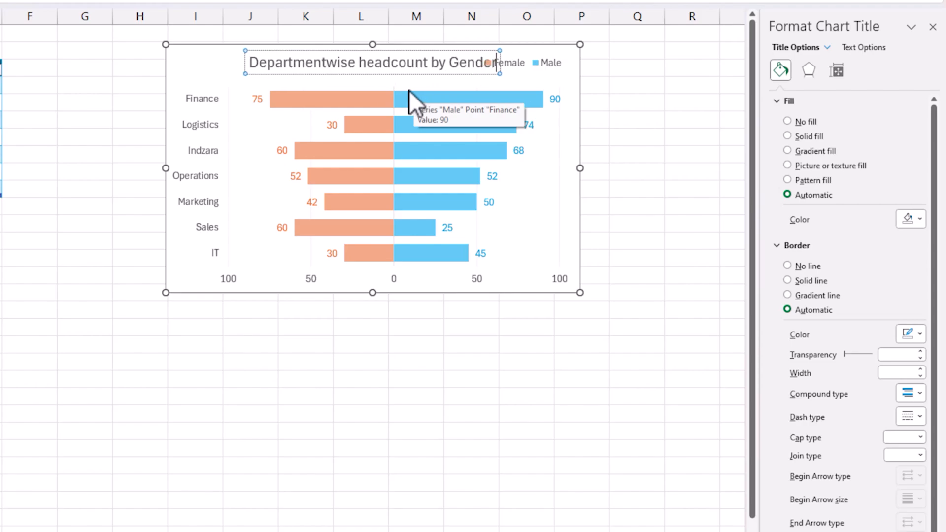
pyautogui.write('Headcount')
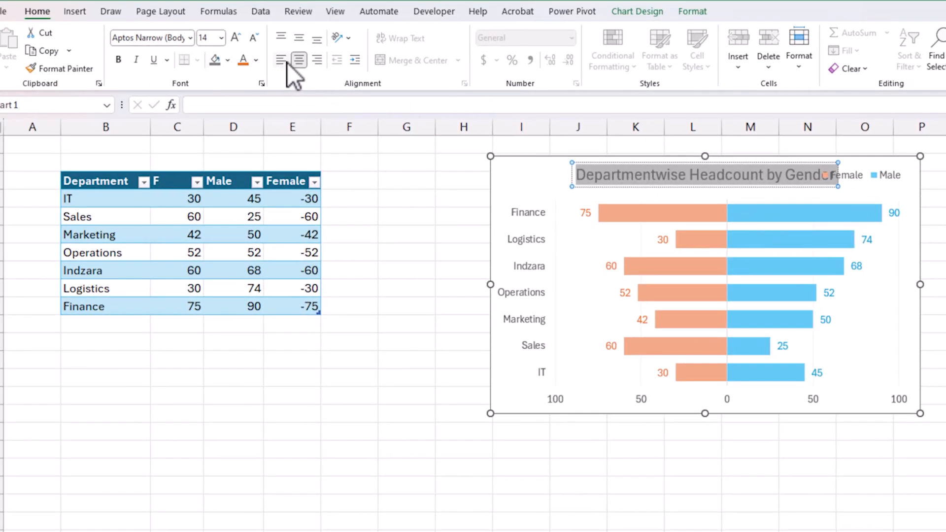
# Style the title dark grey with white text and give the chart area a coloured solid border.
pyautogui.click(256, 60)
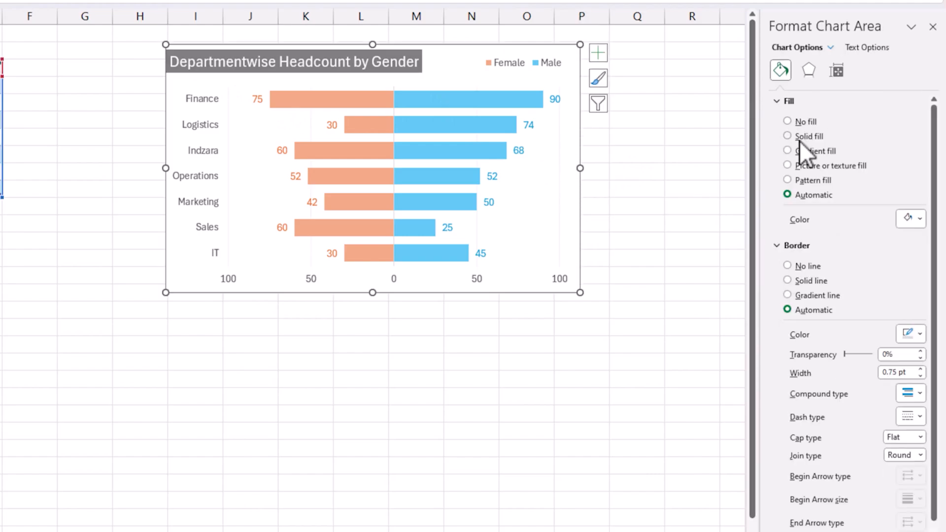
pyautogui.click(787, 280)
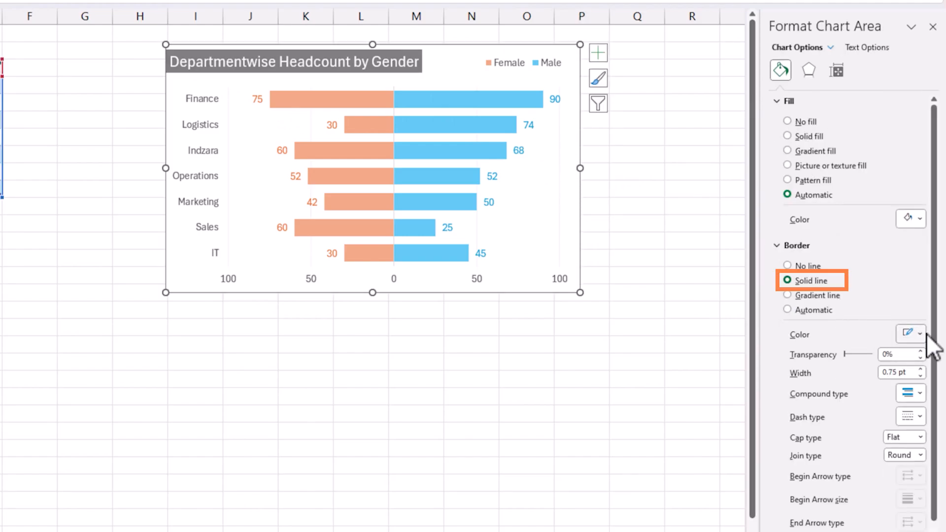
pyautogui.click(920, 333)
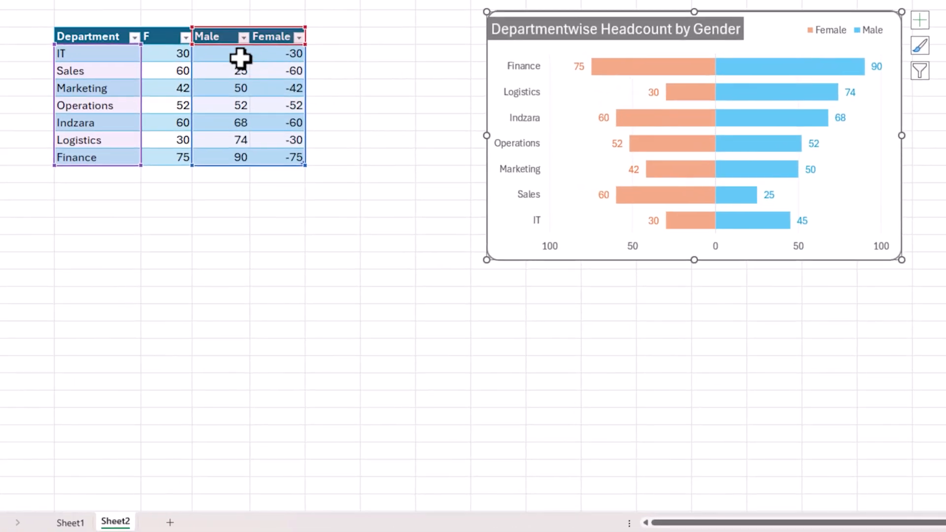
# Sort the department table smallest to largest on column F so Finance's bar sits on top.
pyautogui.click(220, 53)
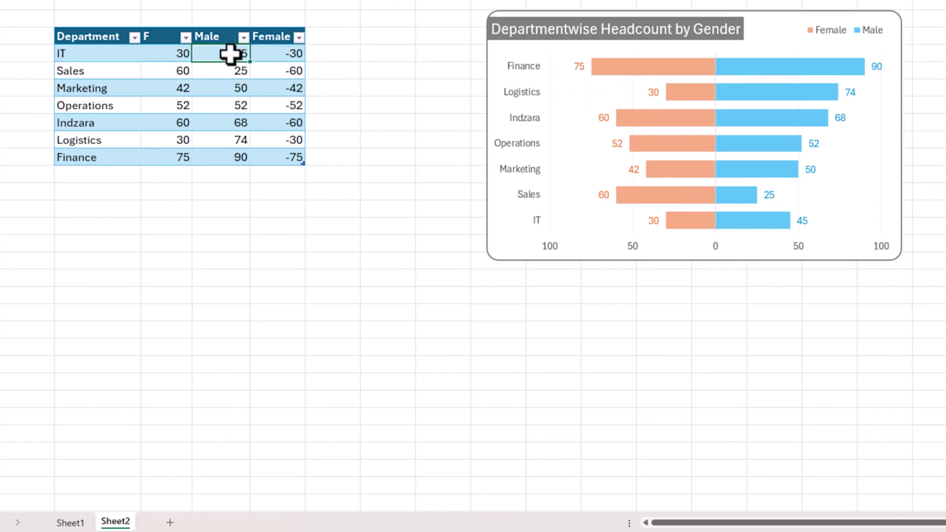
pyautogui.click(243, 36)
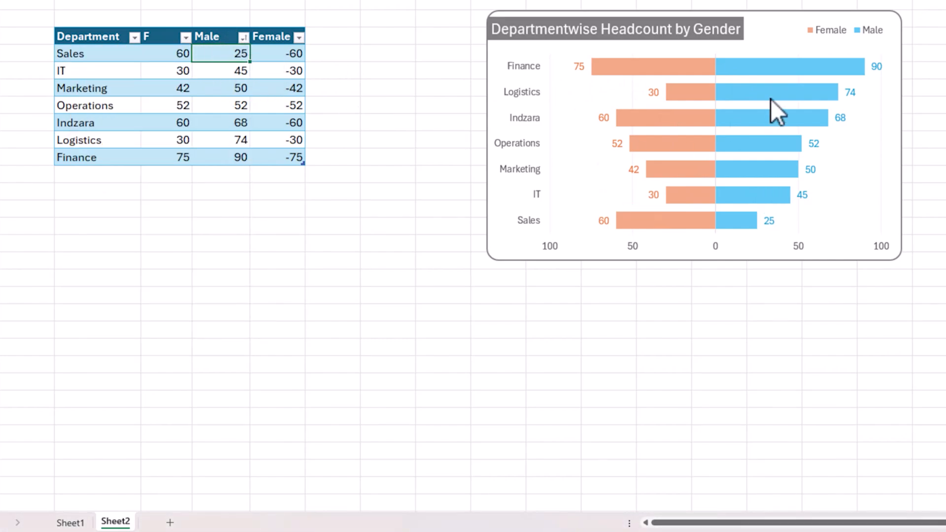
pyautogui.moveTo(884, 97)
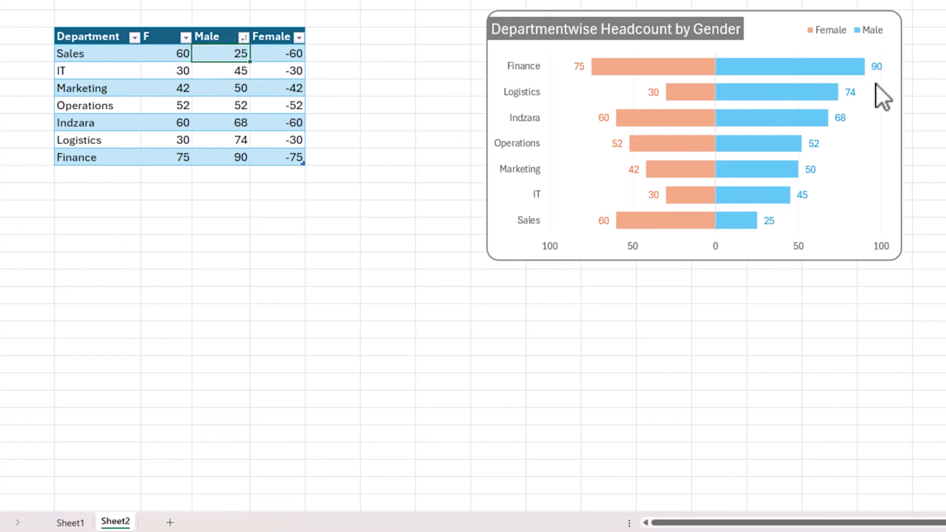
pyautogui.moveTo(824, 153)
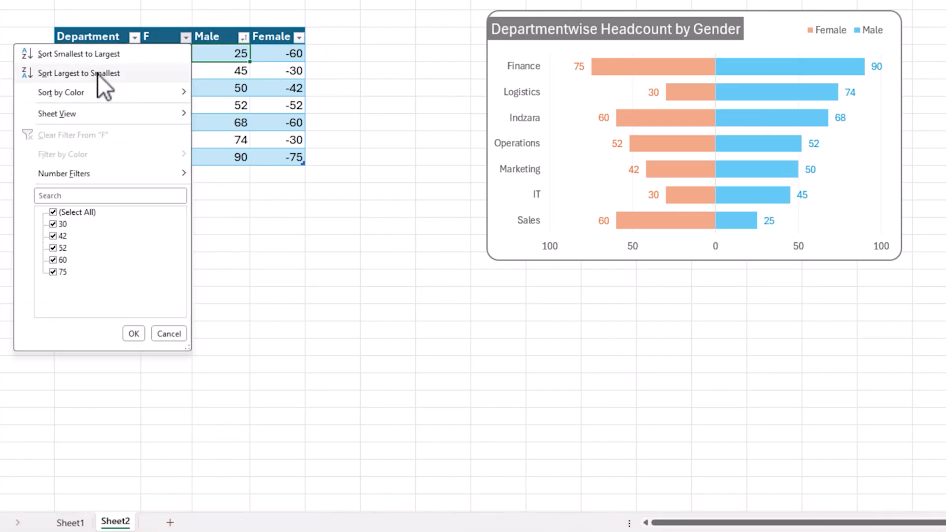
pyautogui.click(78, 53)
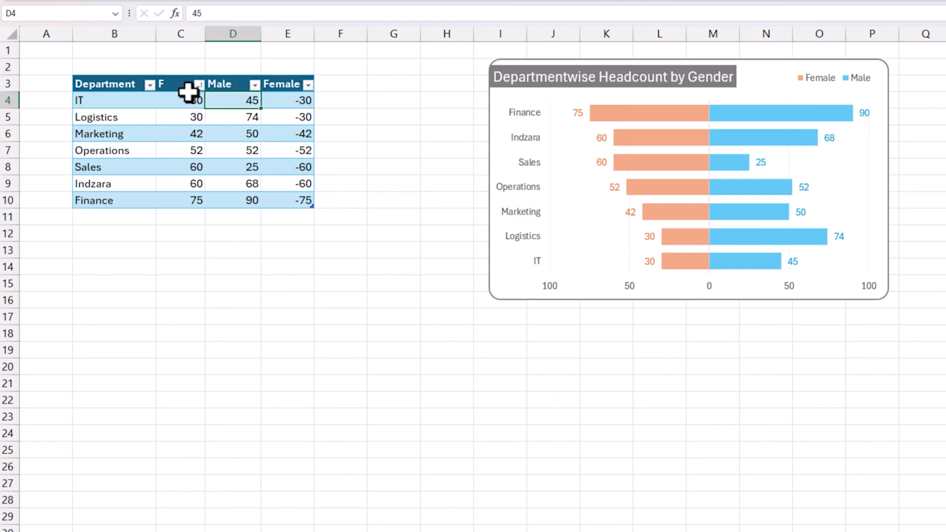
pyautogui.click(149, 84)
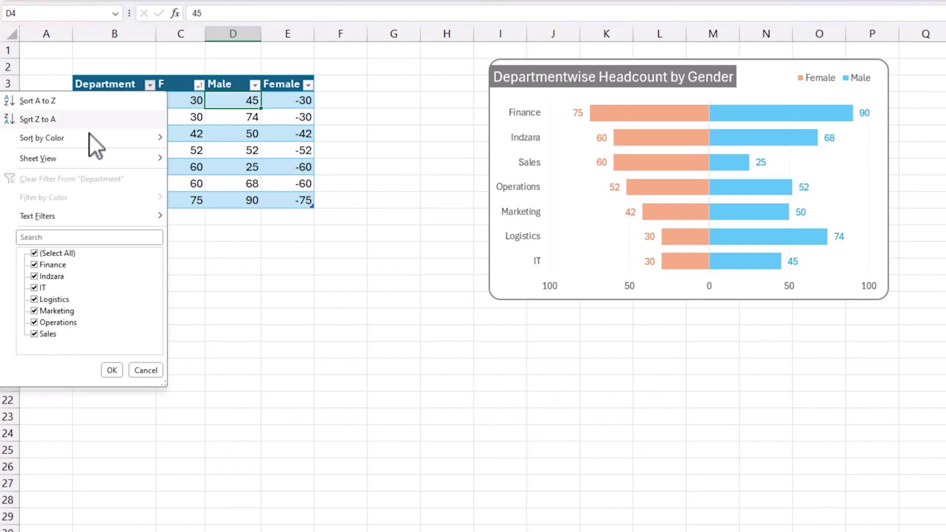